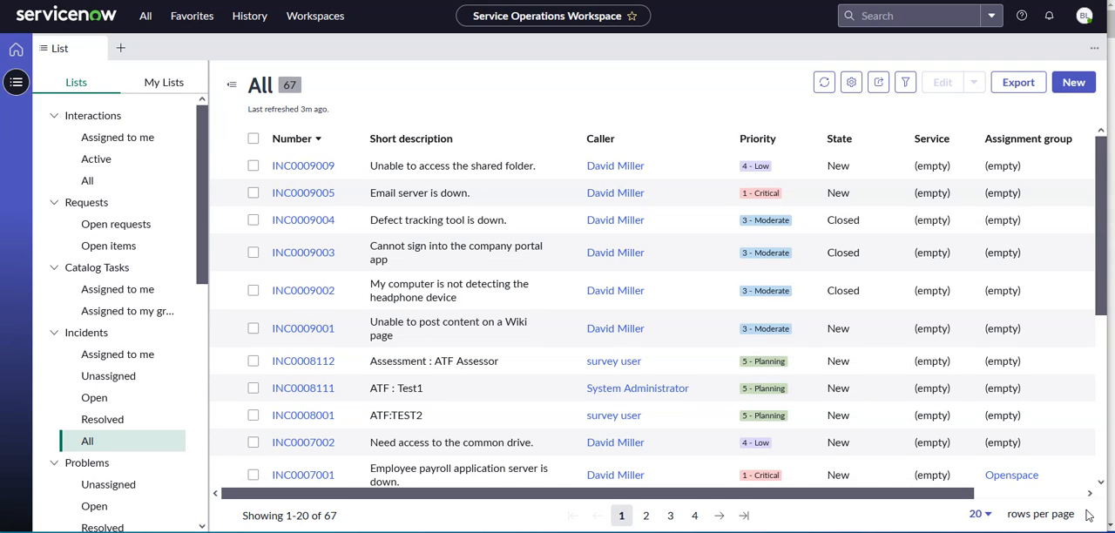
mouse_move(965, 443)
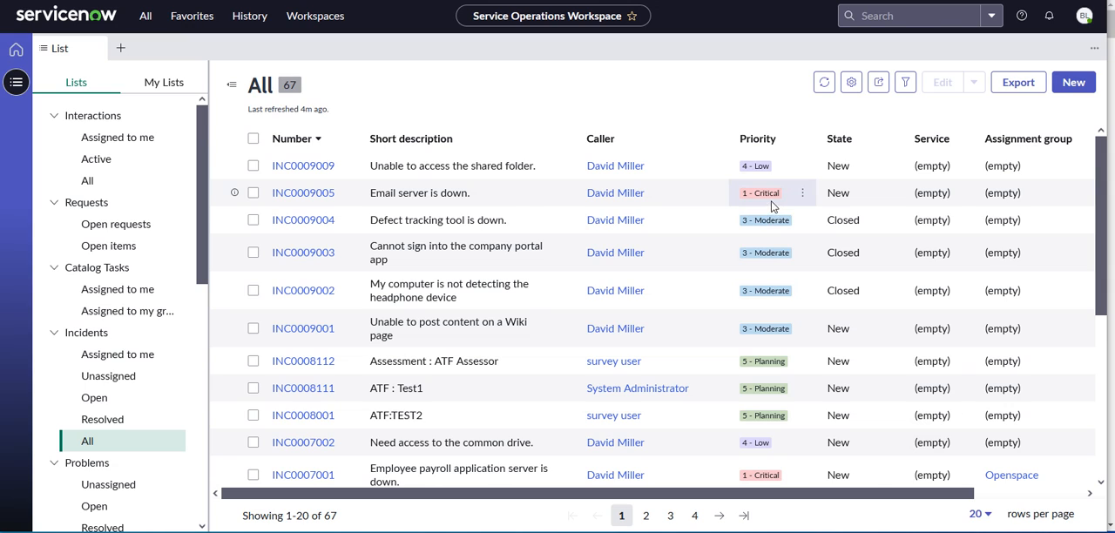
mouse_move(24, 122)
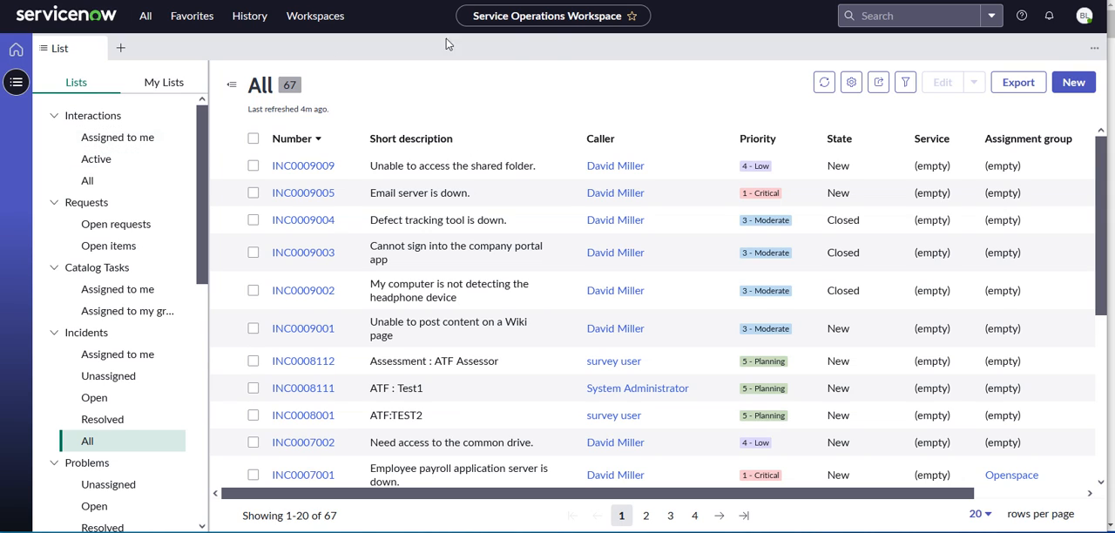
mouse_move(311, 98)
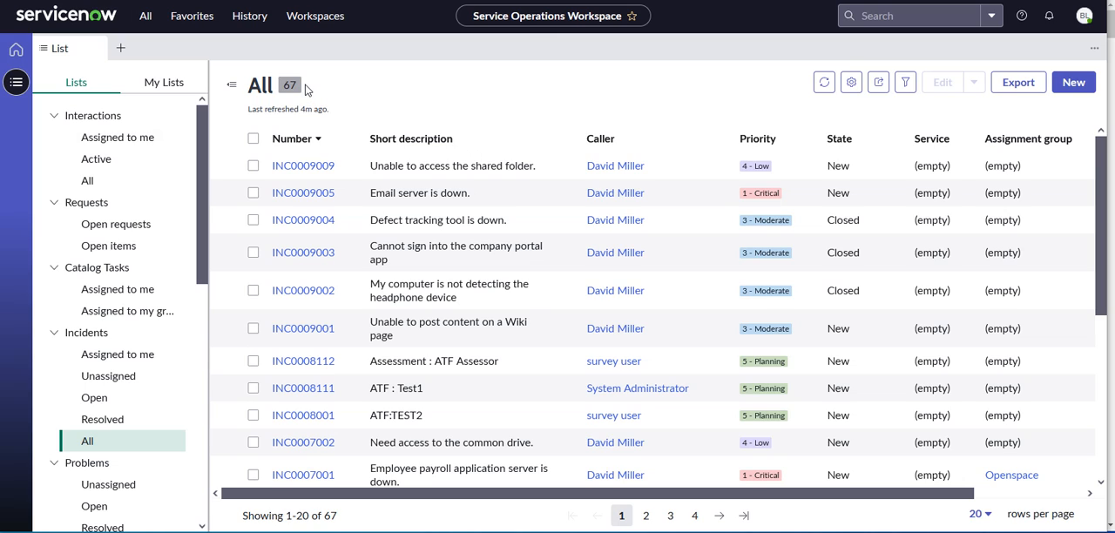
mouse_move(93, 115)
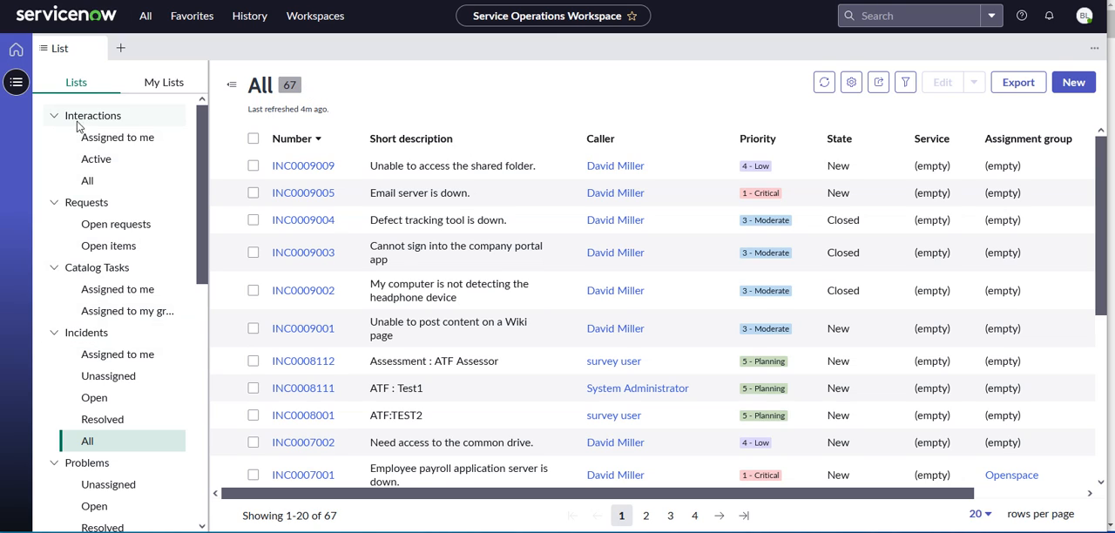
mouse_move(99, 123)
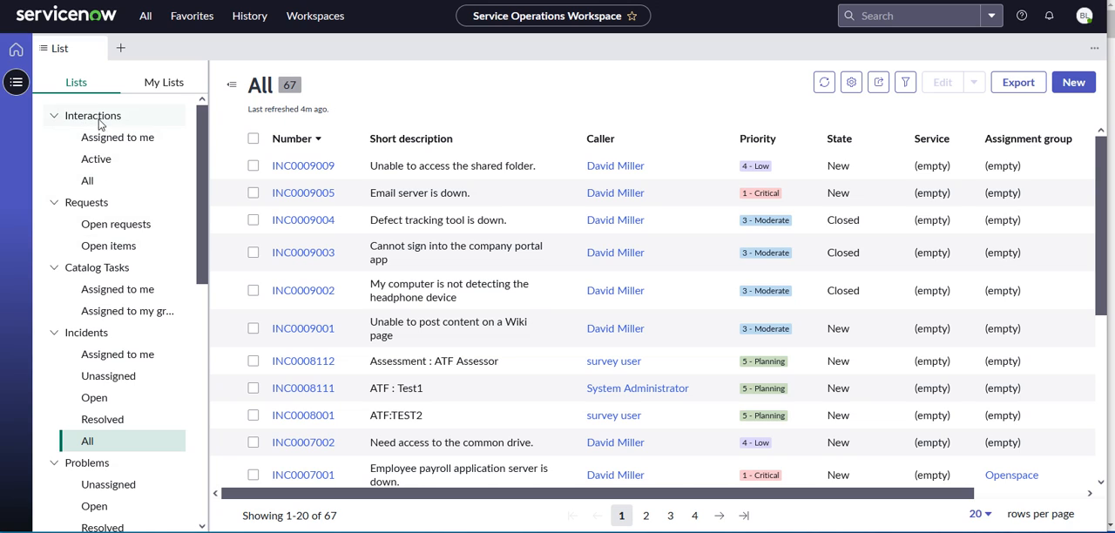
mouse_move(87, 180)
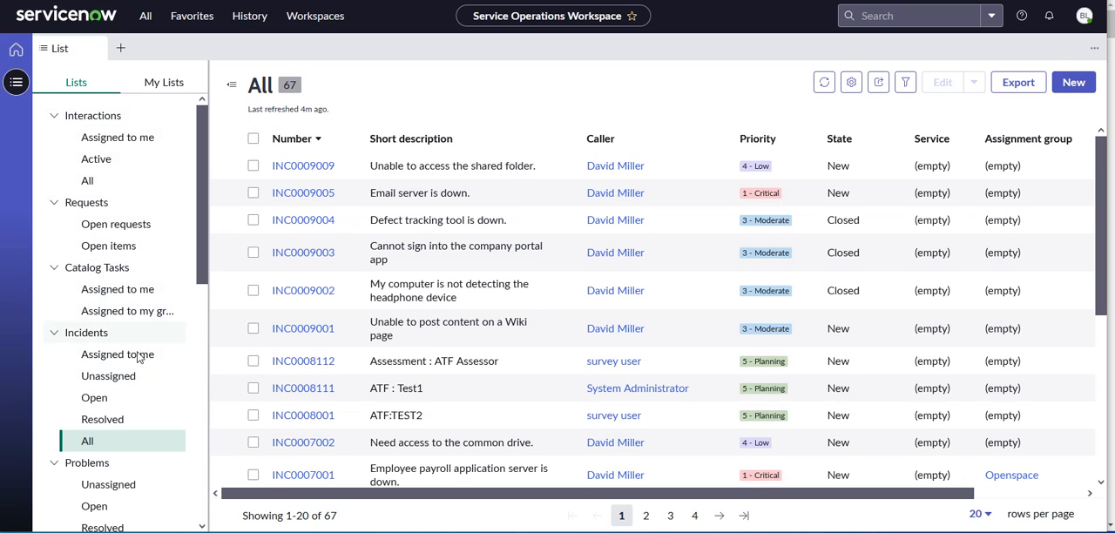
mouse_move(125, 329)
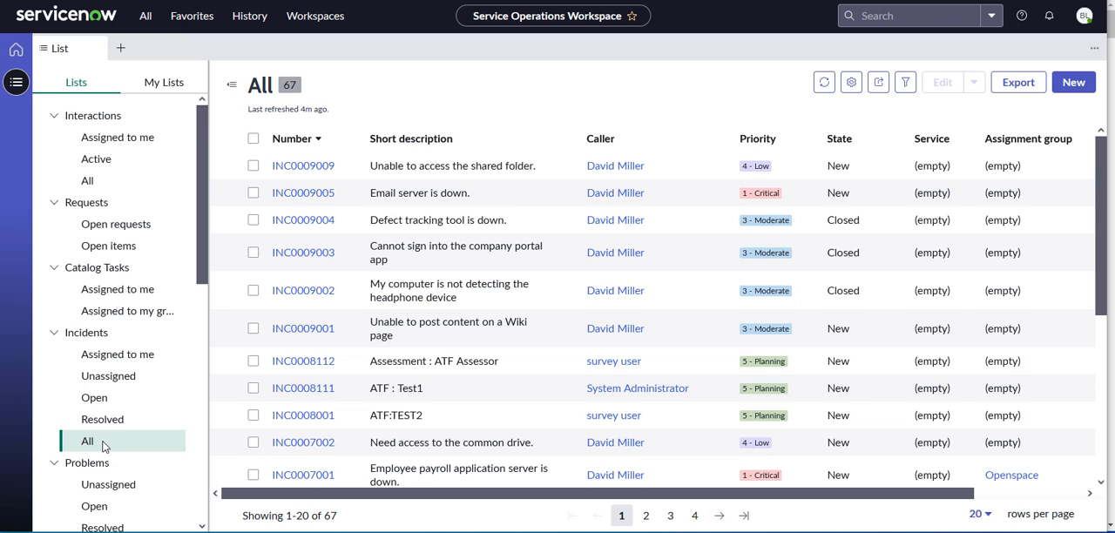
mouse_move(115, 223)
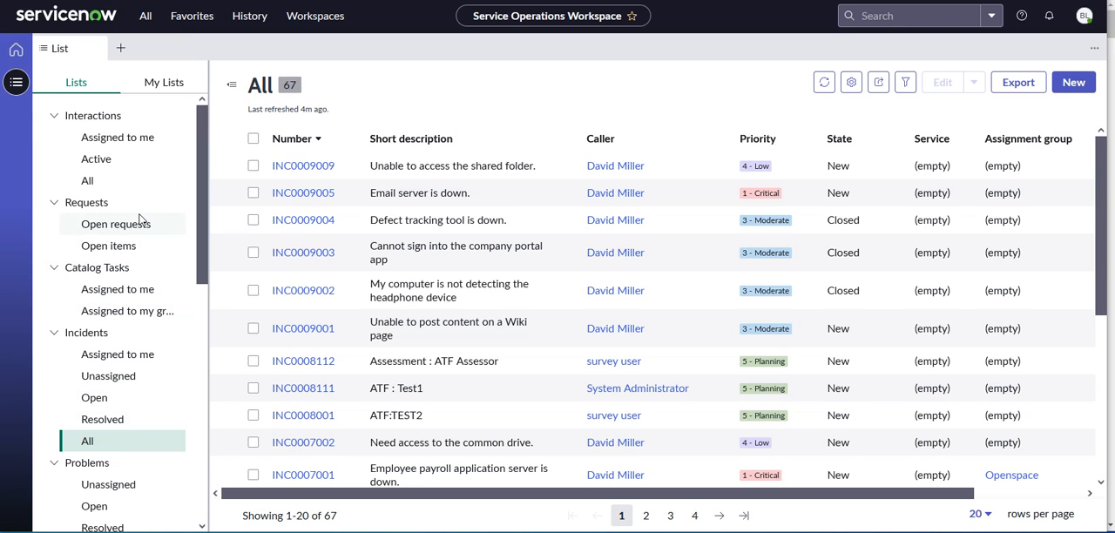
mouse_move(143, 220)
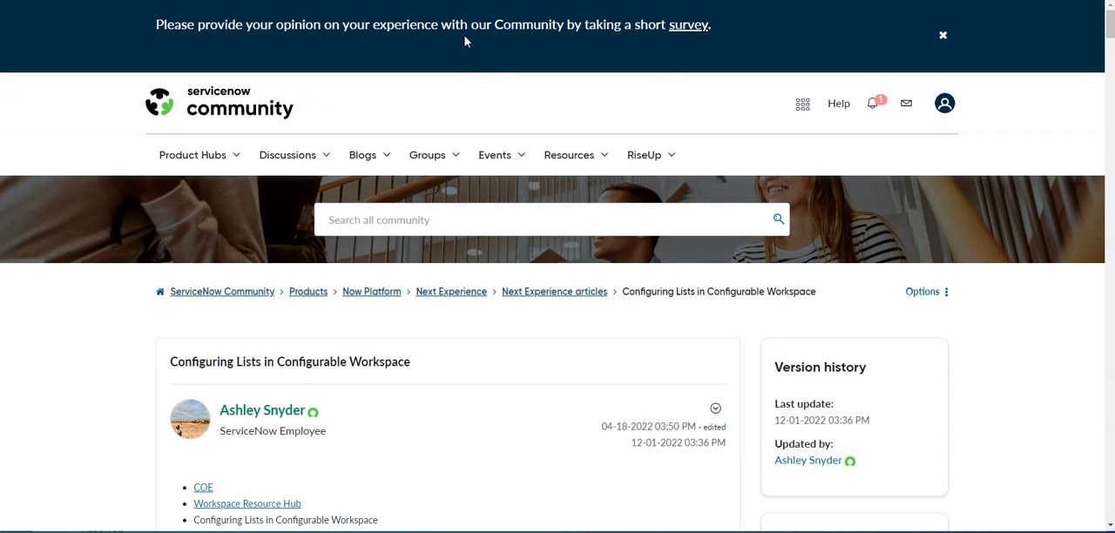
Step: Launch UI Builder from the 'ui b' navigator filter and show page 2 of My experiences
scroll(down, 3)
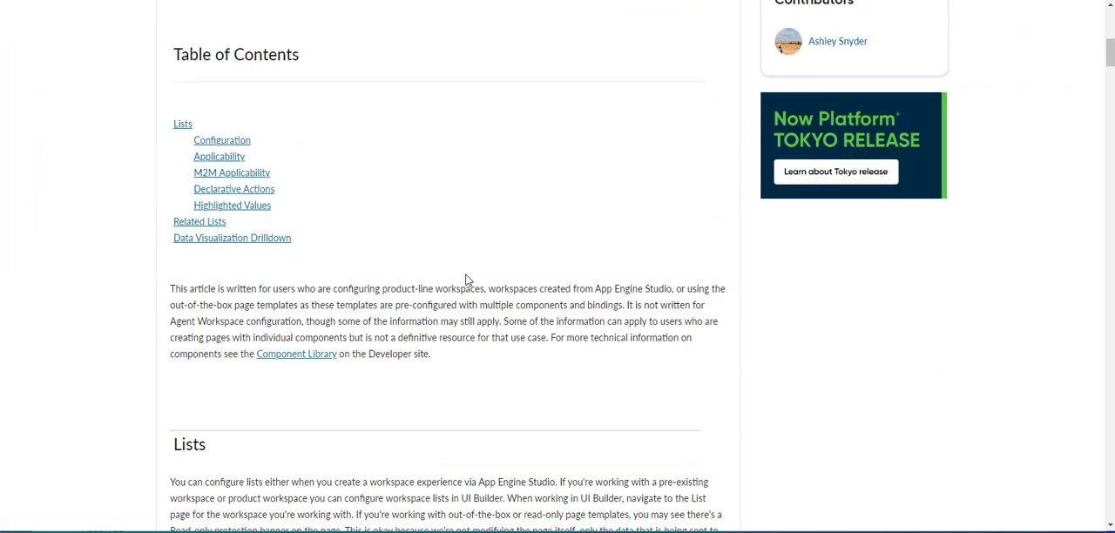
scroll(down, 3)
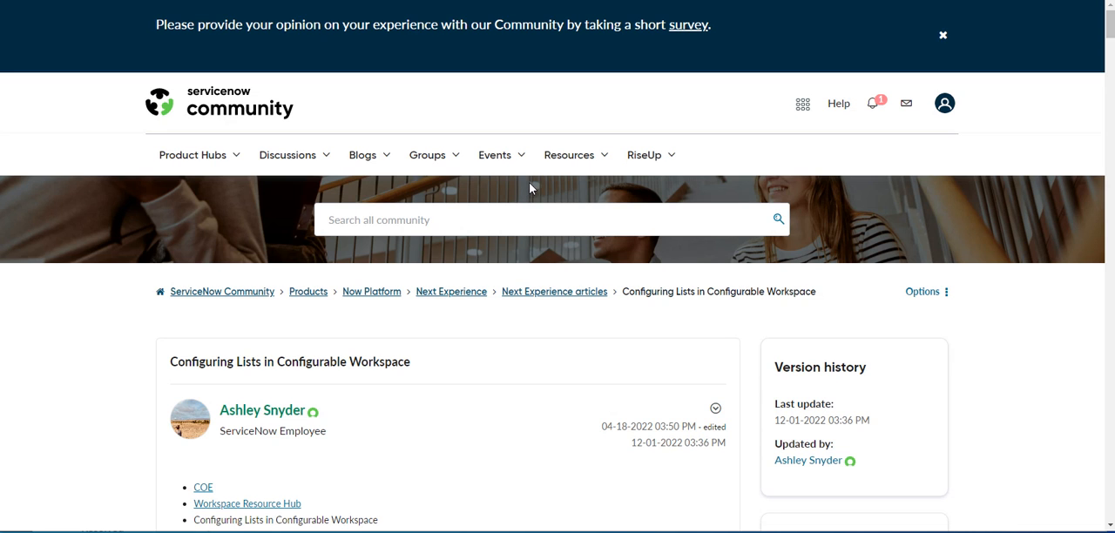
mouse_move(593, 182)
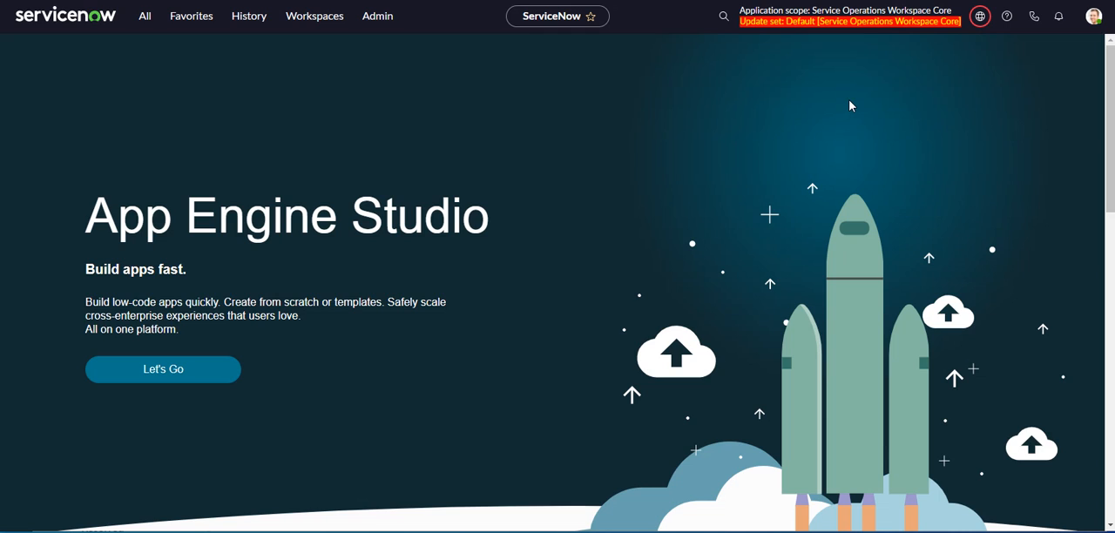
mouse_move(506, 34)
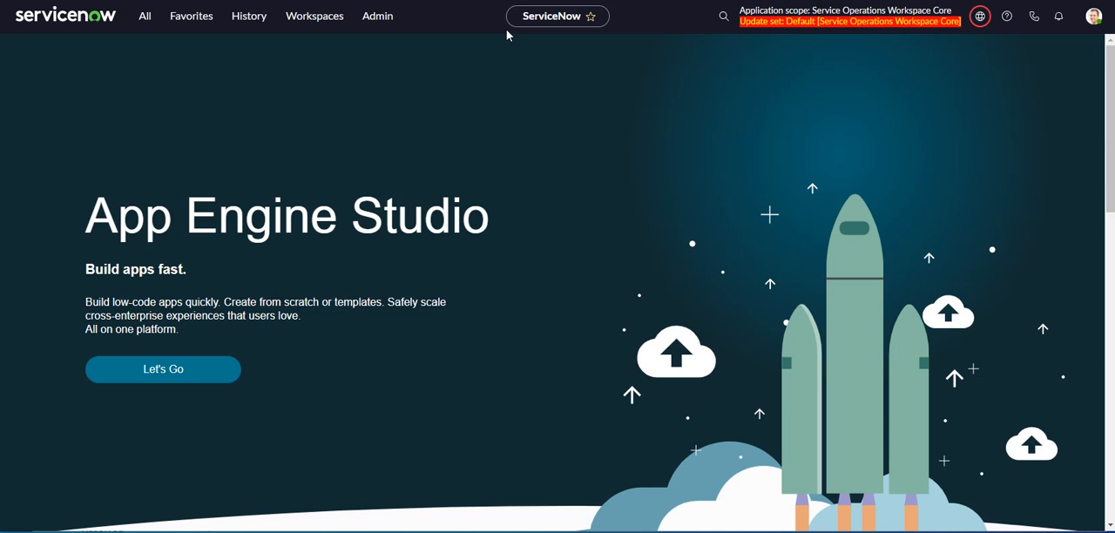
click(144, 16)
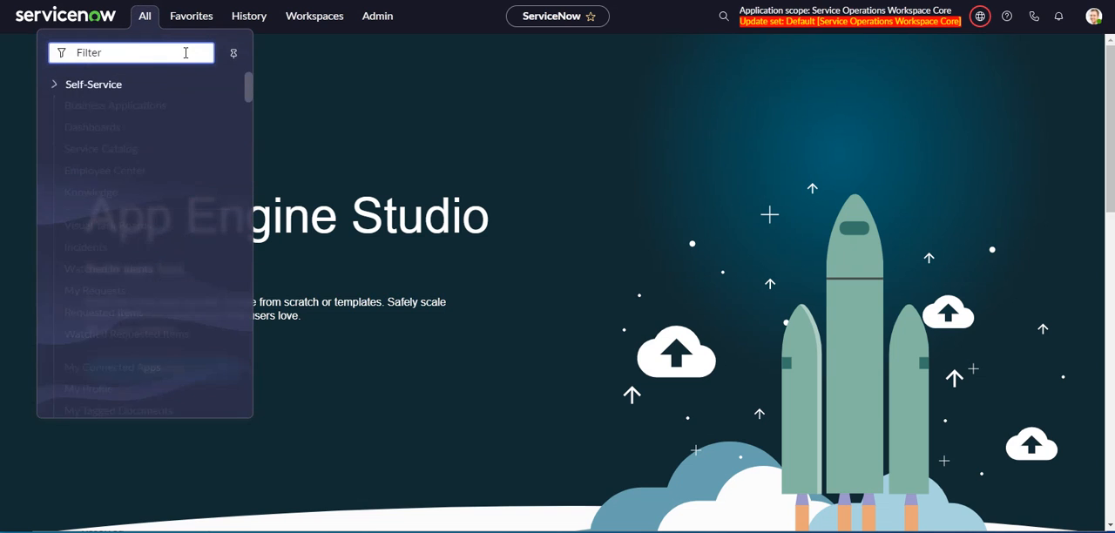
text(ui builder)
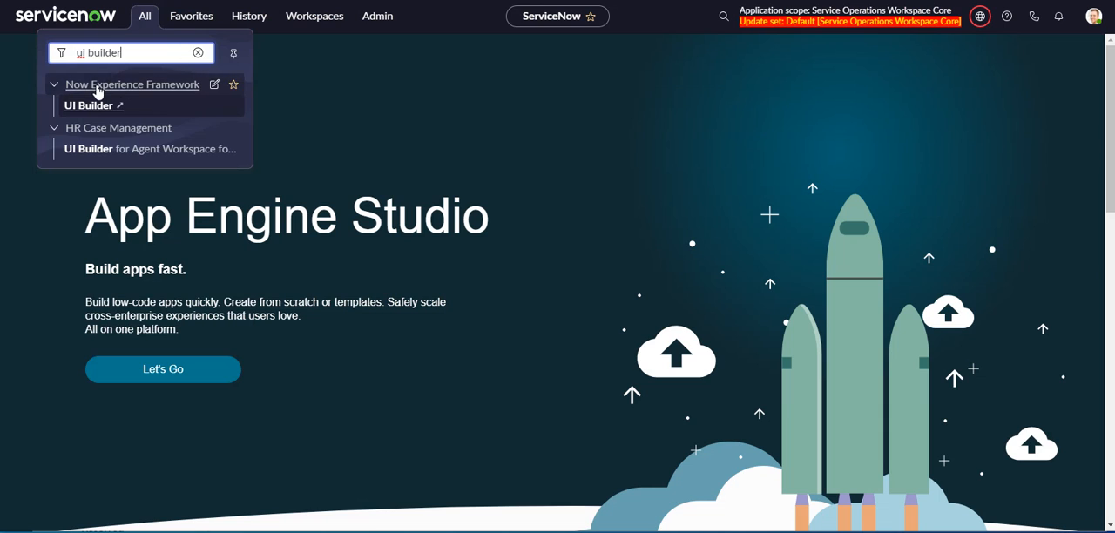
mouse_move(103, 148)
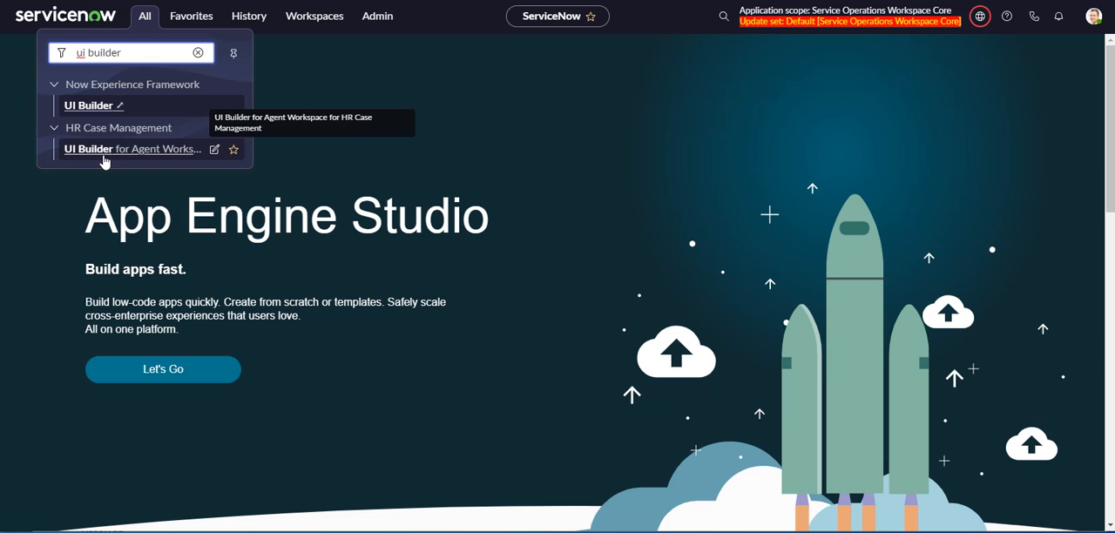
click(88, 105)
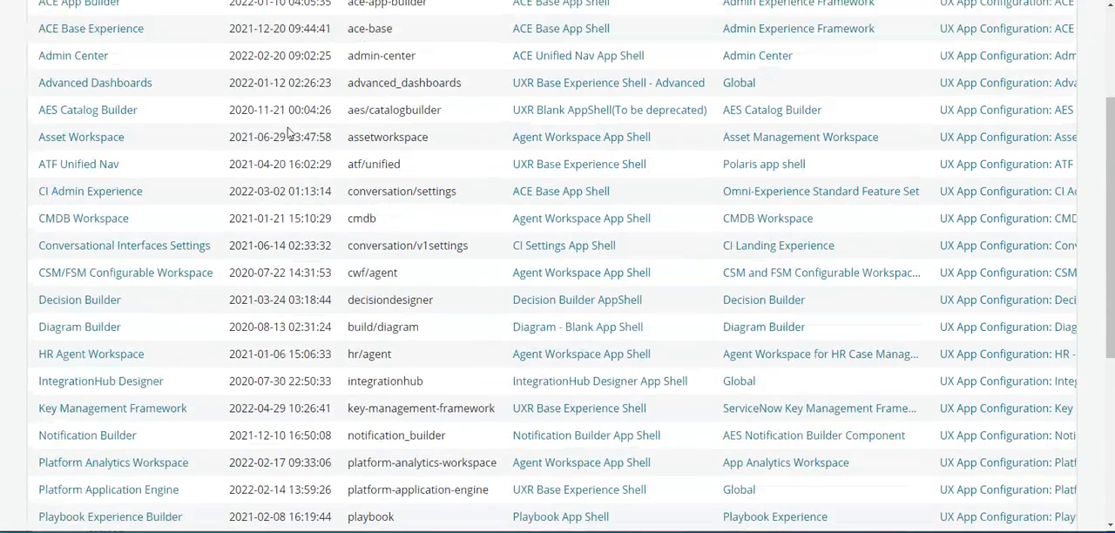
scroll(down, 3)
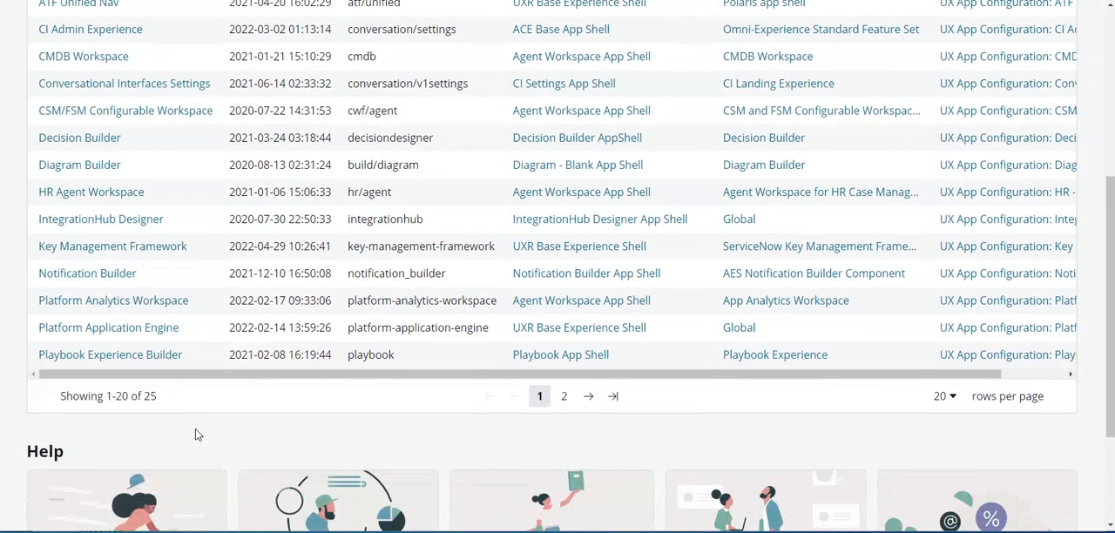
click(564, 396)
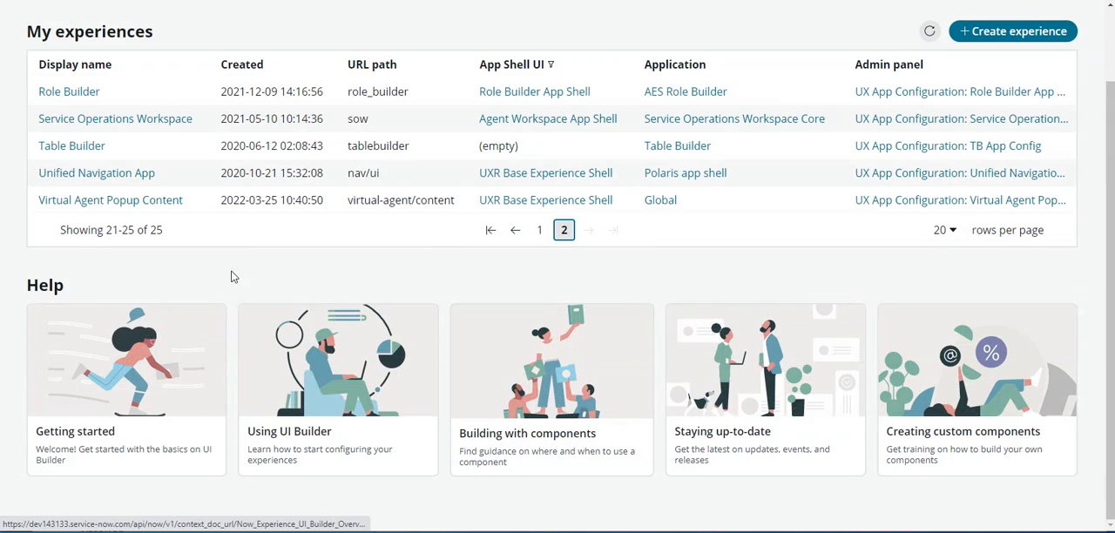
Step: Open Service Operations Workspace's List page and view the List nav component's config links
click(115, 119)
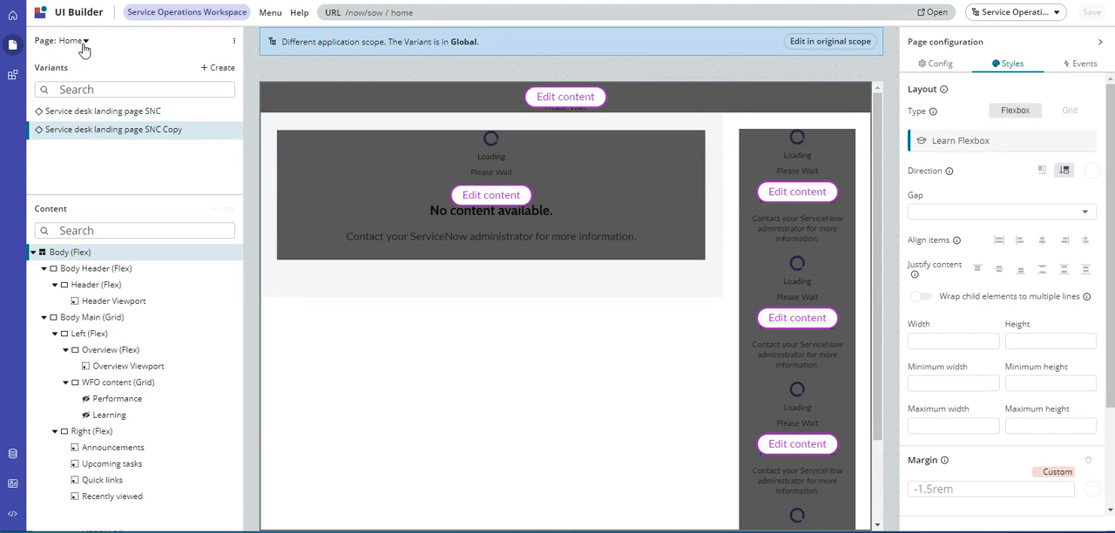
click(85, 40)
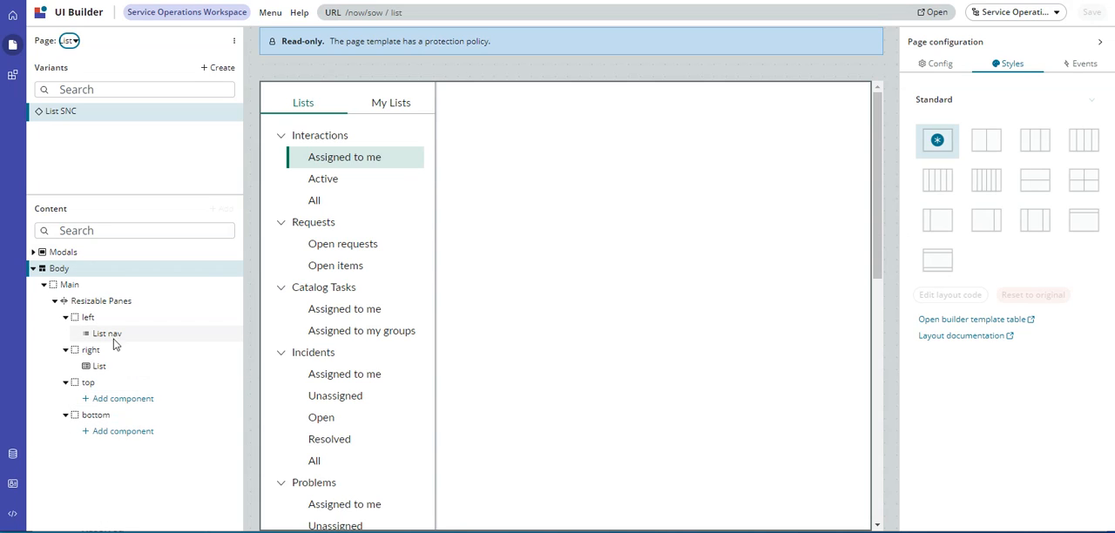
click(106, 334)
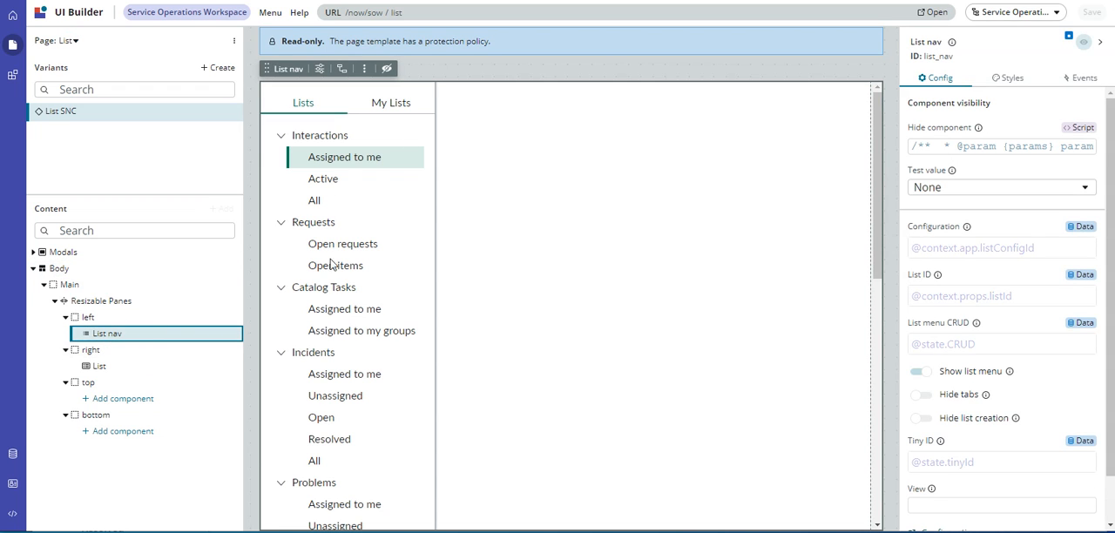
mouse_move(834, 234)
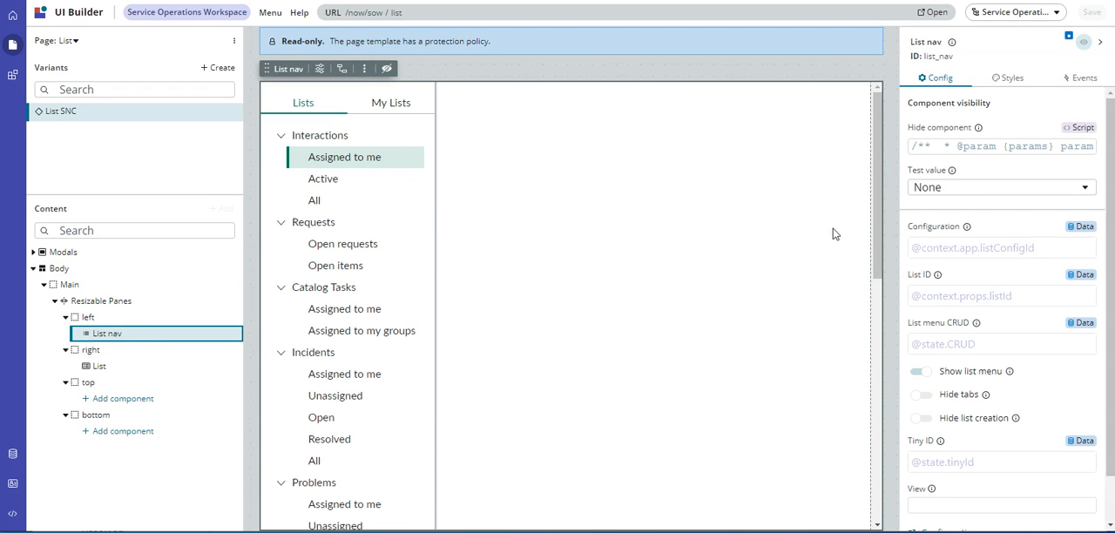
scroll(down, 3)
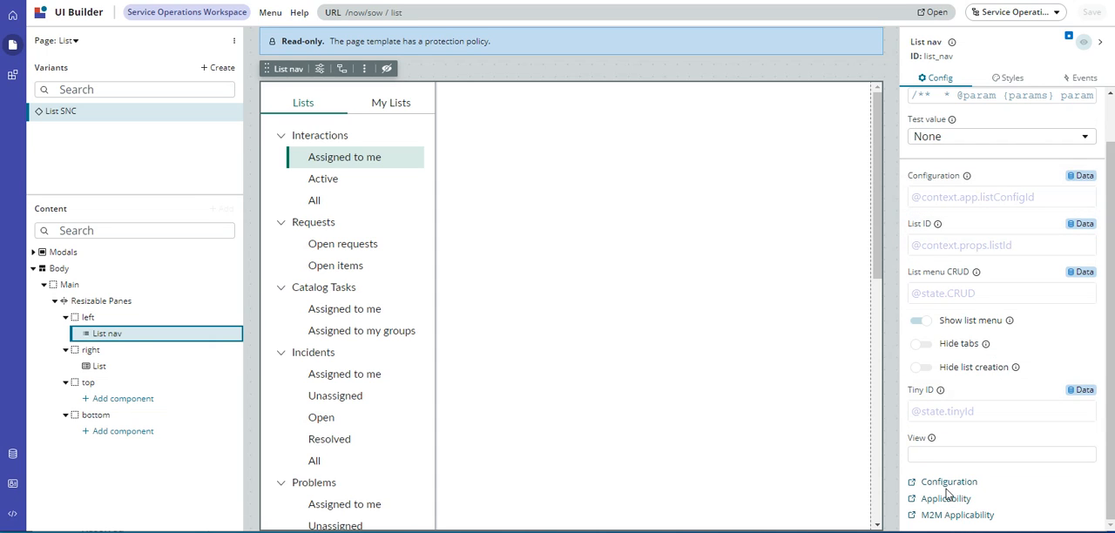
mouse_move(950, 480)
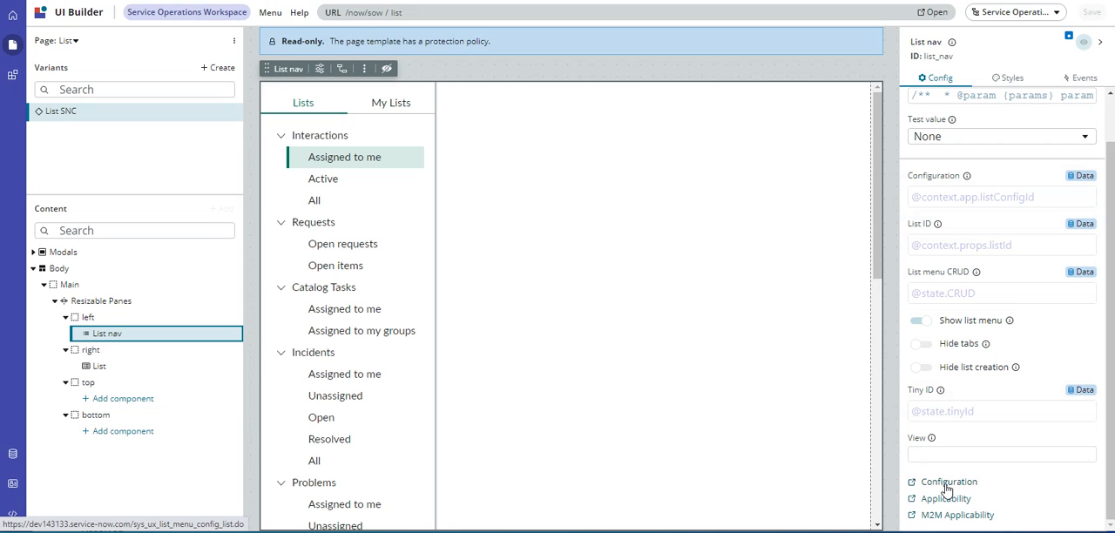
mouse_move(972, 498)
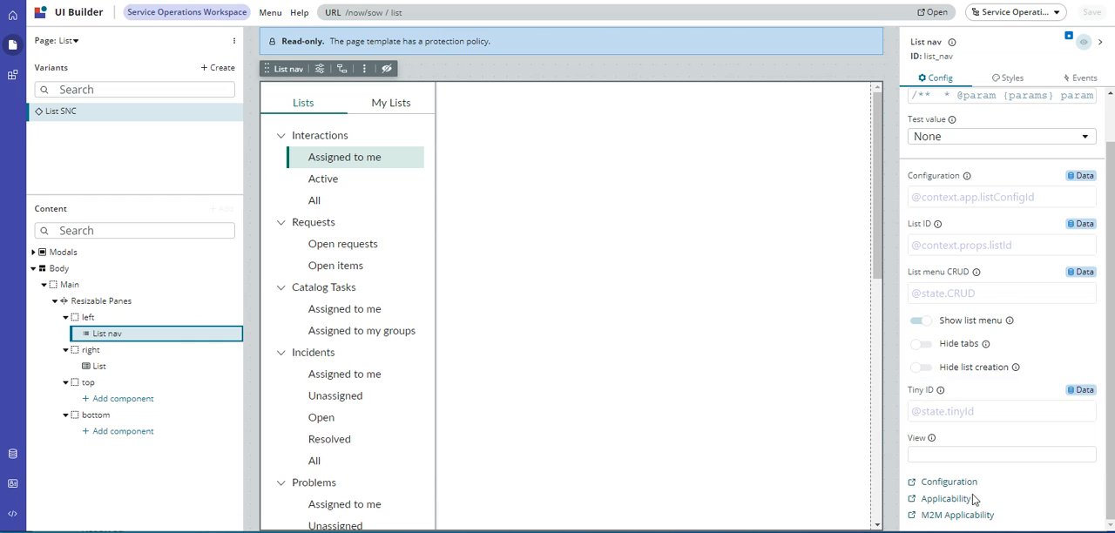
mouse_move(949, 481)
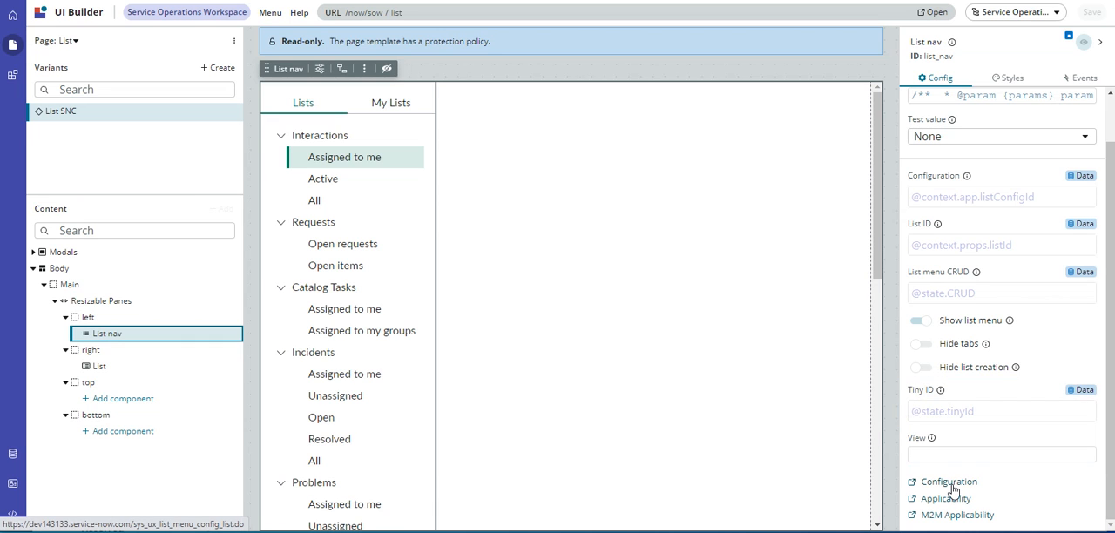
Step: Open the Default - SOW record from the UX List Menu Configurations list
click(948, 481)
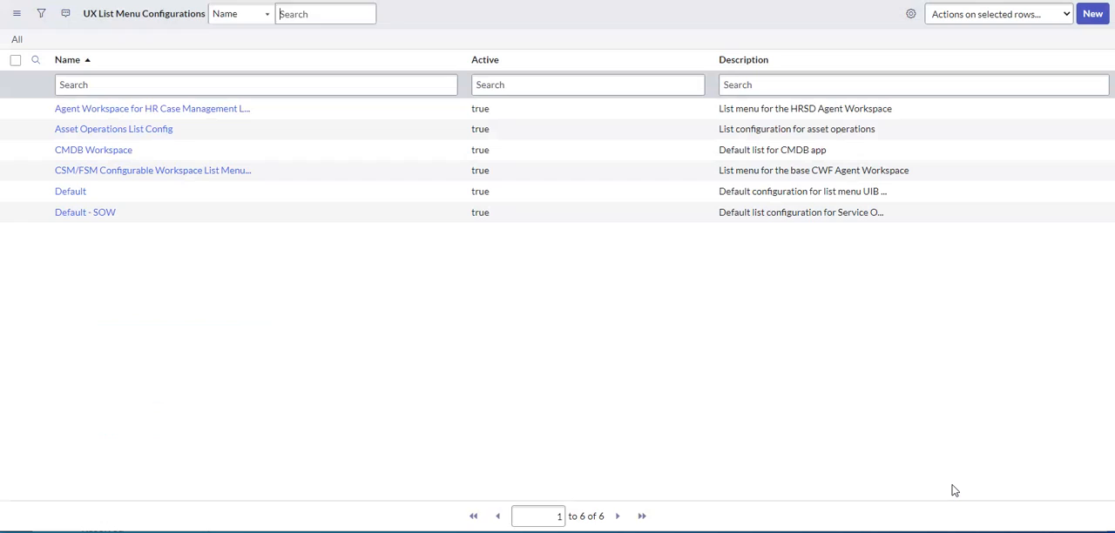
click(324, 13)
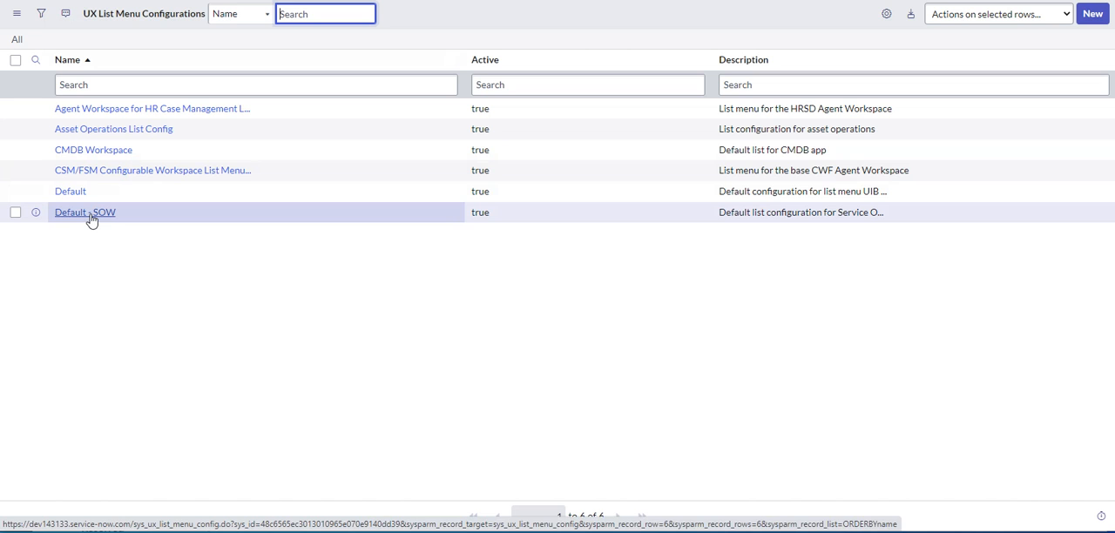
click(84, 211)
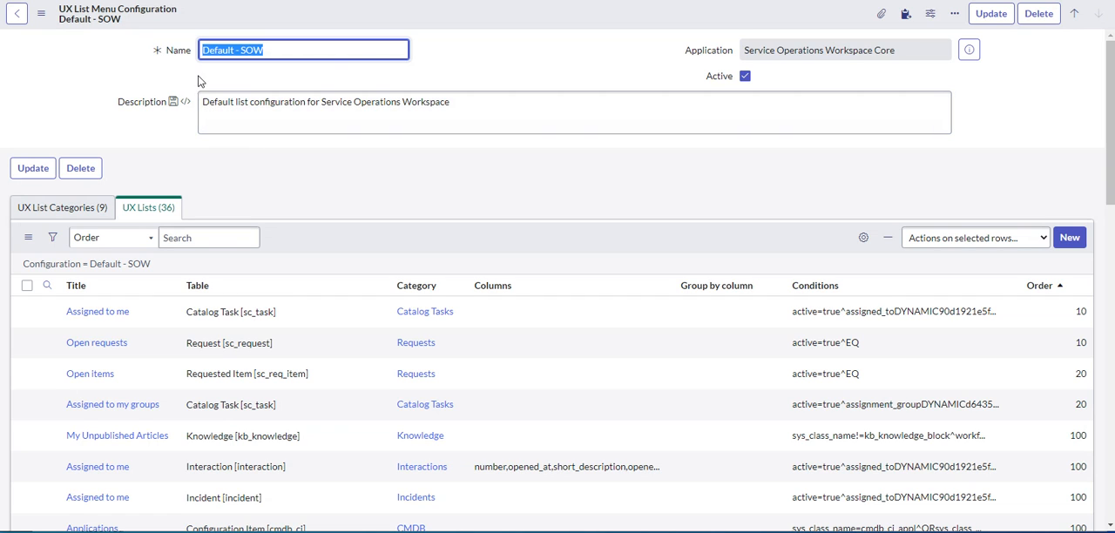
mouse_move(150, 27)
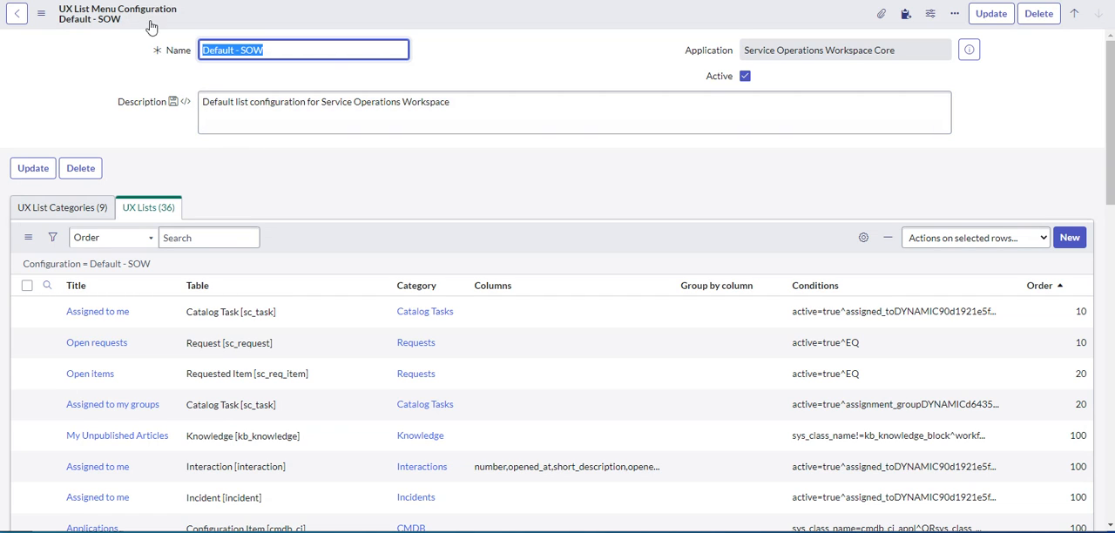
Step: Compare the UX List Categories and UX Lists tabs, ending on the nine categories
click(61, 208)
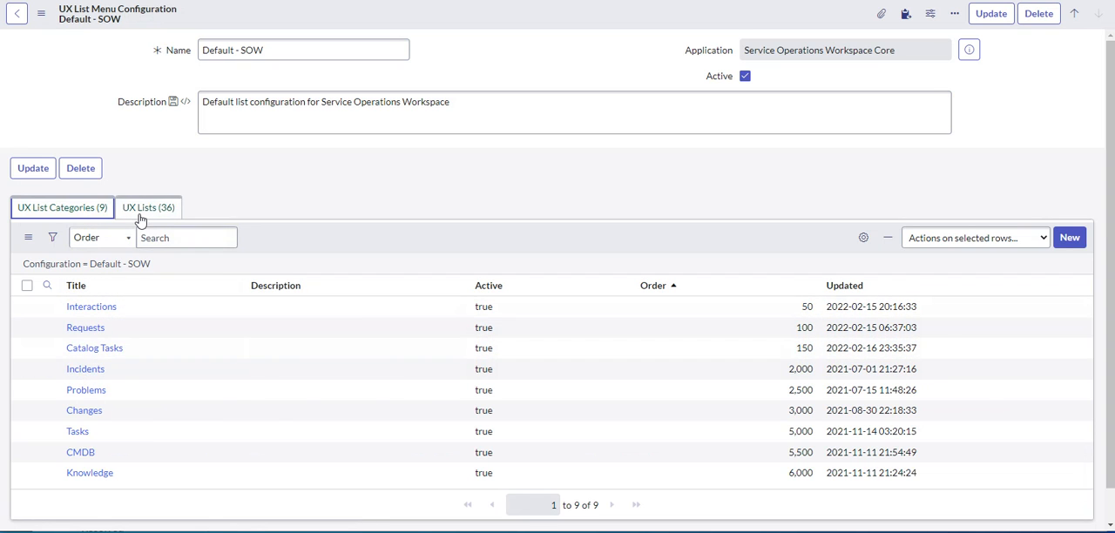
click(149, 207)
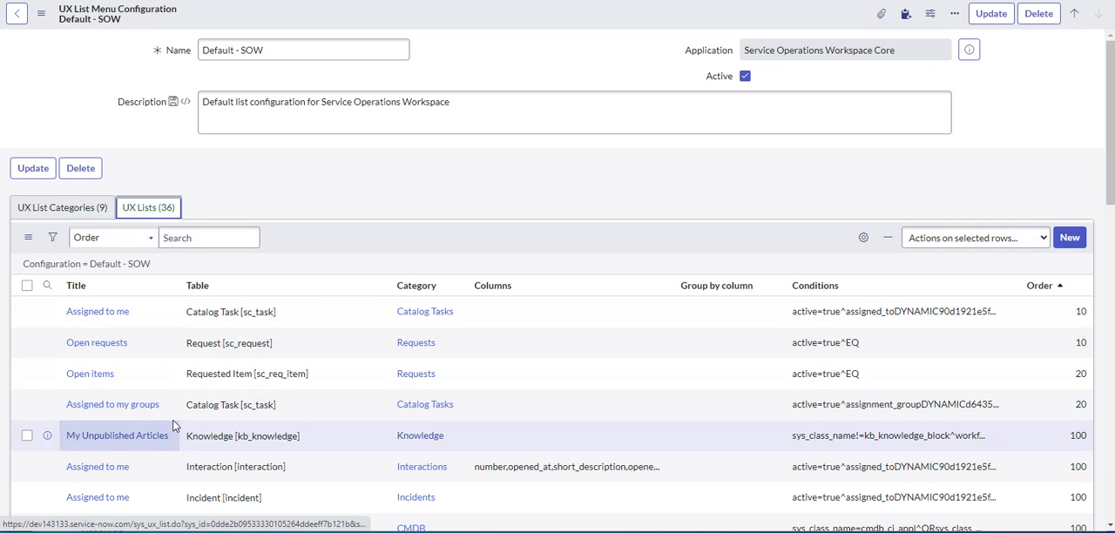
click(61, 207)
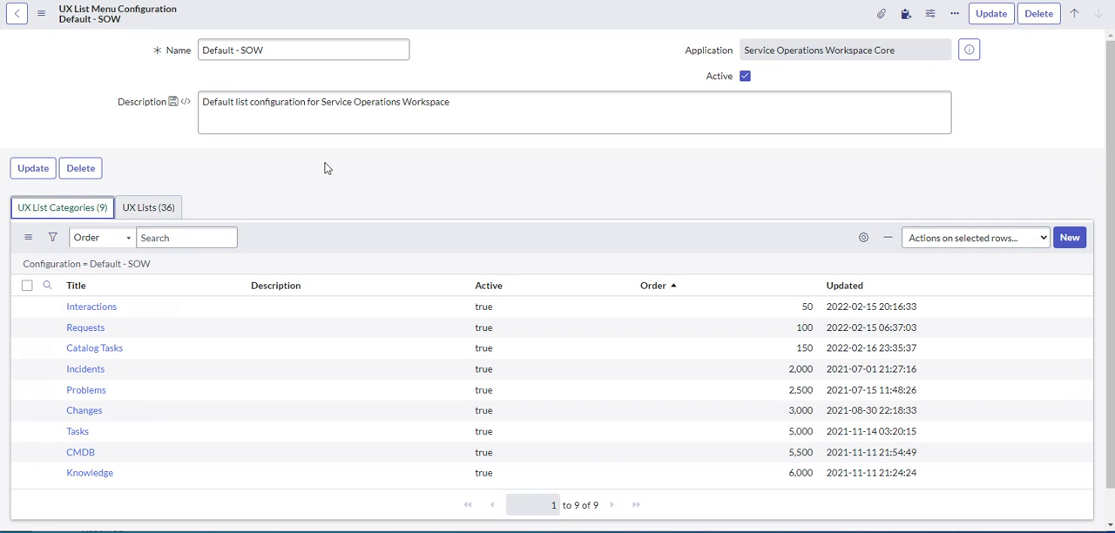
mouse_move(50, 53)
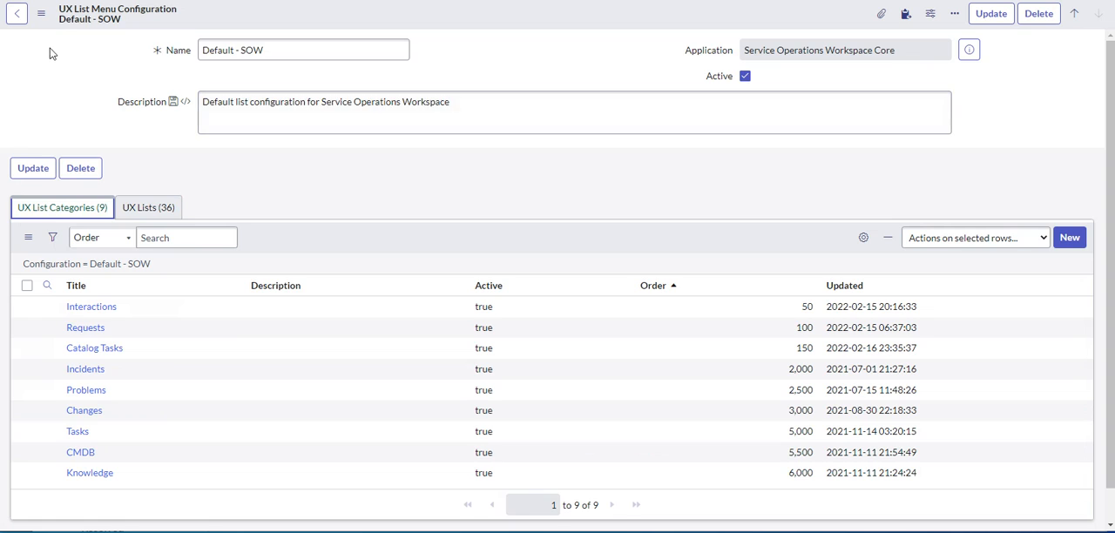
Step: Open and close the record form's additional actions menu
click(41, 14)
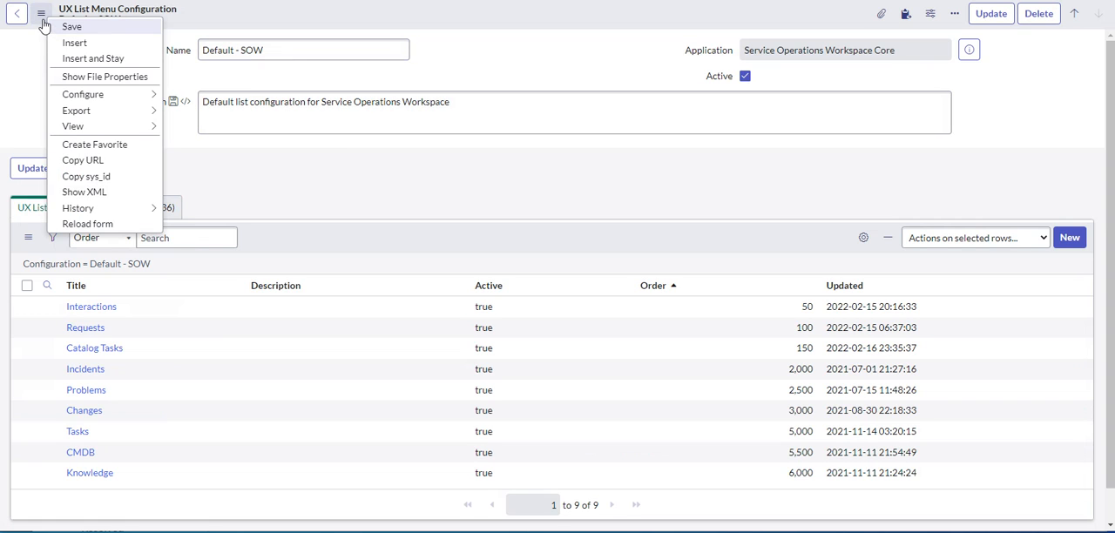
click(40, 13)
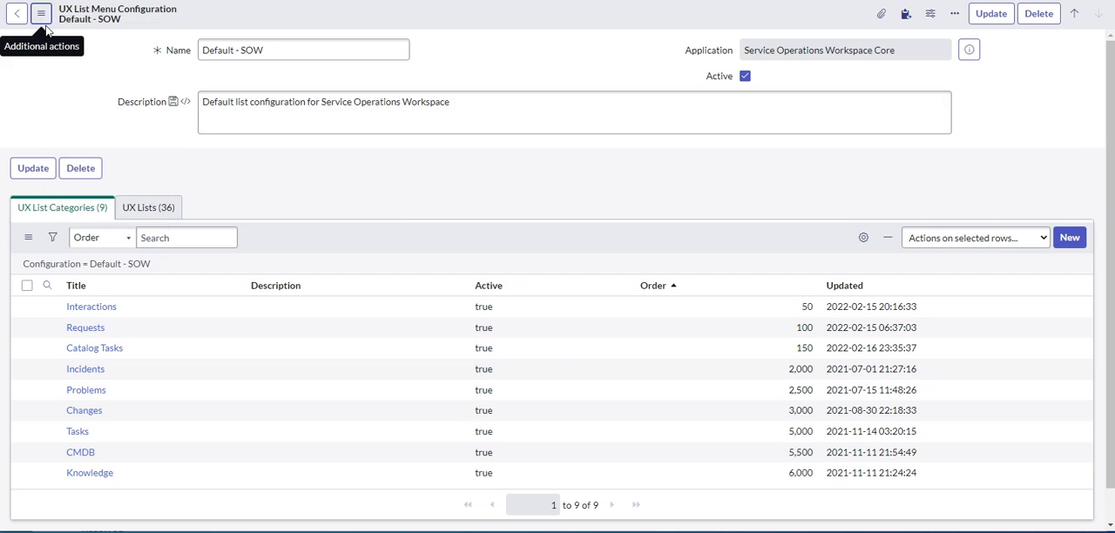
click(40, 14)
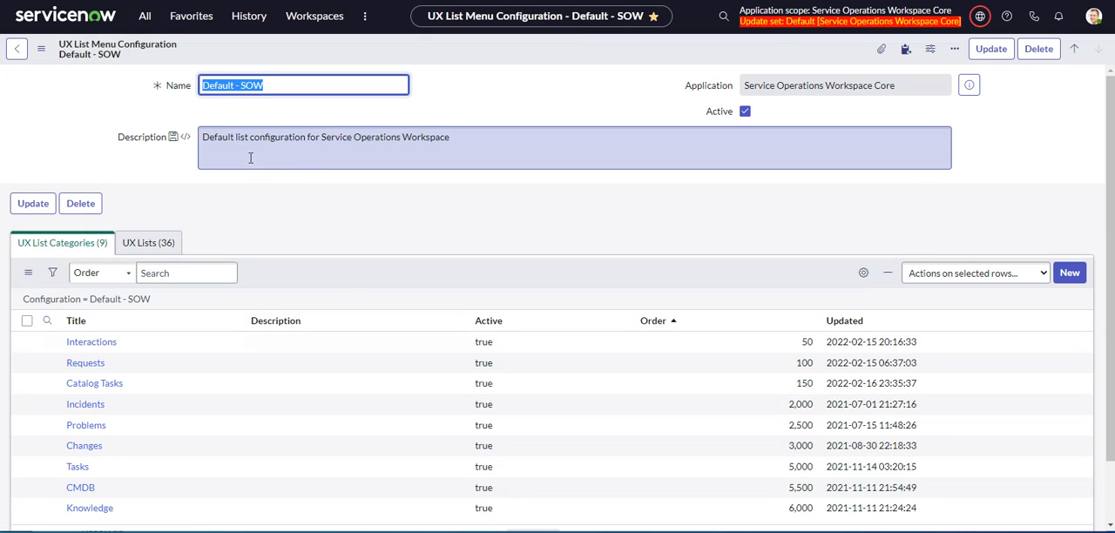
Step: Scroll down the Default - SOW record
scroll(down, 3)
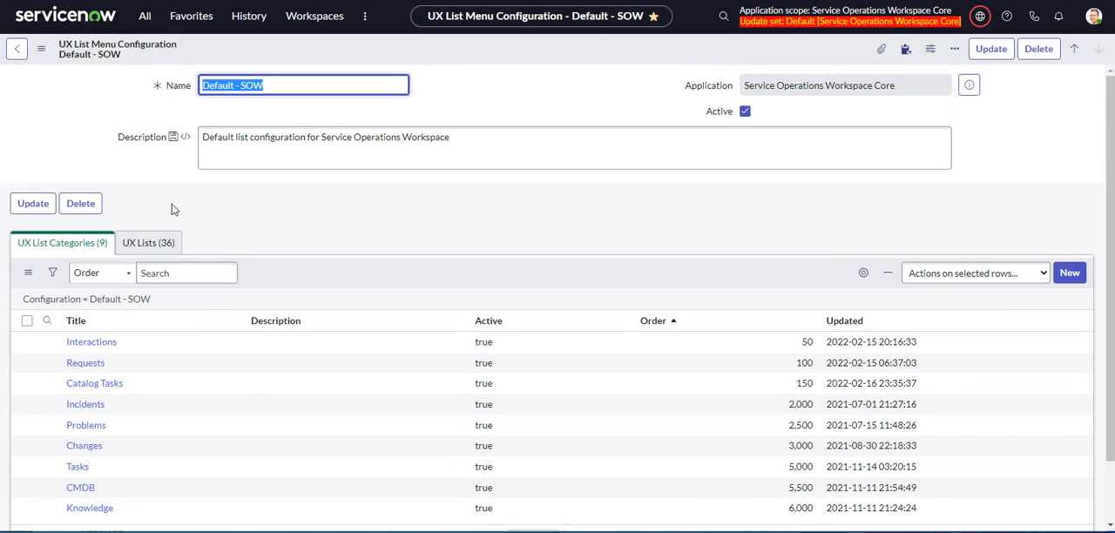
mouse_move(286, 180)
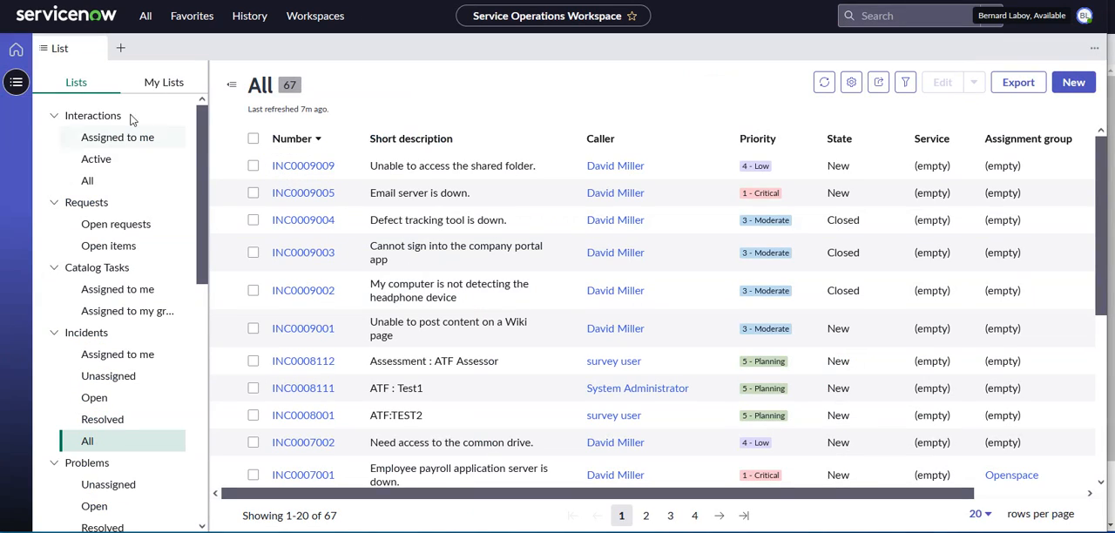
mouse_move(135, 128)
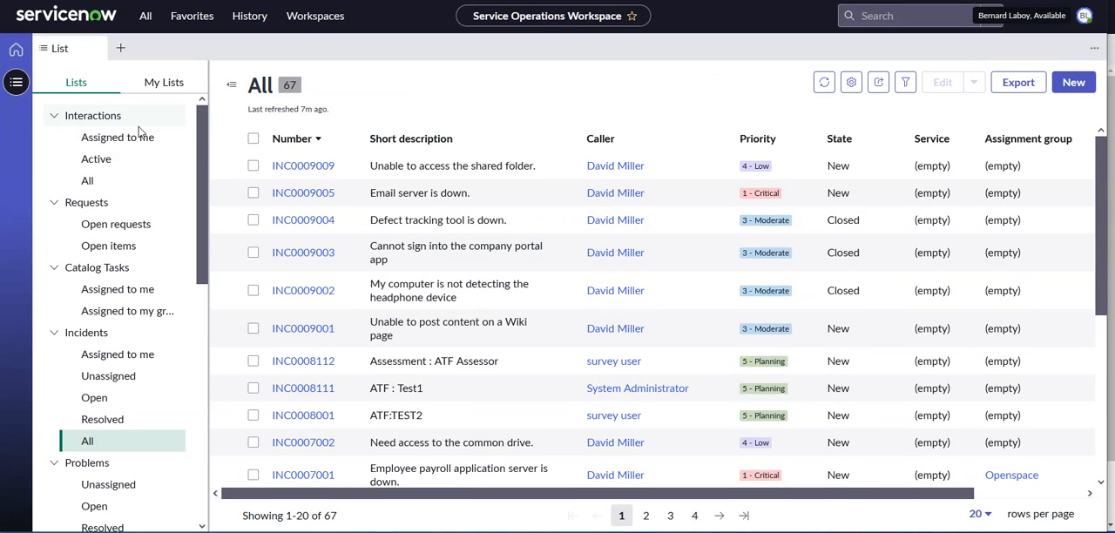
mouse_move(105, 267)
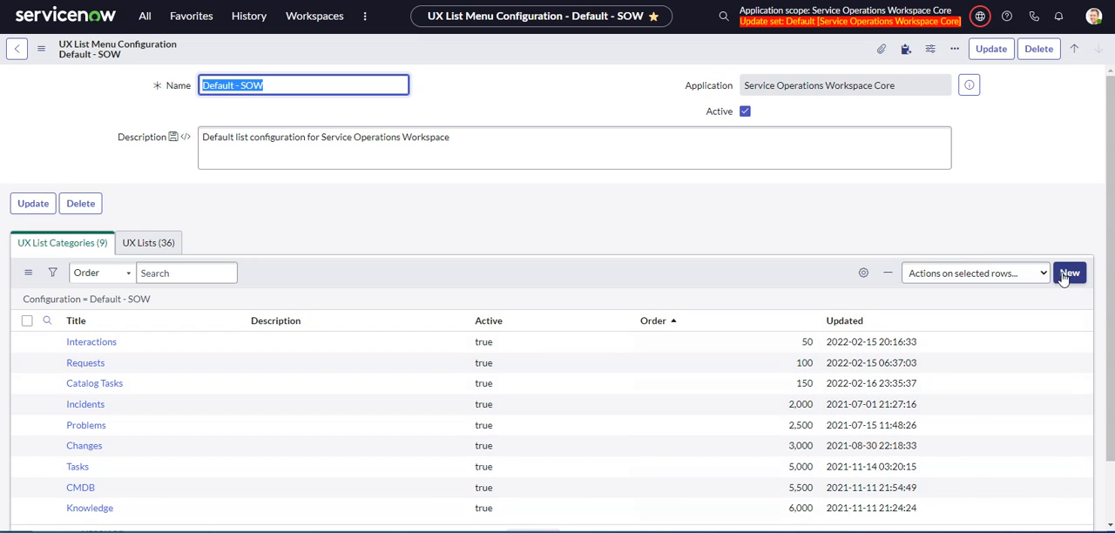
Step: Start a new UX List Category titled 'Incidents - P1'
click(1070, 272)
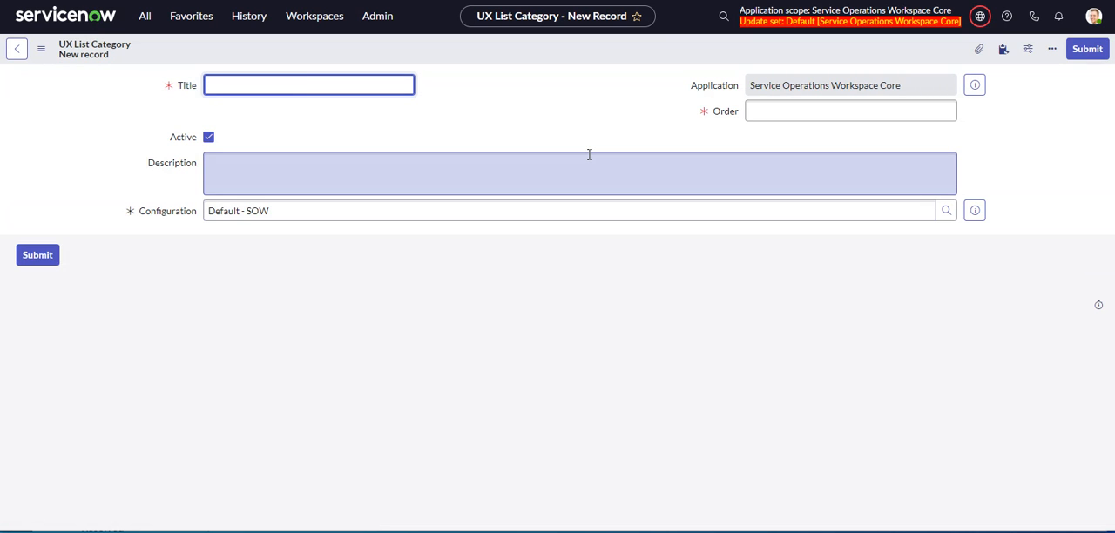
text(Incide)
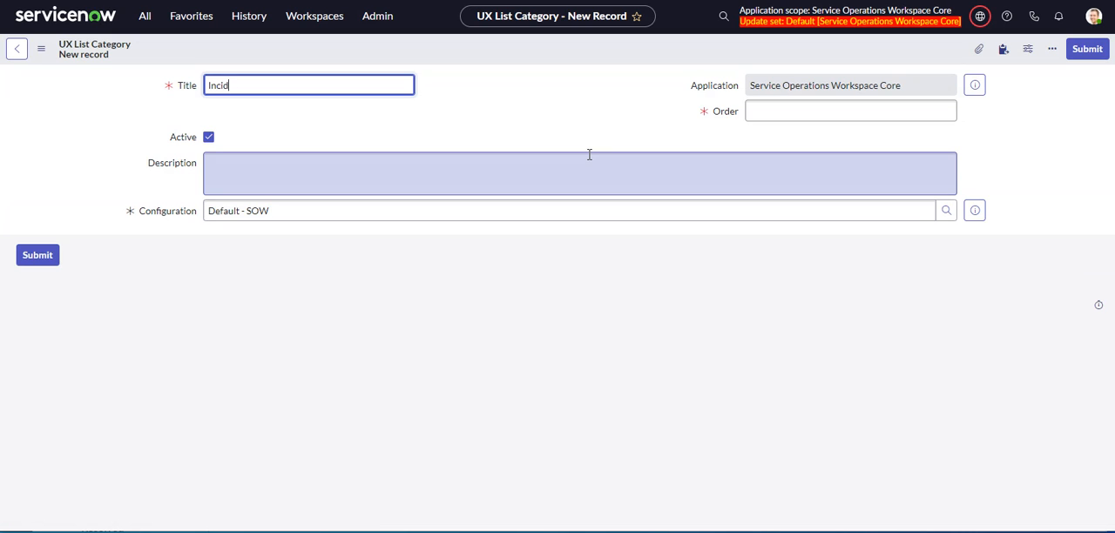
text(d)
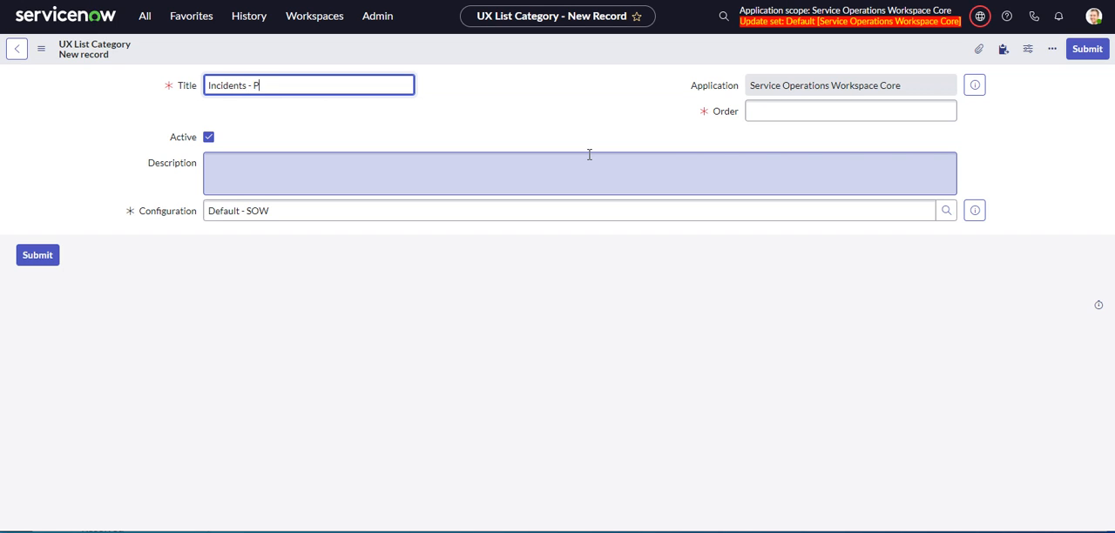
text(1)
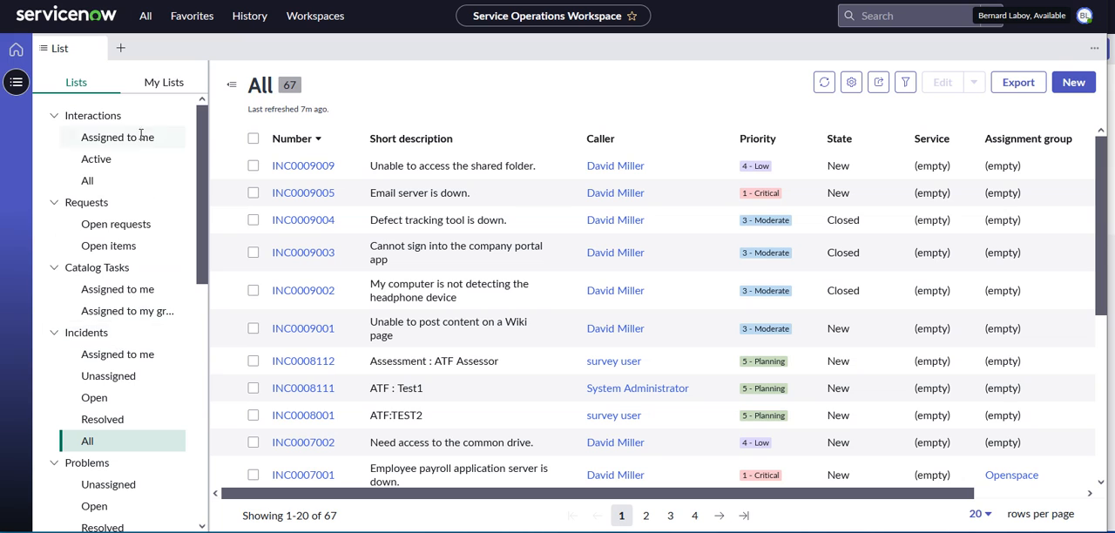
Step: Scroll through the Service Operations Workspace navigator's incident list categories
scroll(down, 3)
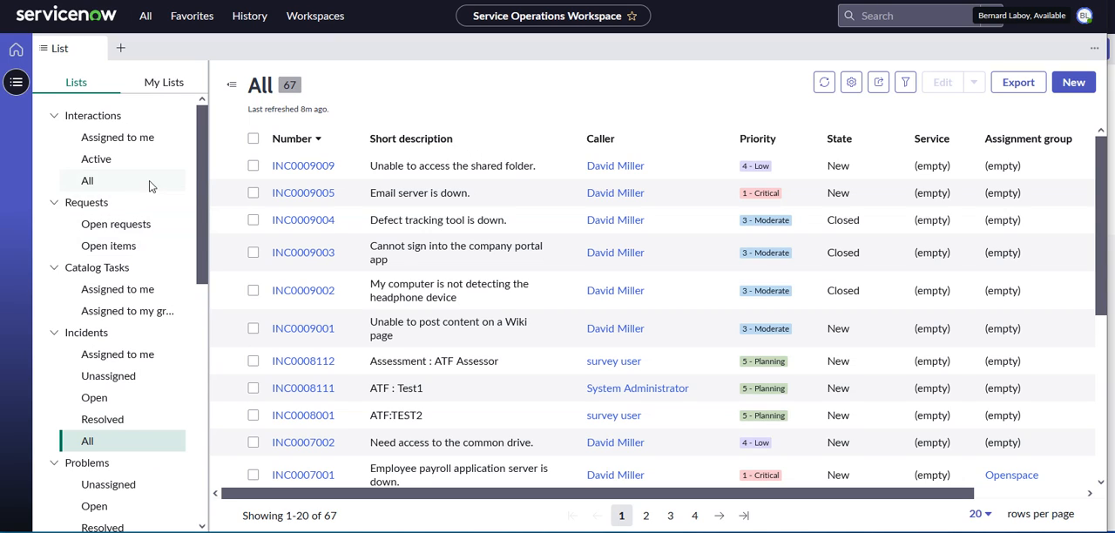
mouse_move(86, 332)
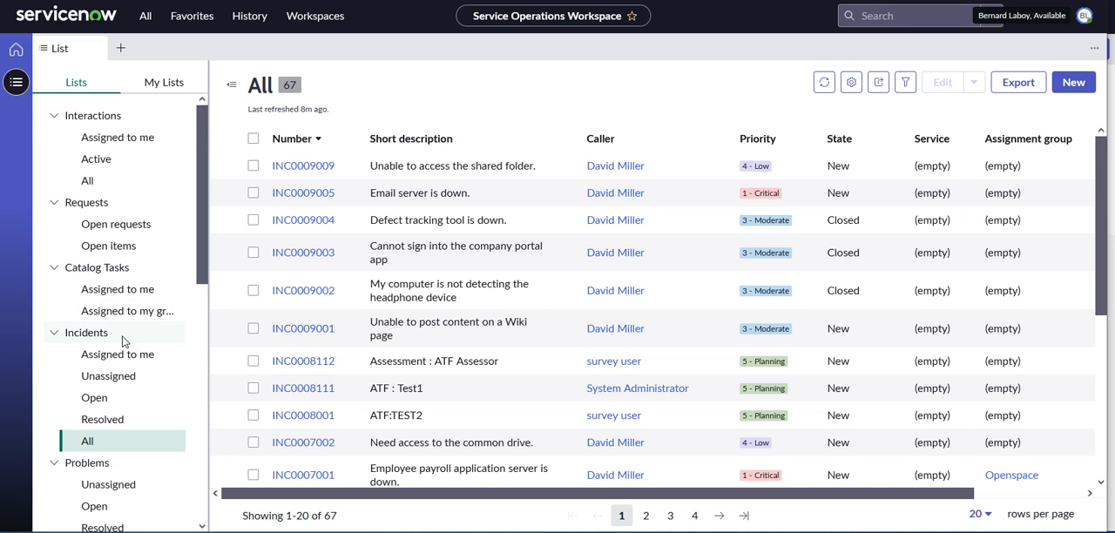
mouse_move(113, 338)
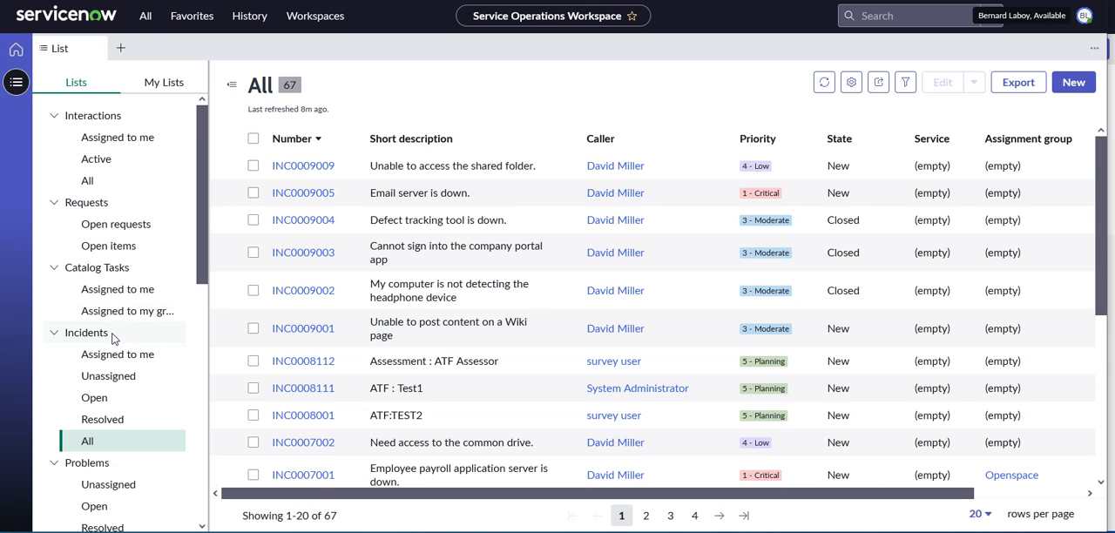
mouse_move(127, 311)
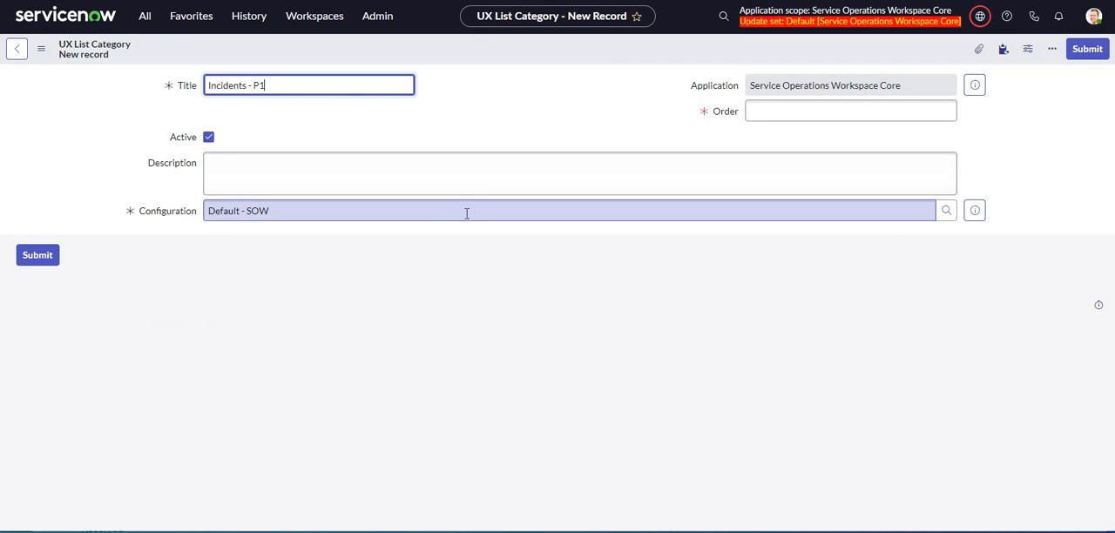
Step: Set the Incidents - P1 category's order to 0 and submit it
click(849, 110)
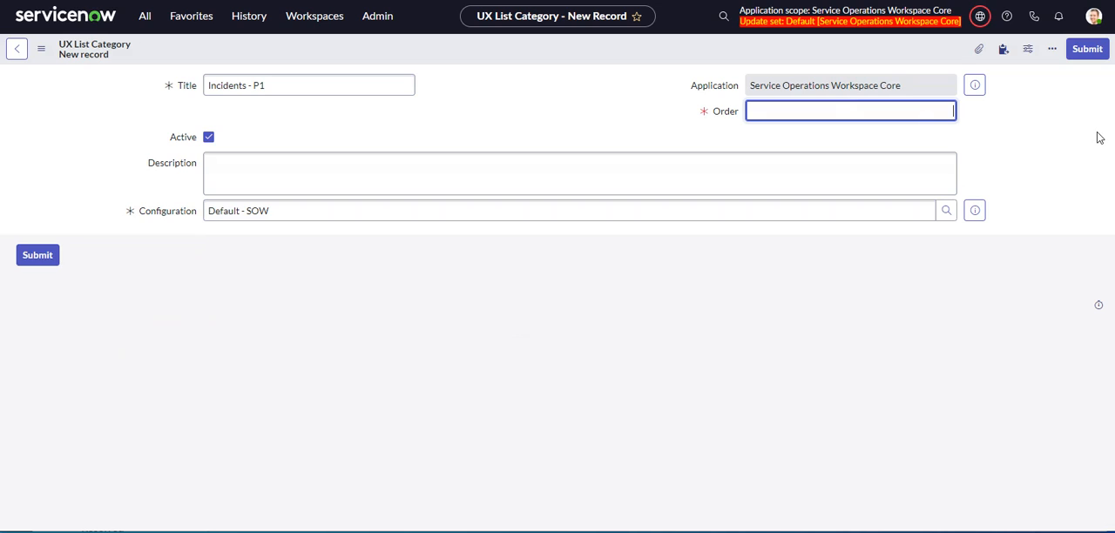
text(0)
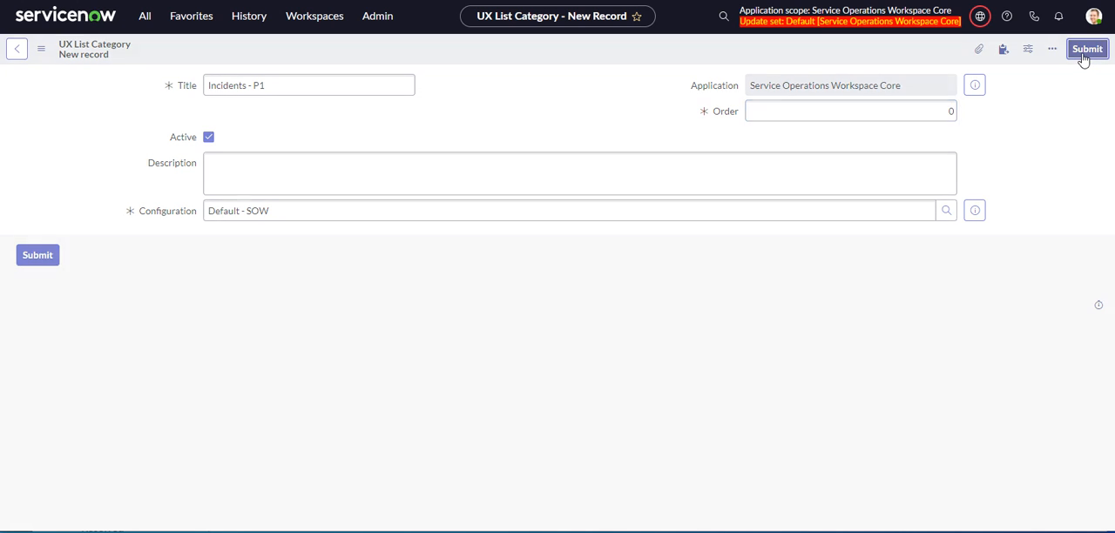
click(1086, 48)
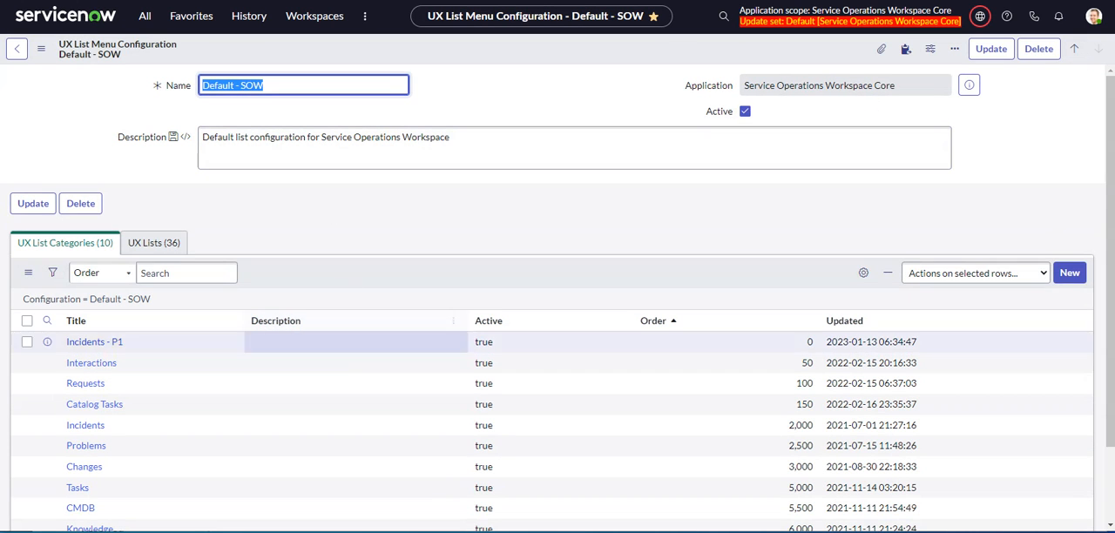
mouse_move(275, 271)
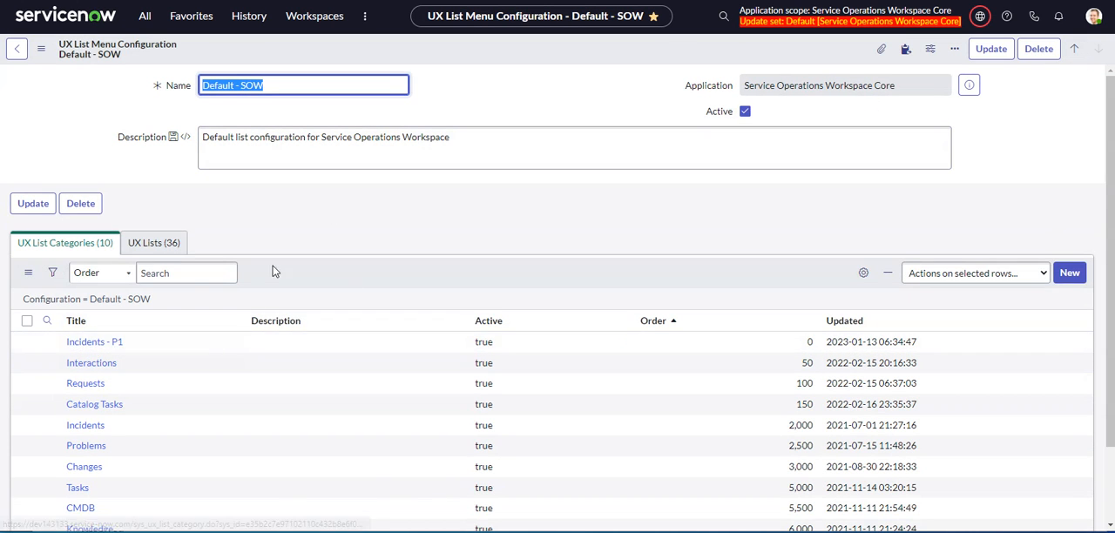
click(314, 16)
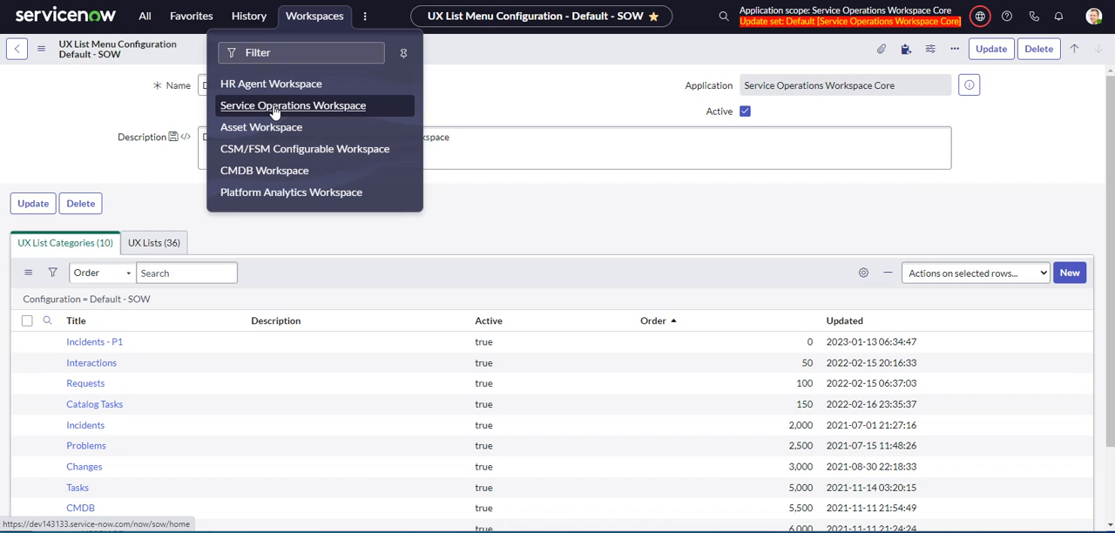
Step: Open Service Operations Workspace and load the Interactions > Assigned to me list
click(293, 105)
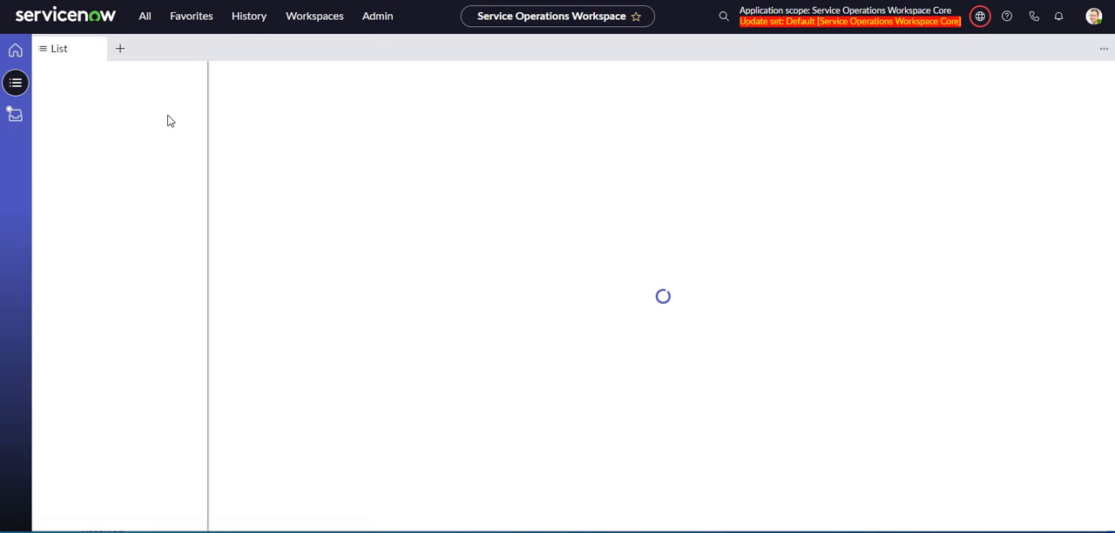
mouse_move(154, 8)
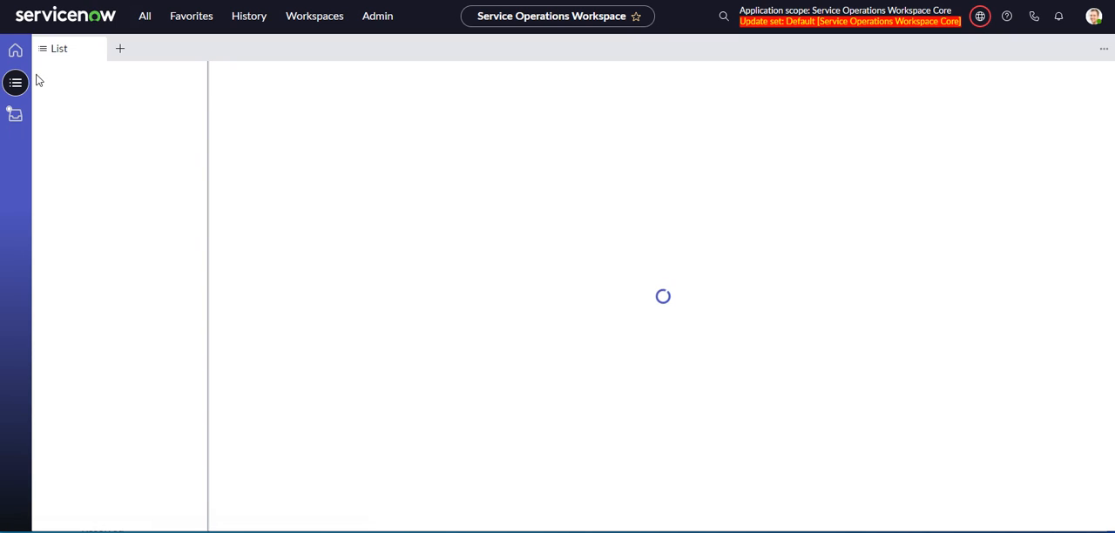
mouse_move(721, 306)
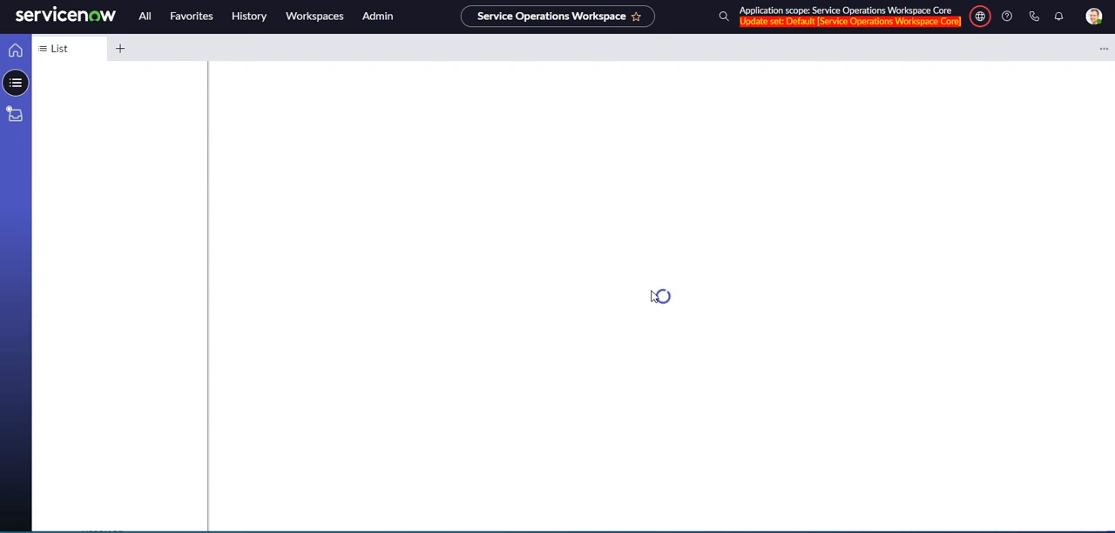
mouse_move(95, 121)
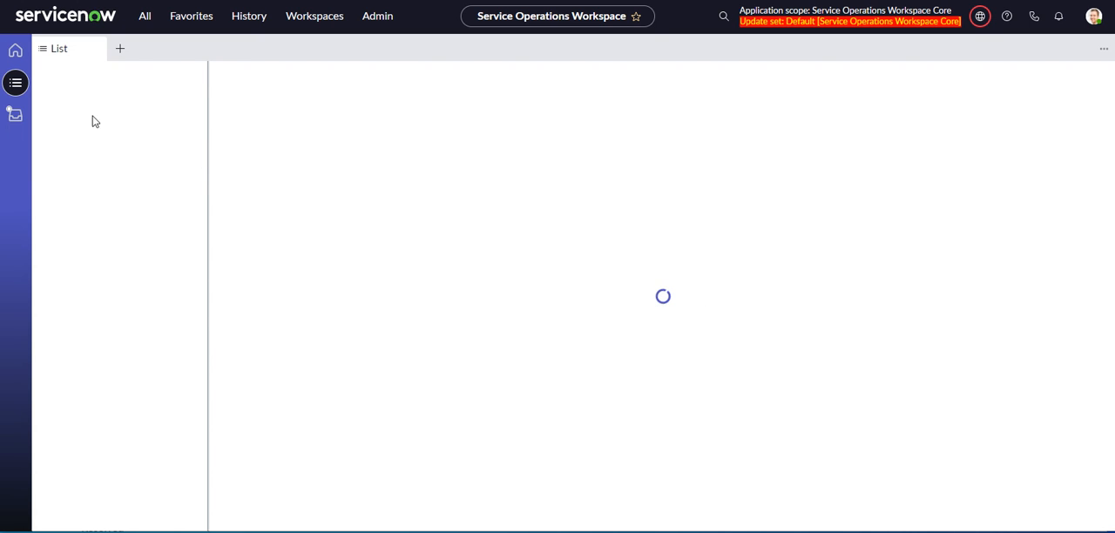
mouse_move(15, 83)
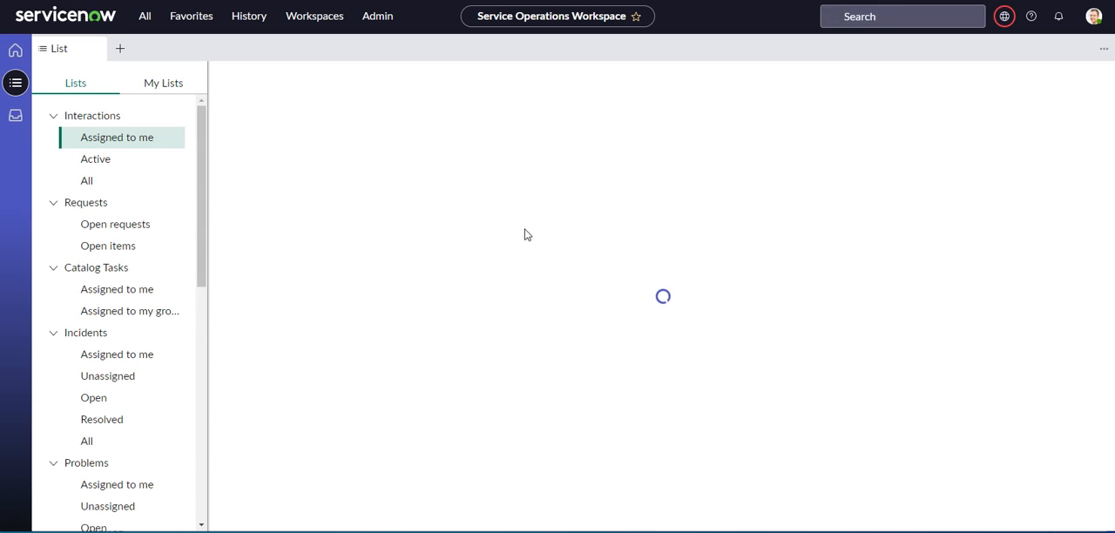
click(116, 137)
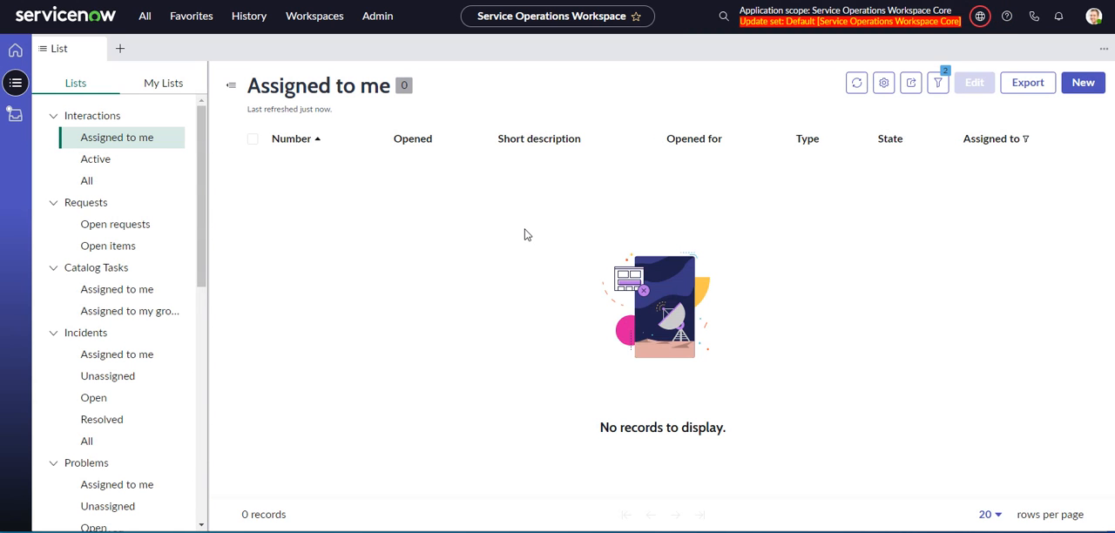
mouse_move(304, 187)
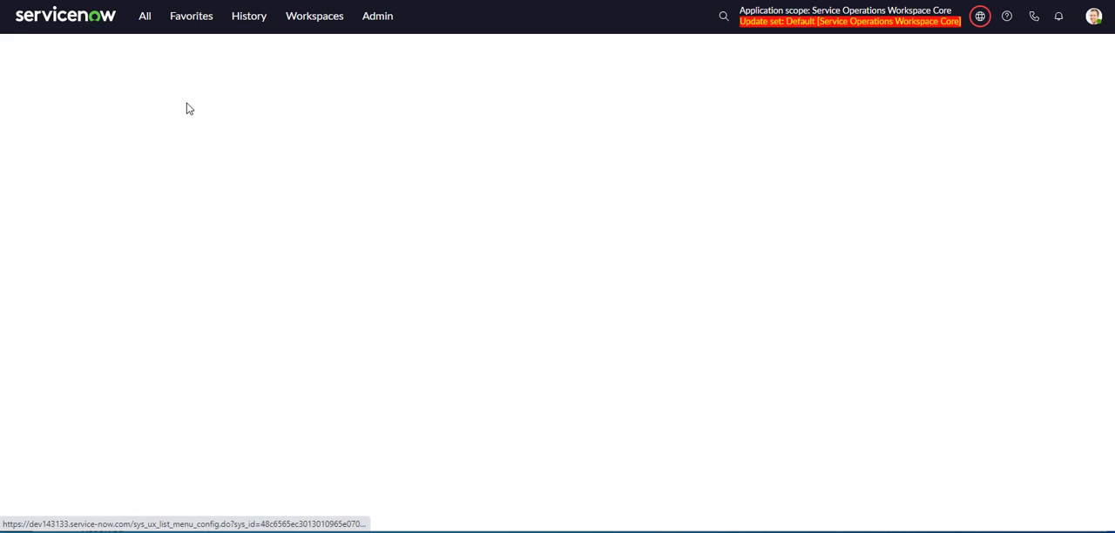
Step: Reopen the Default - SOW configuration and show its 36 UX Lists
click(189, 108)
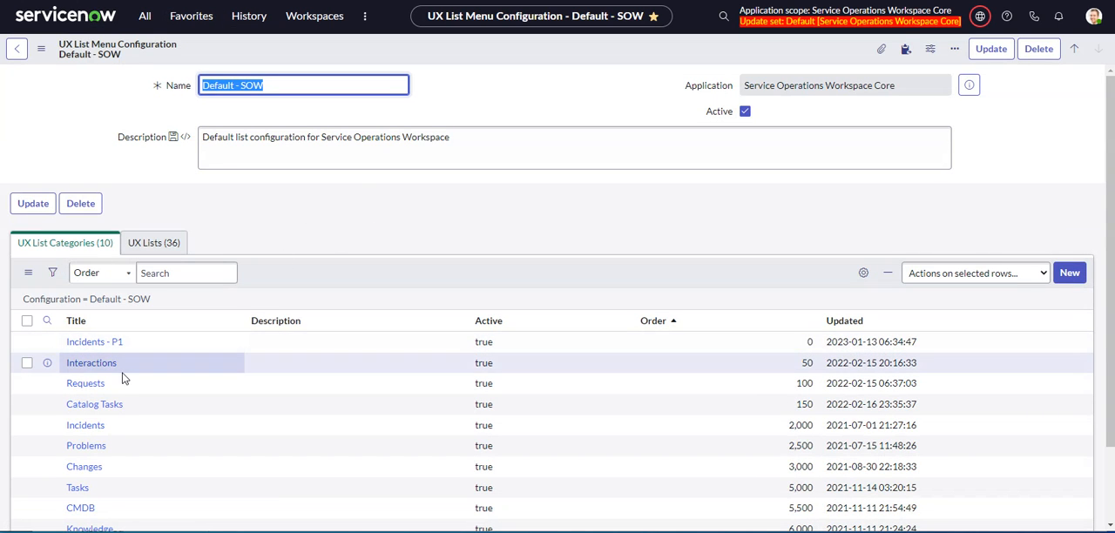
click(154, 242)
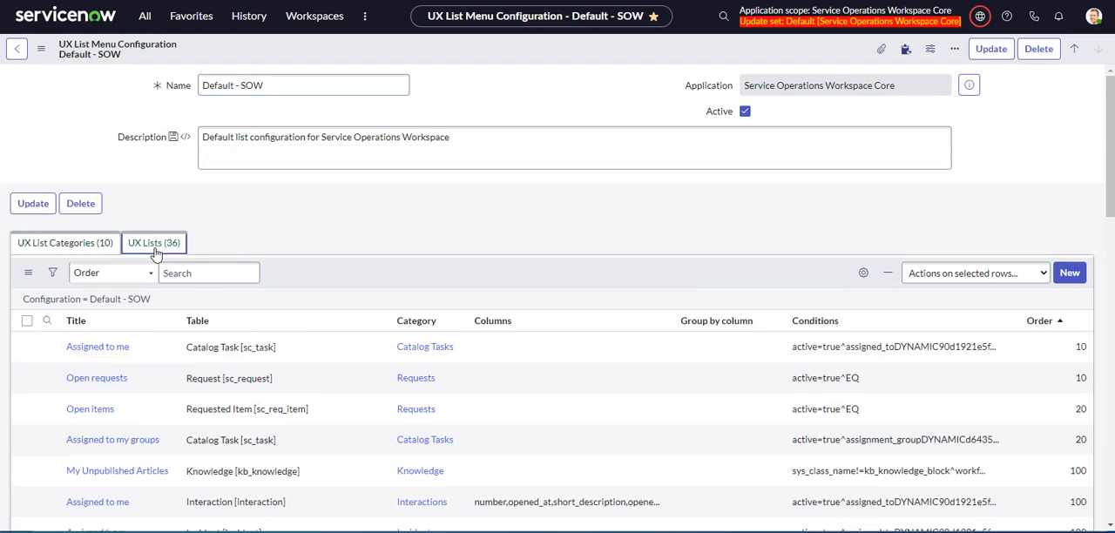
mouse_move(81, 255)
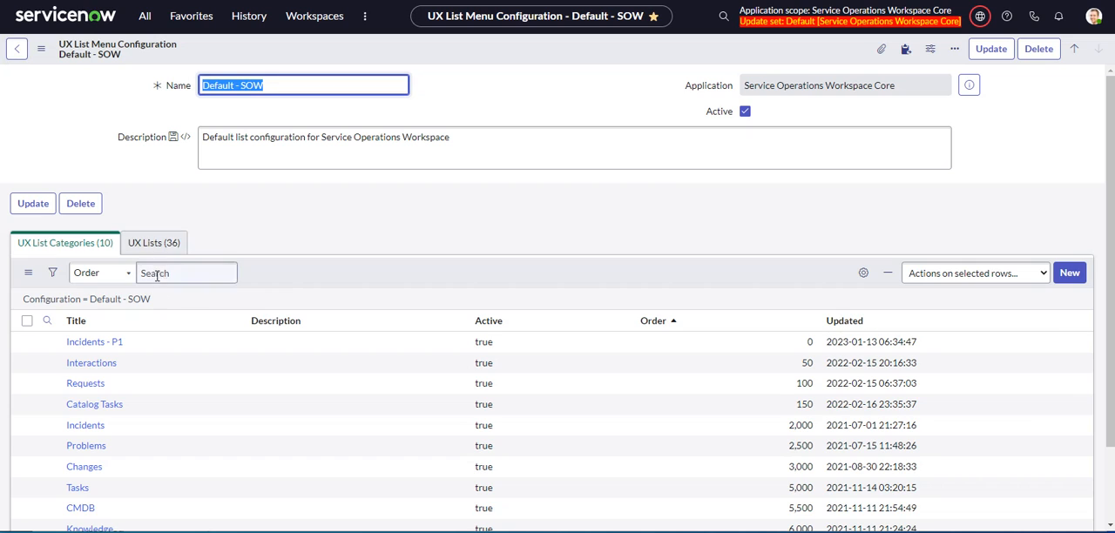
click(153, 243)
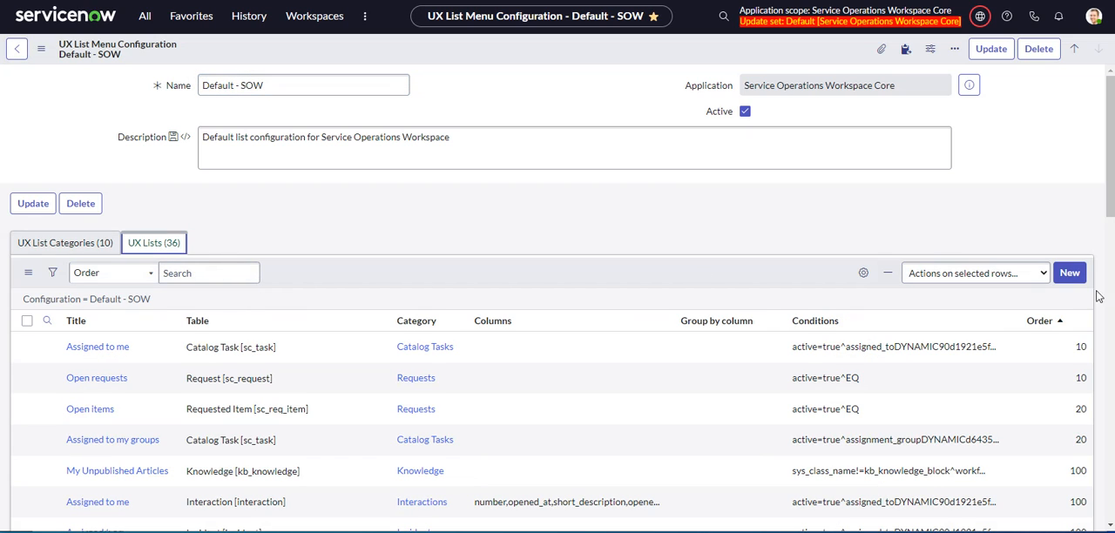
click(484, 131)
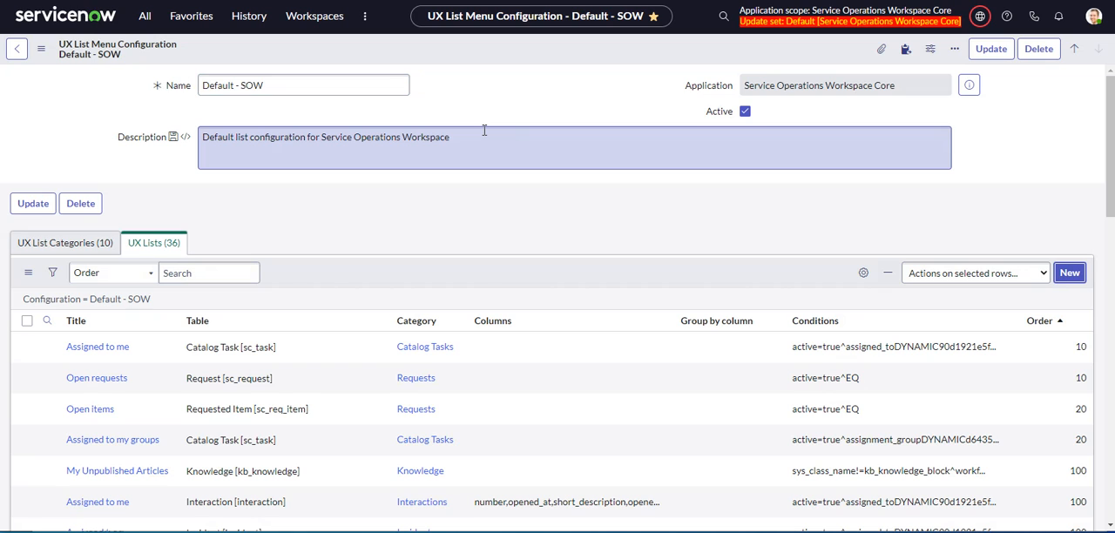
Step: Start a new UX List titled All- in Incidents - P1 on the Incident table
click(1069, 272)
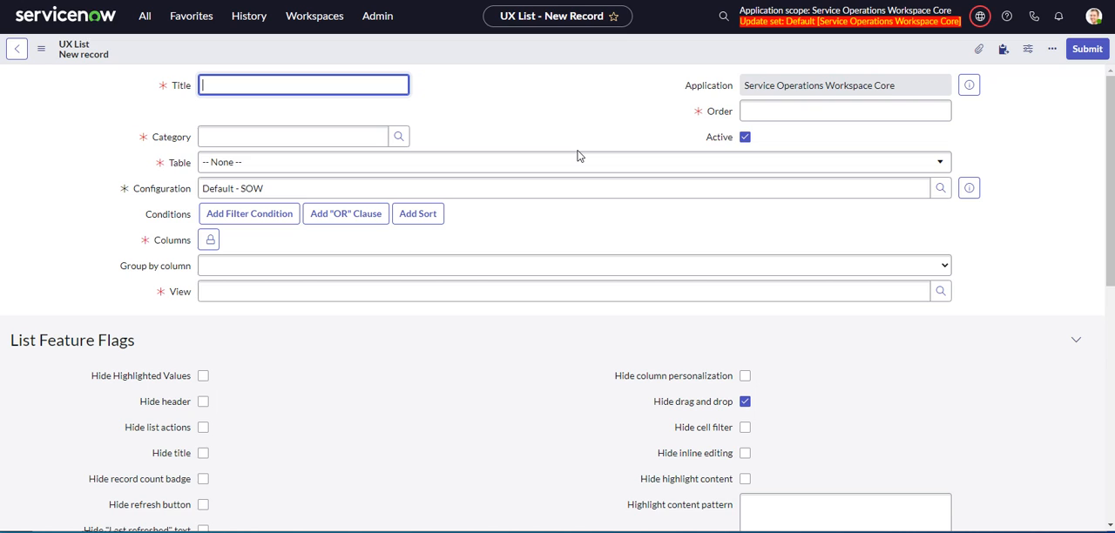
text(All-)
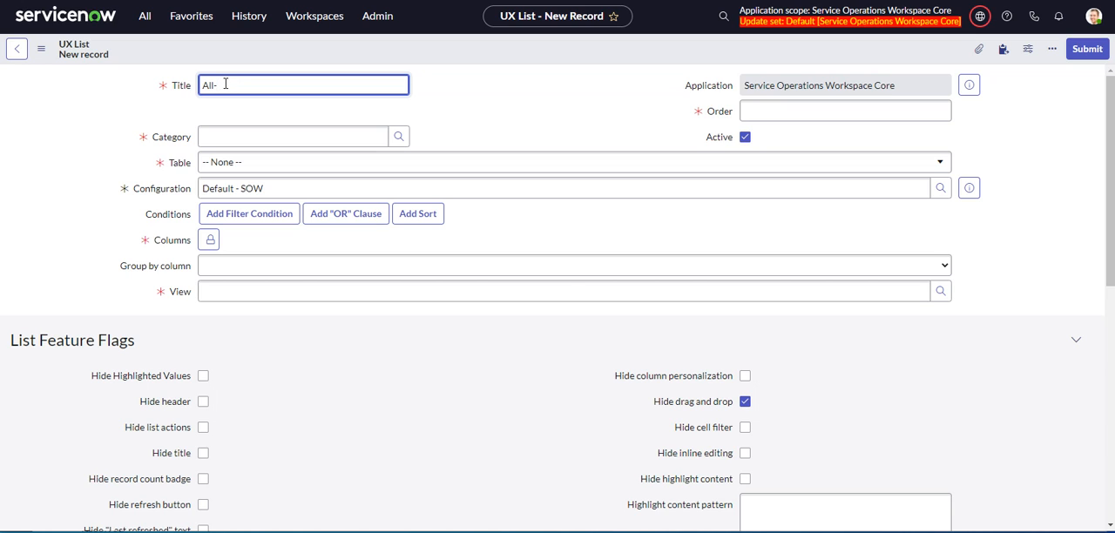
click(292, 136)
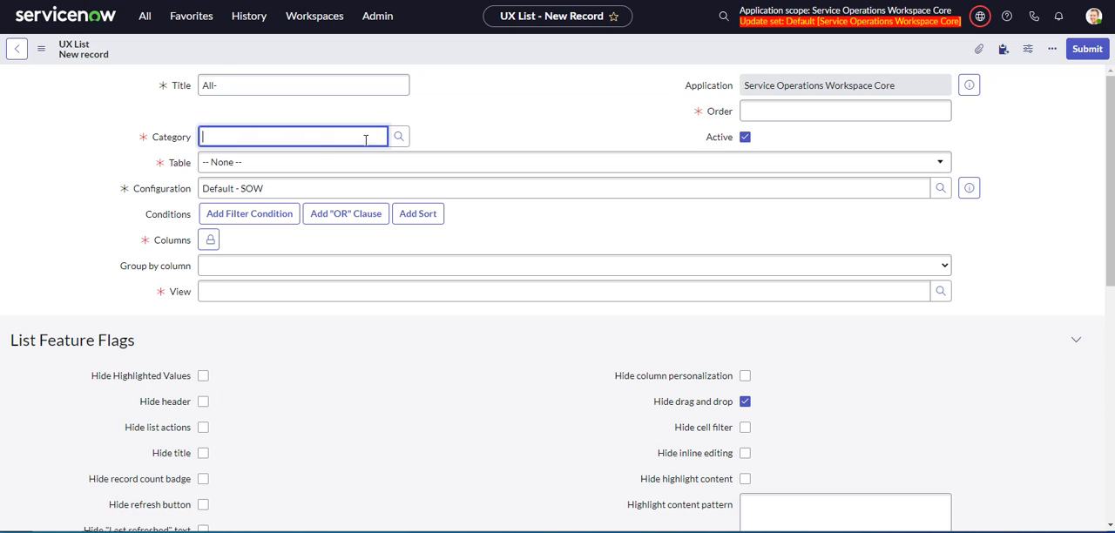
click(398, 136)
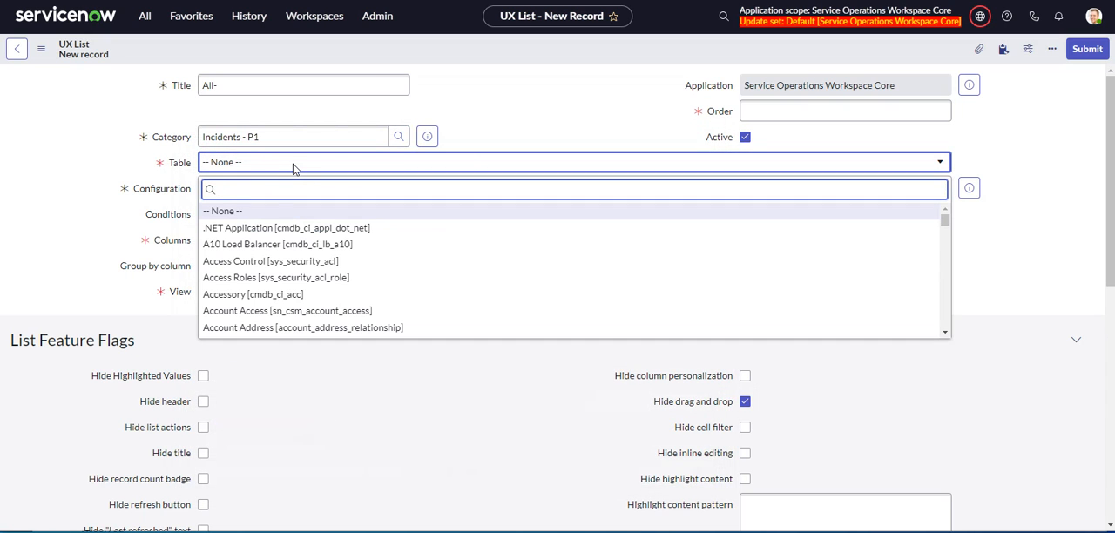
text(incident])
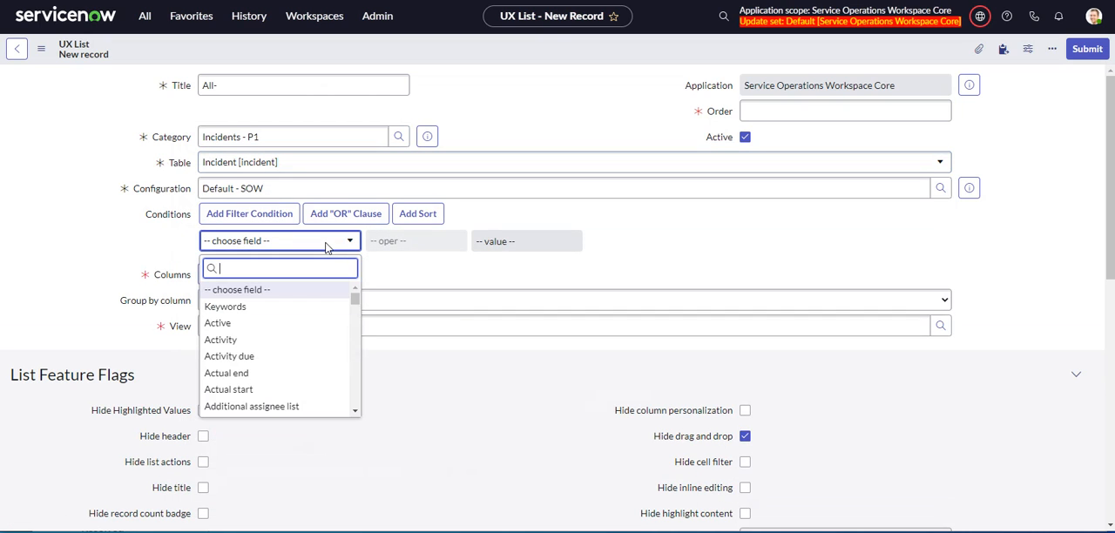
text(a)
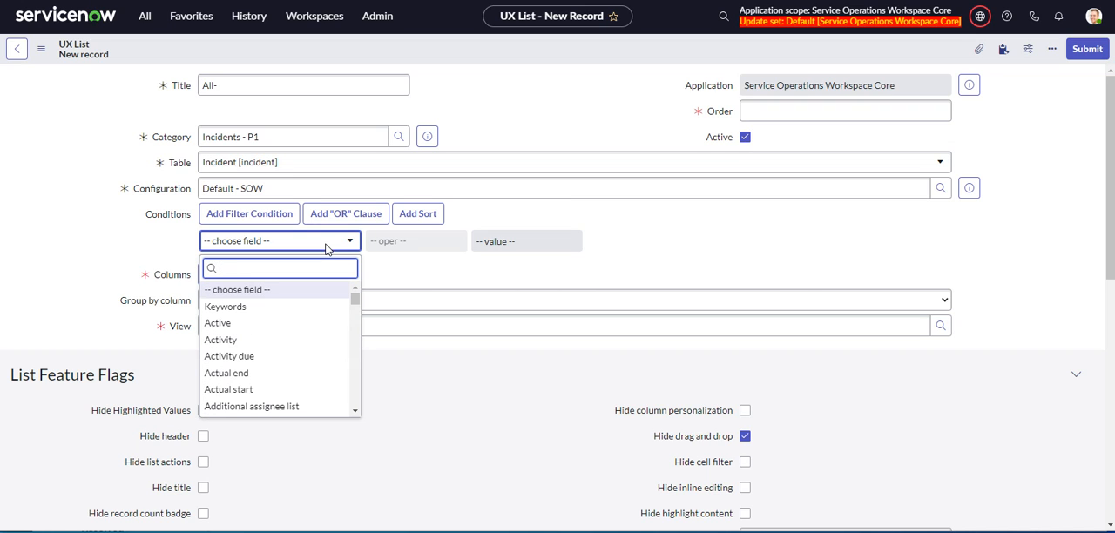
Step: Add the condition Priority is 1 - Critical and add Created to the selected columns
text(prio)
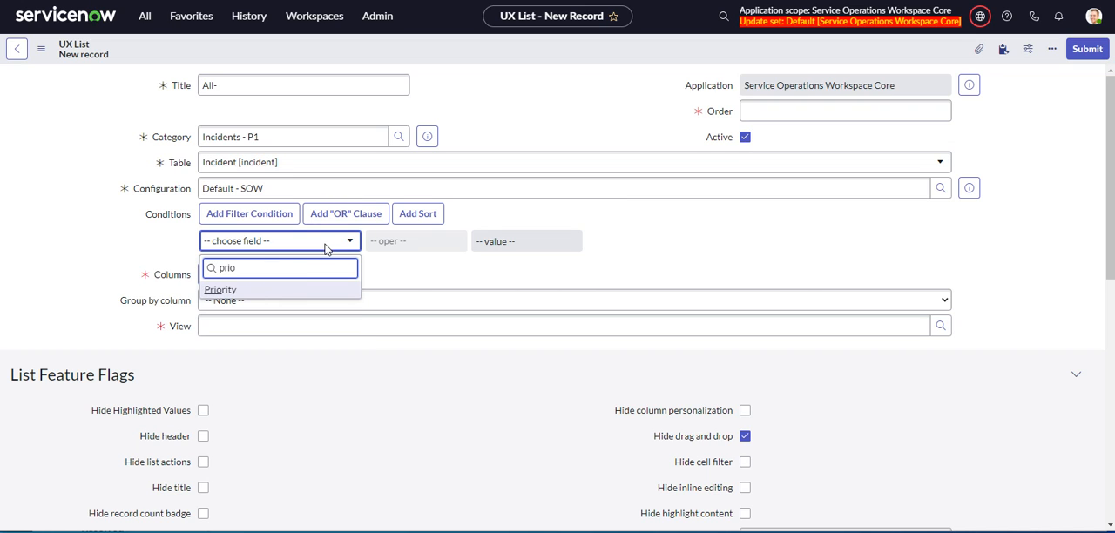
click(547, 240)
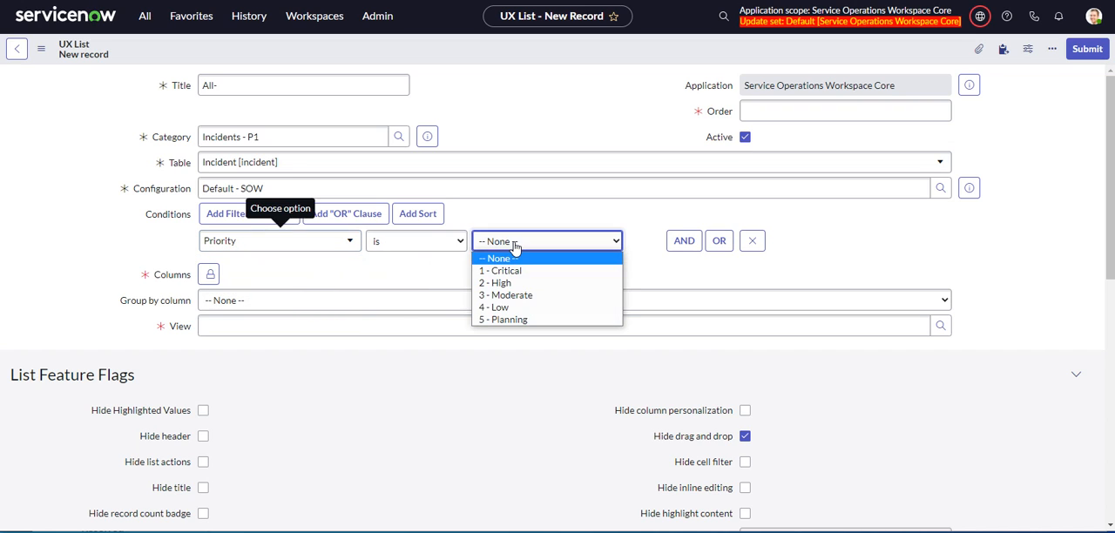
click(499, 270)
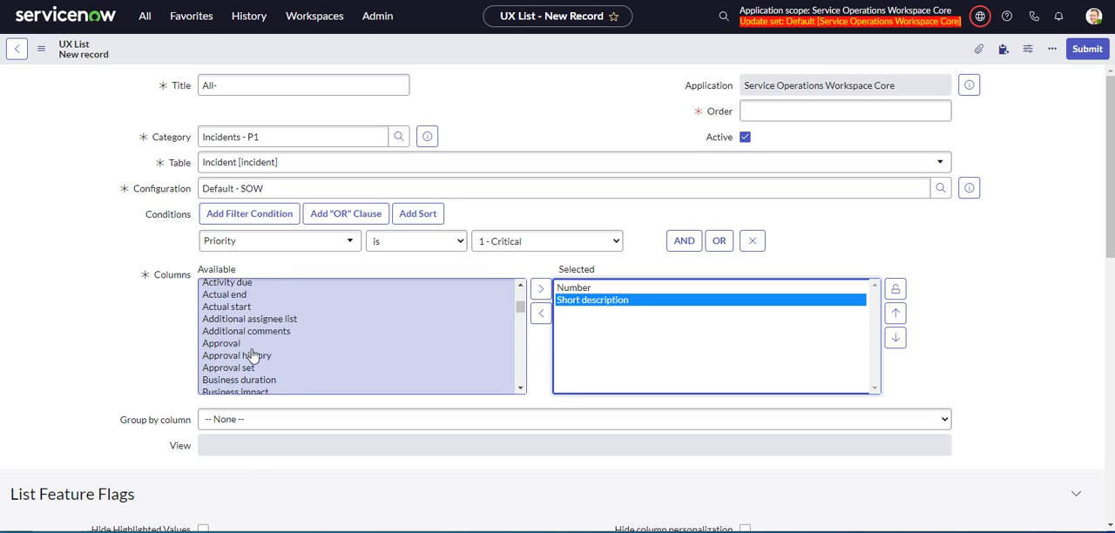
click(253, 363)
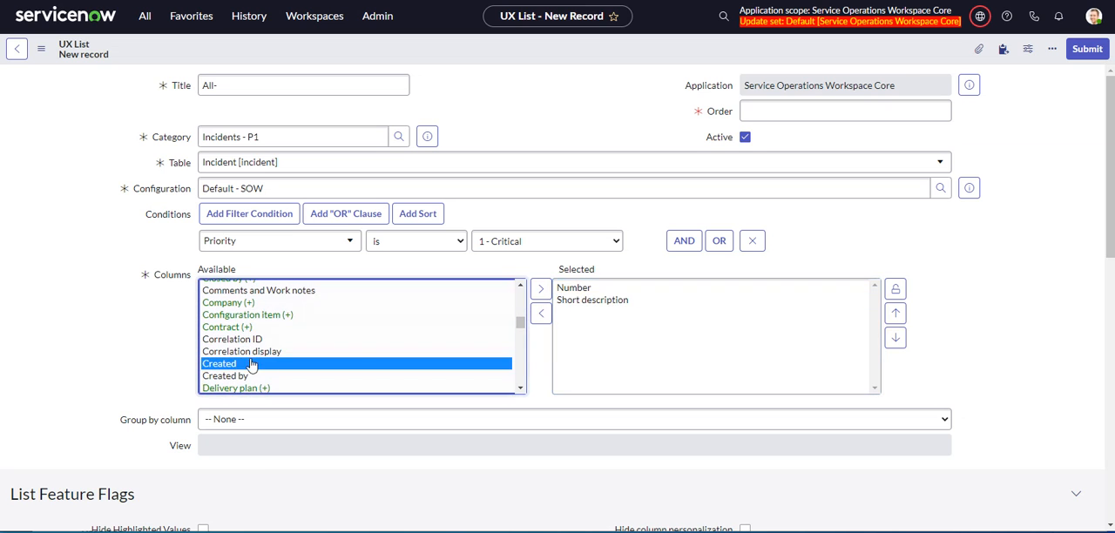
click(540, 288)
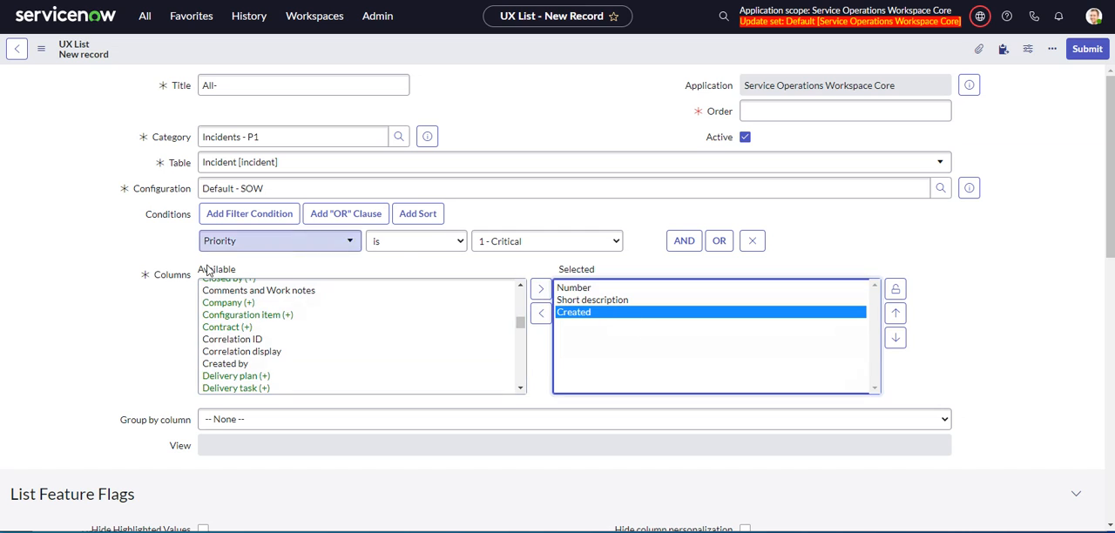
scroll(down, 3)
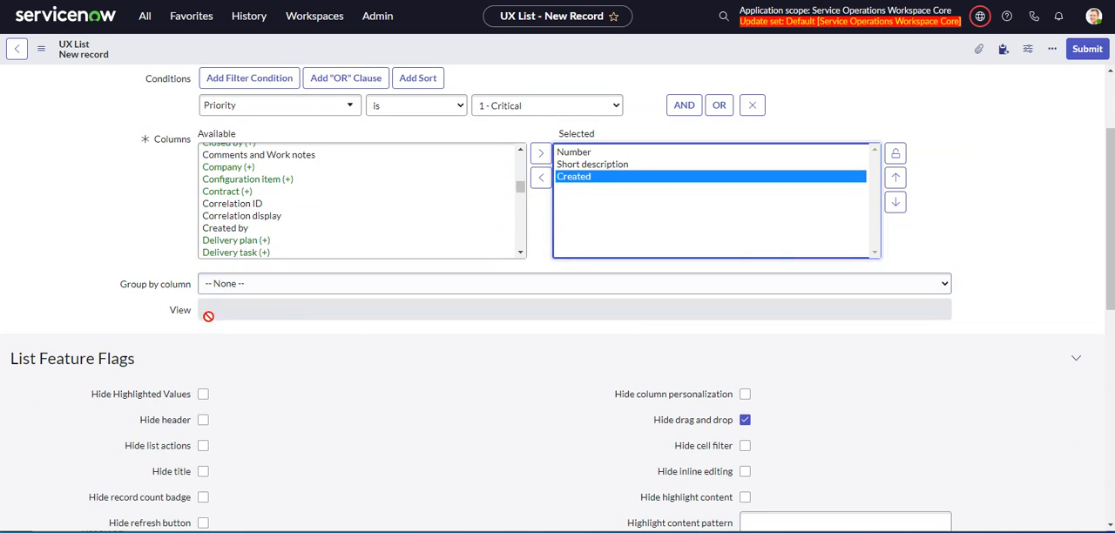
scroll(down, 3)
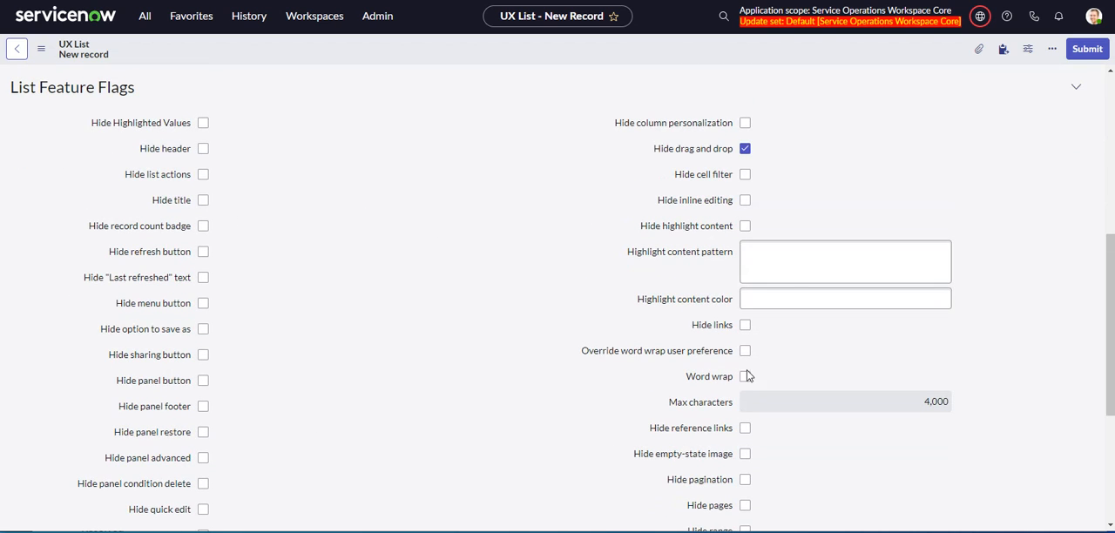
scroll(down, 3)
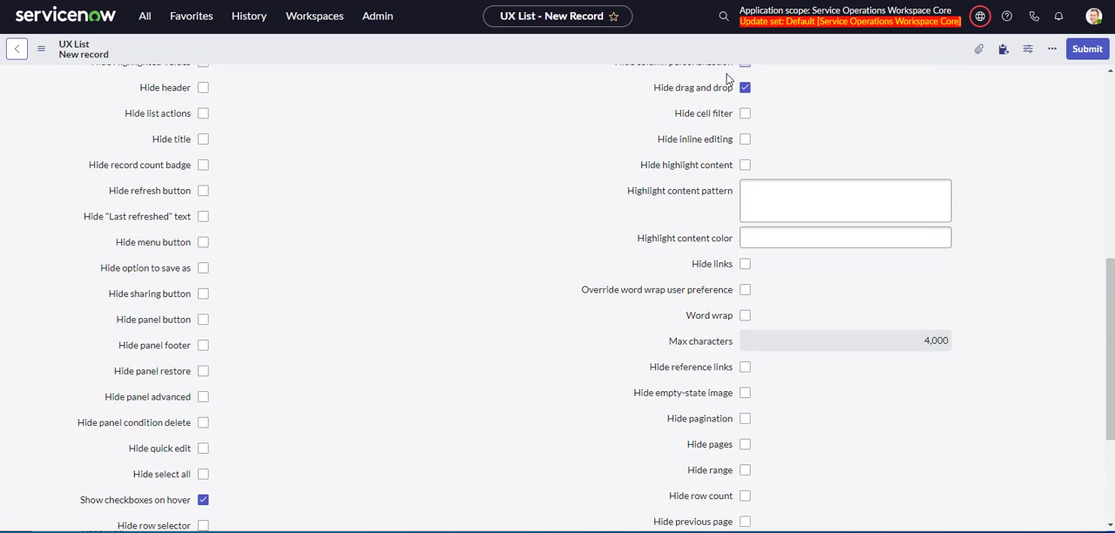
Step: Enter 10 as the order and submit the All- list record
click(1087, 48)
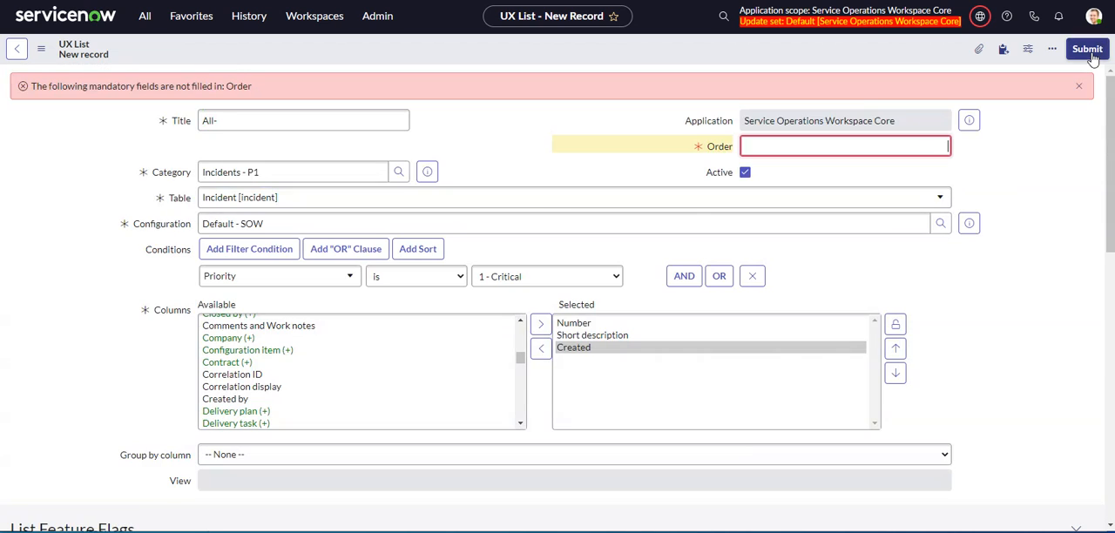
click(844, 146)
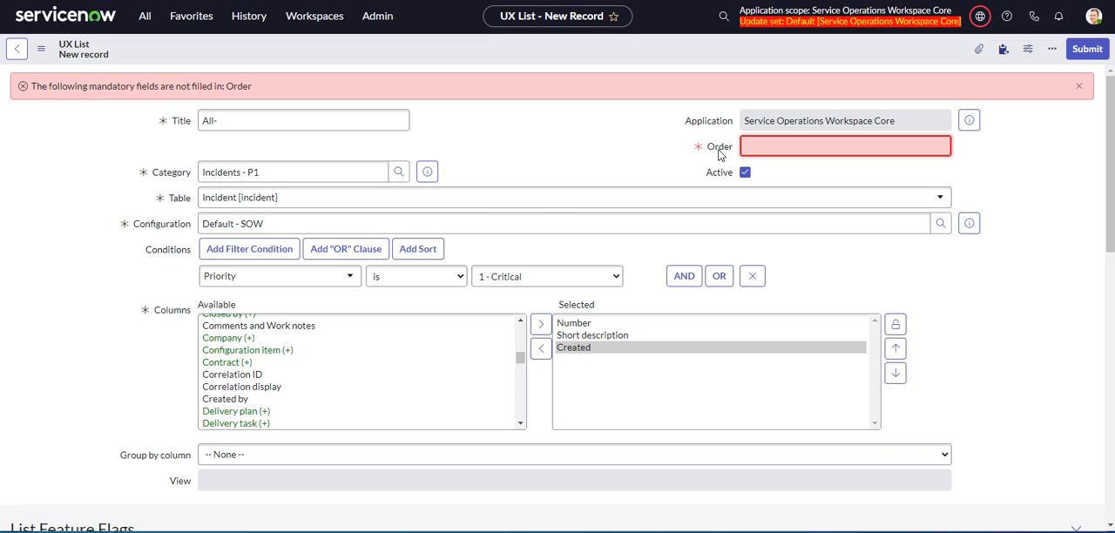
click(845, 146)
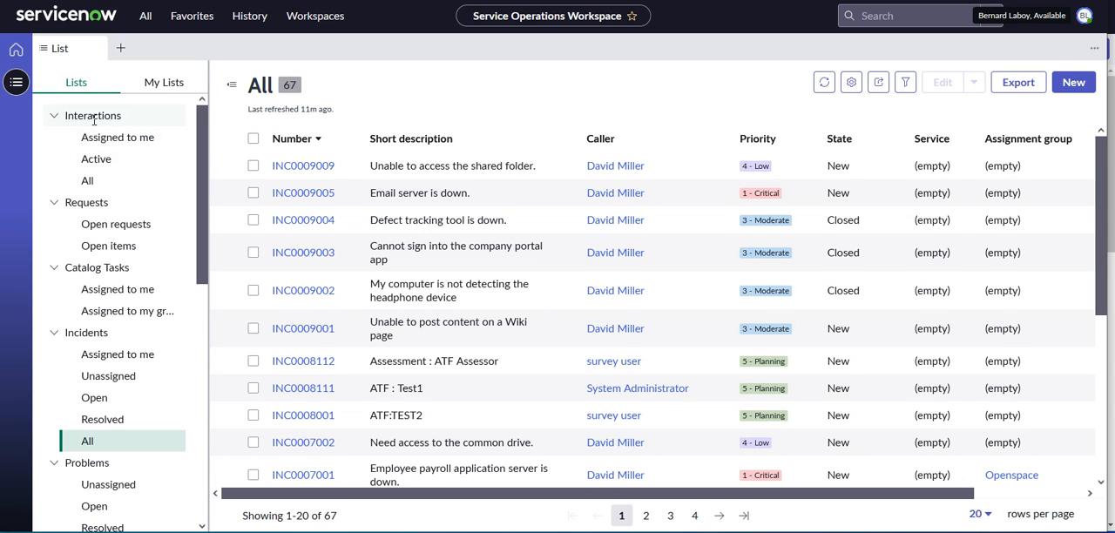
mouse_move(118, 137)
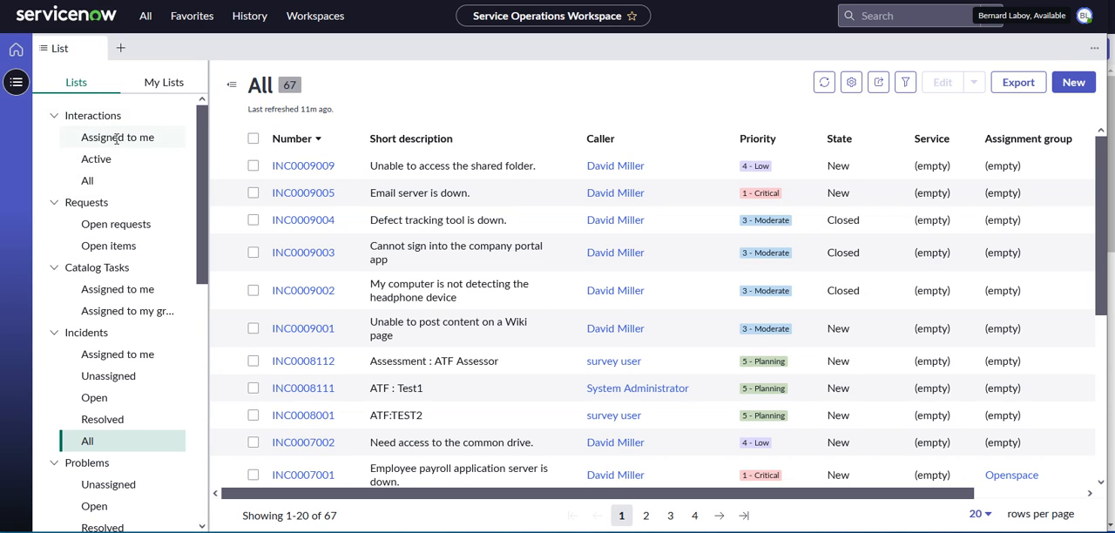
mouse_move(110, 150)
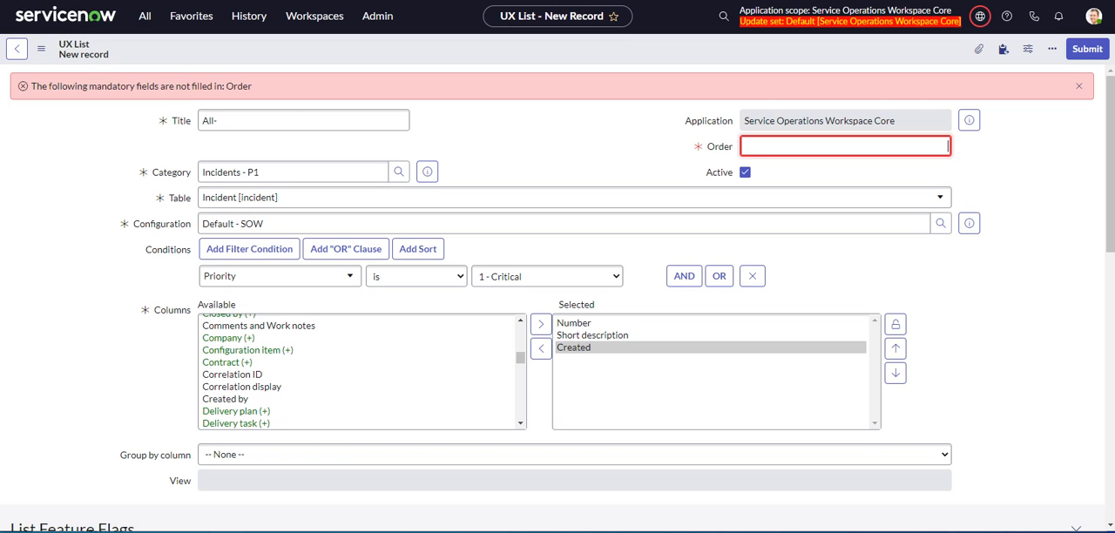
text(10)
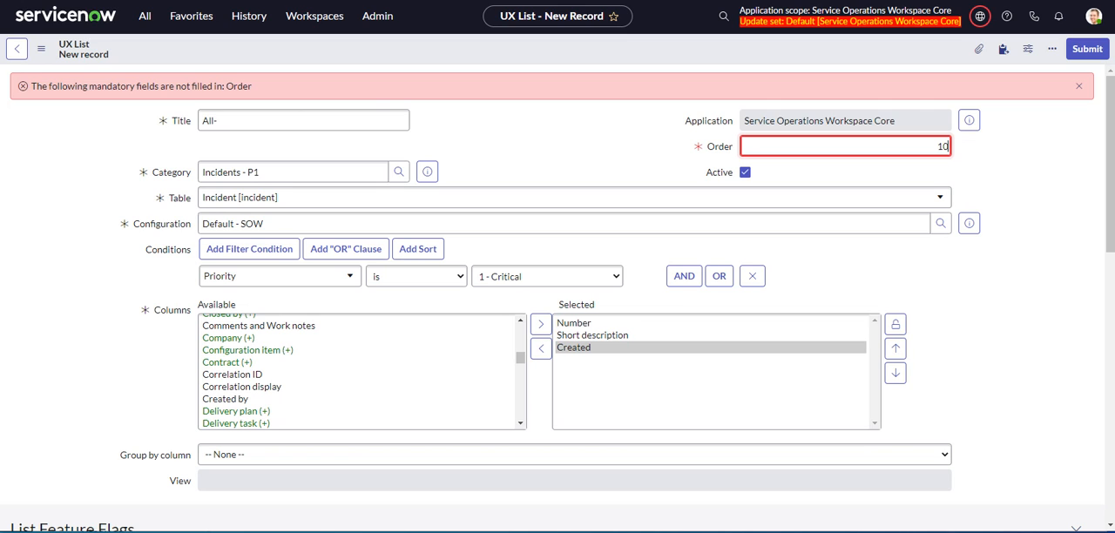
click(844, 145)
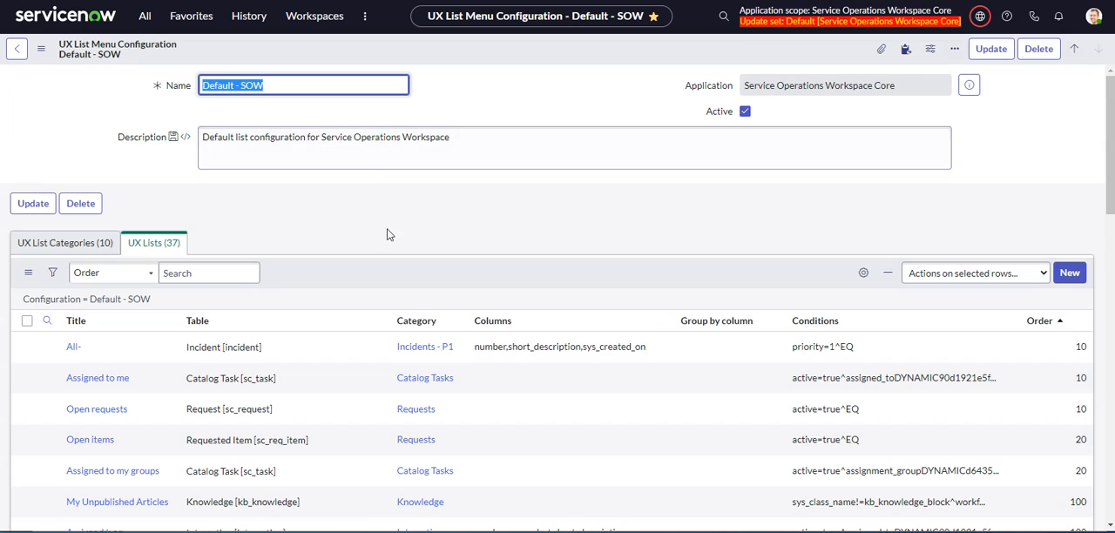
mouse_move(454, 306)
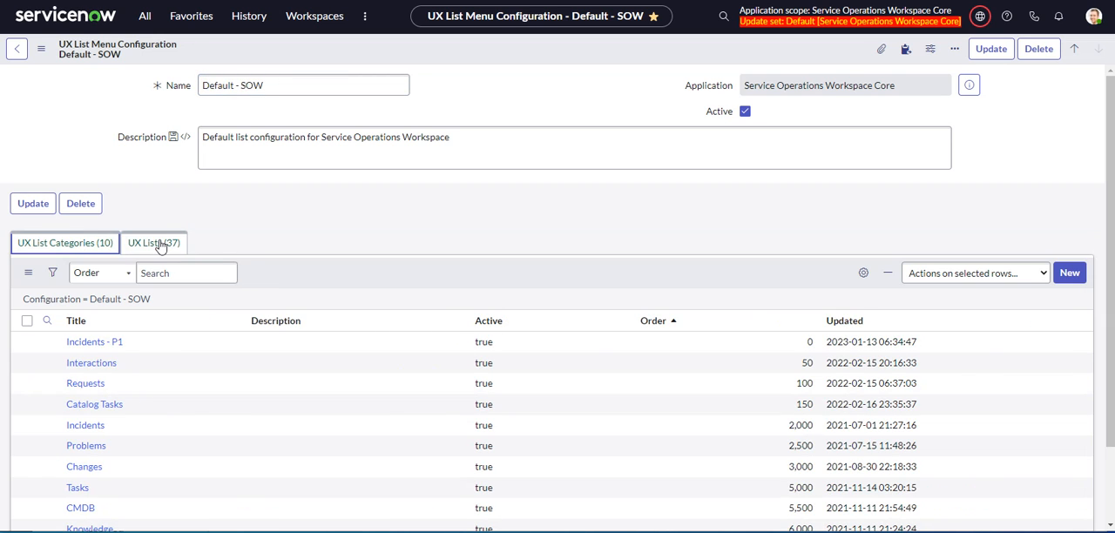
Step: Return to the configuration's UX Lists
click(315, 15)
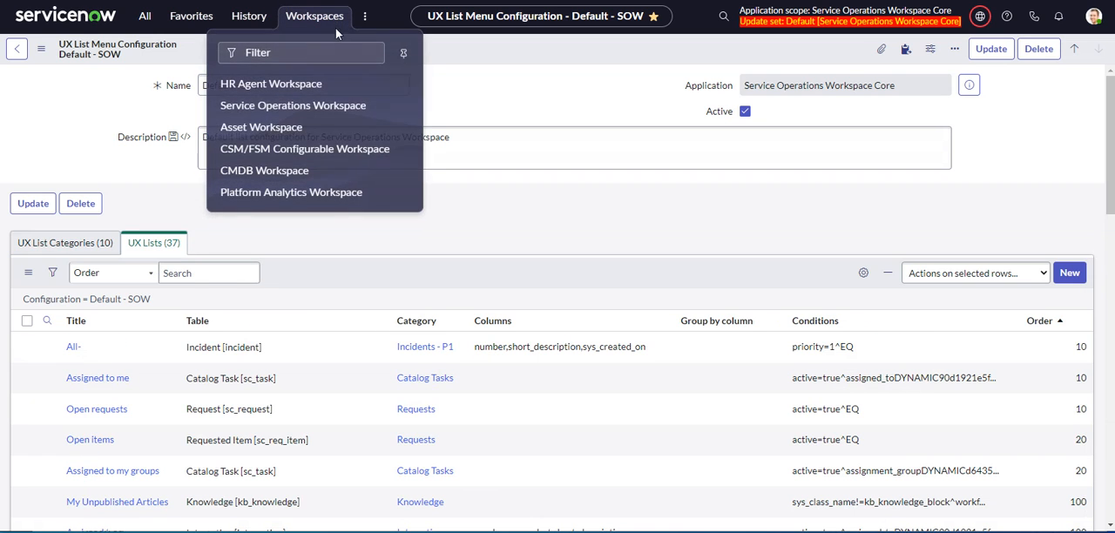
mouse_move(293, 105)
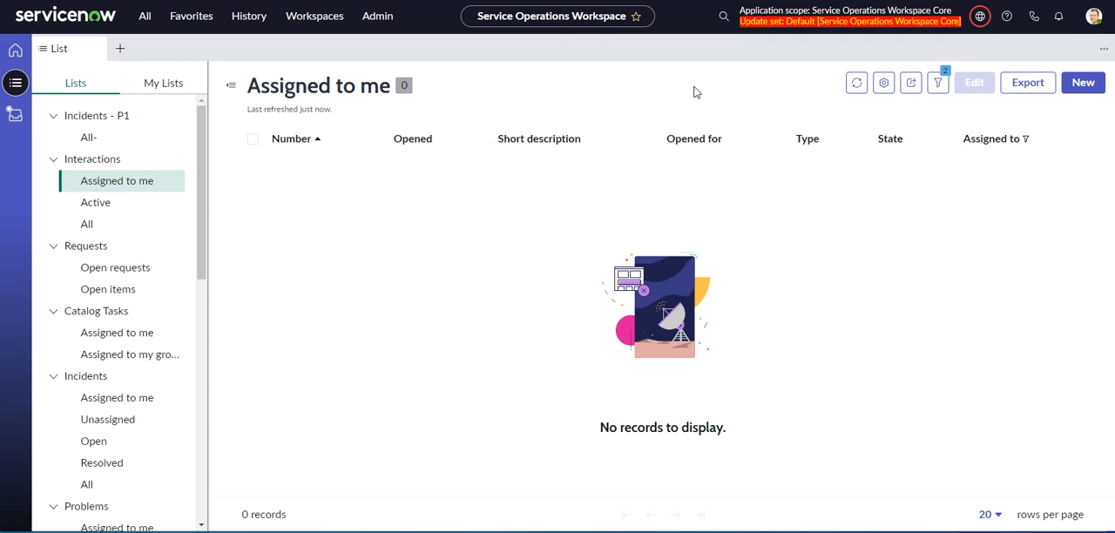
mouse_move(526, 113)
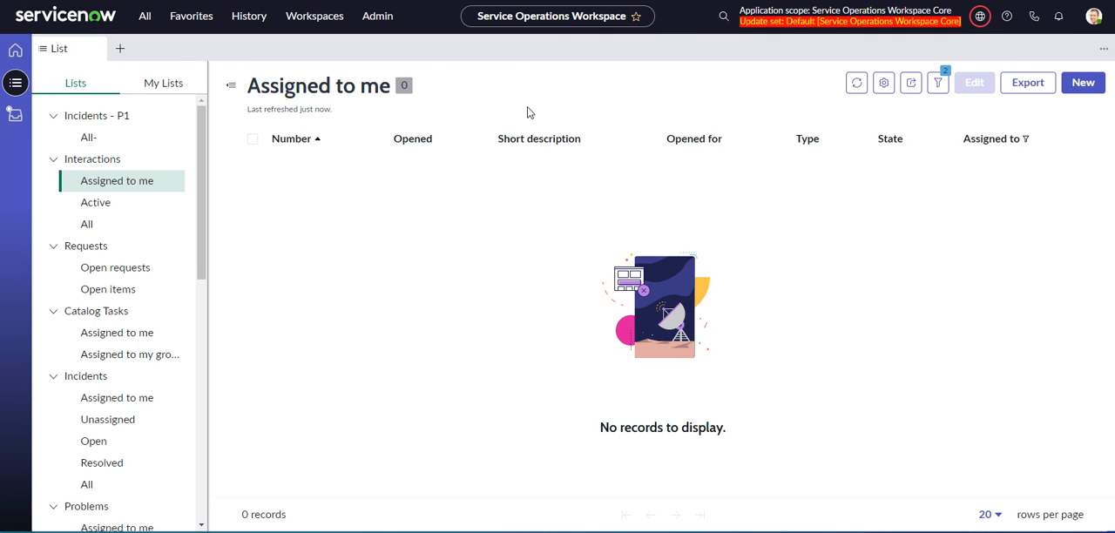
Step: Switch to the other user's workspace session and refresh the All incidents list
click(86, 441)
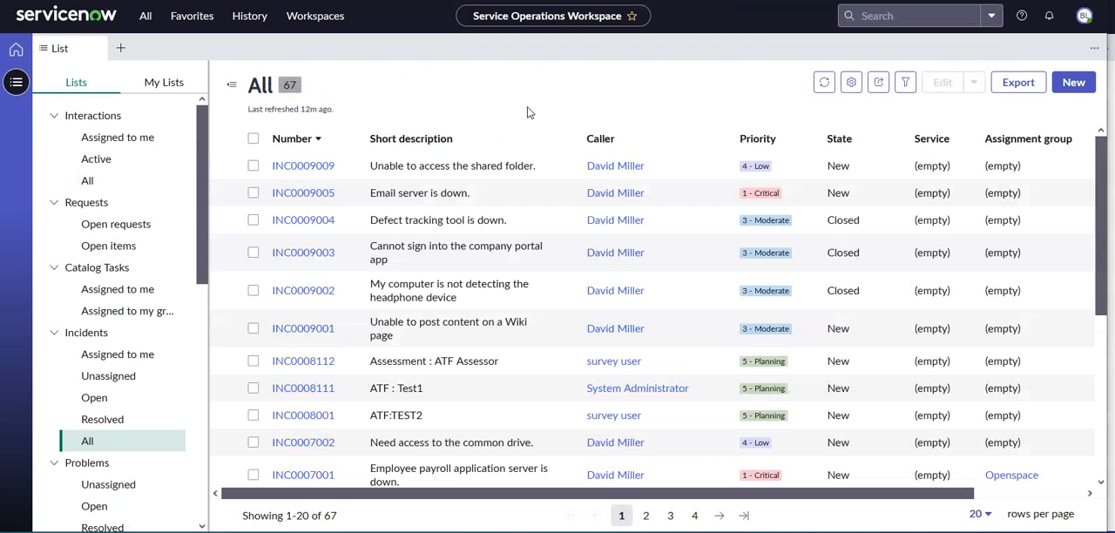
click(824, 81)
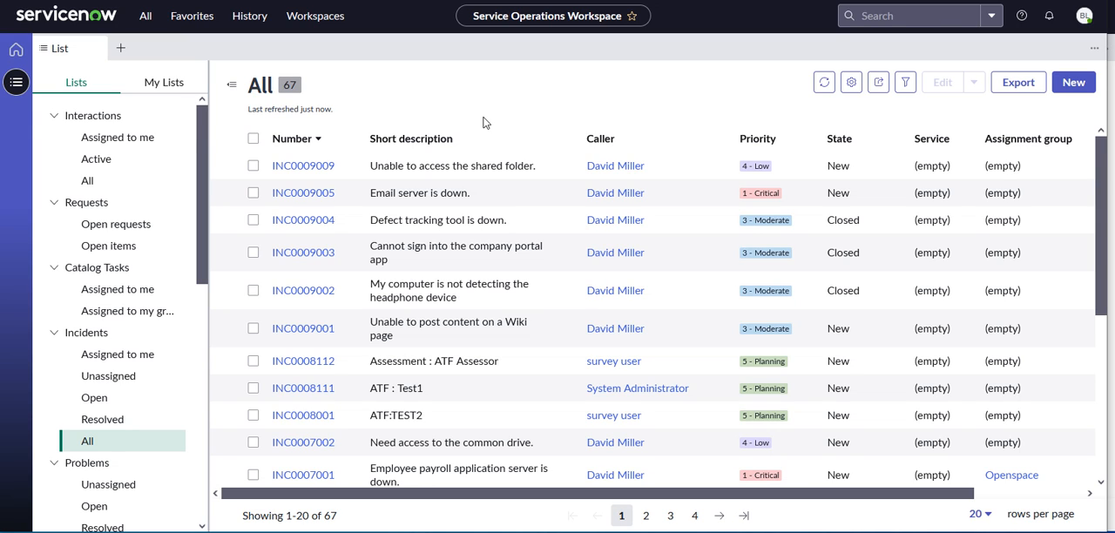
mouse_move(497, 122)
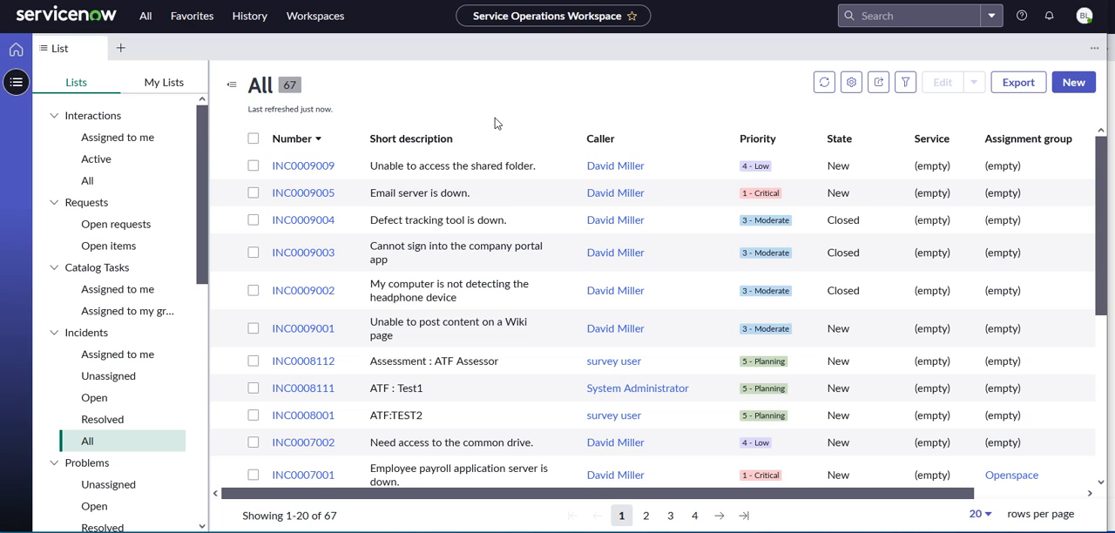
mouse_move(495, 122)
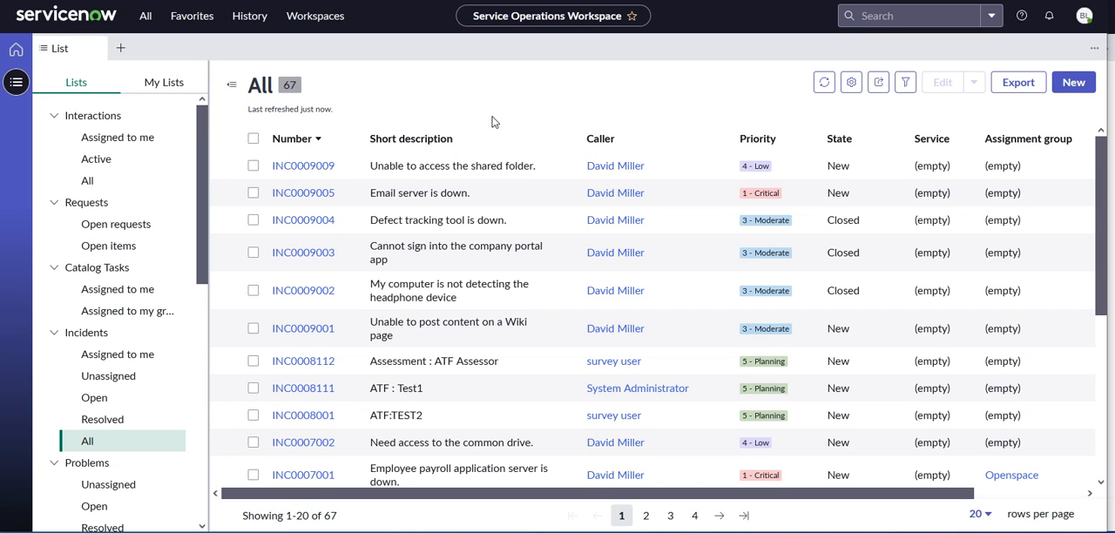
mouse_move(451, 113)
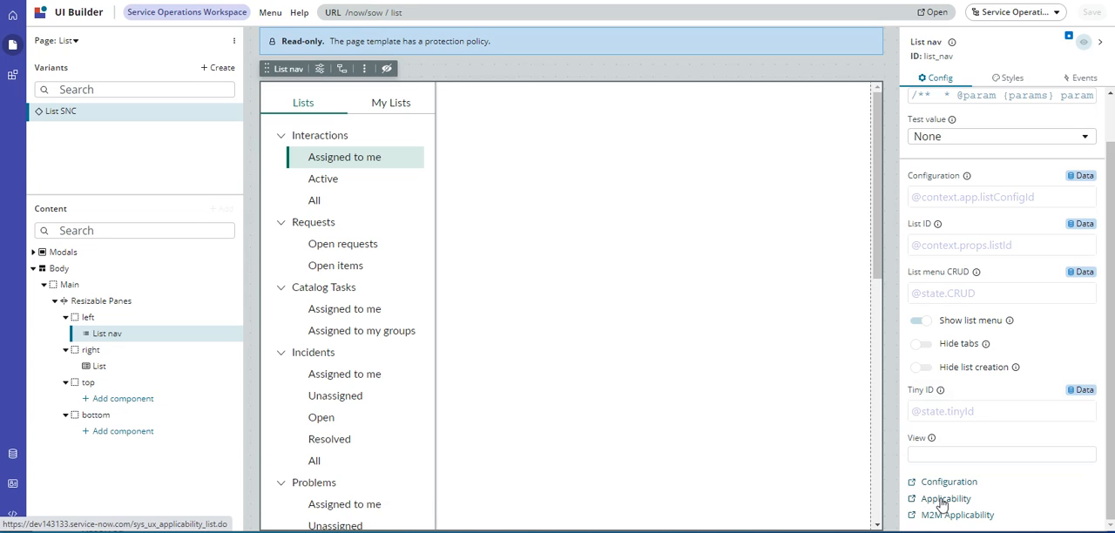
Step: Open the list's Applicability records and filter the application navigator for 'audience'
click(947, 498)
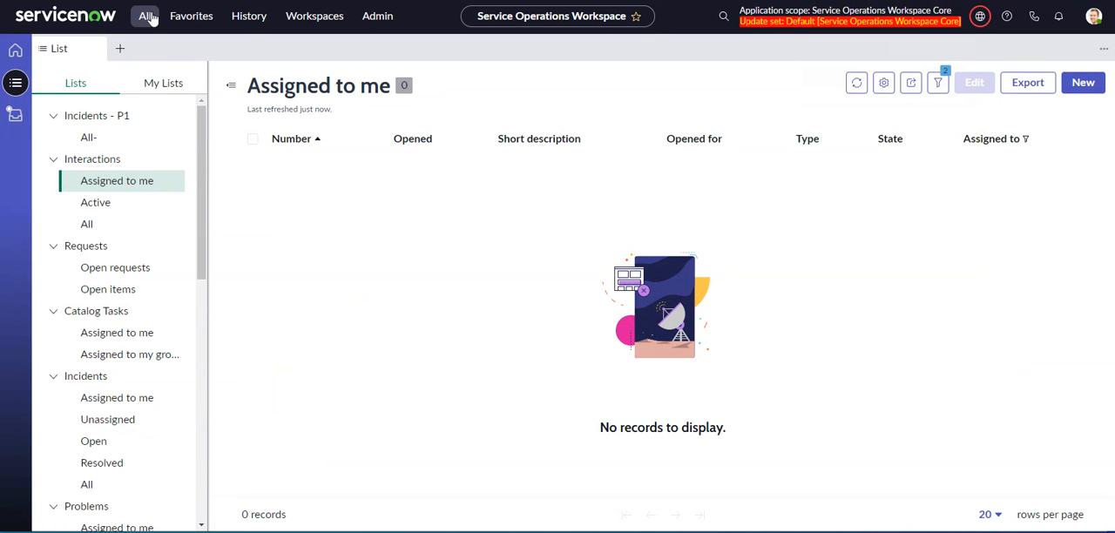
click(144, 16)
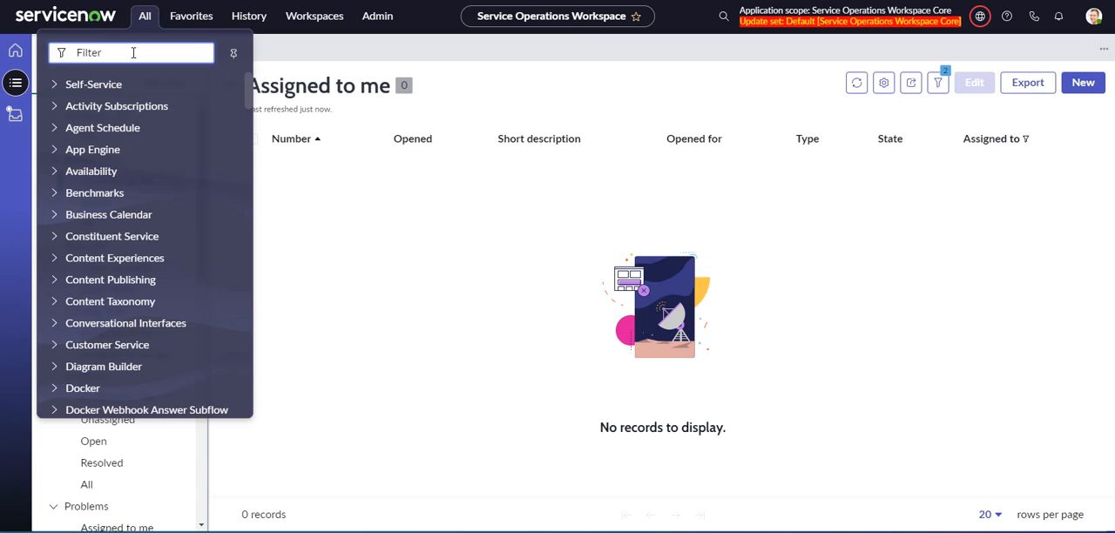
text(audience)
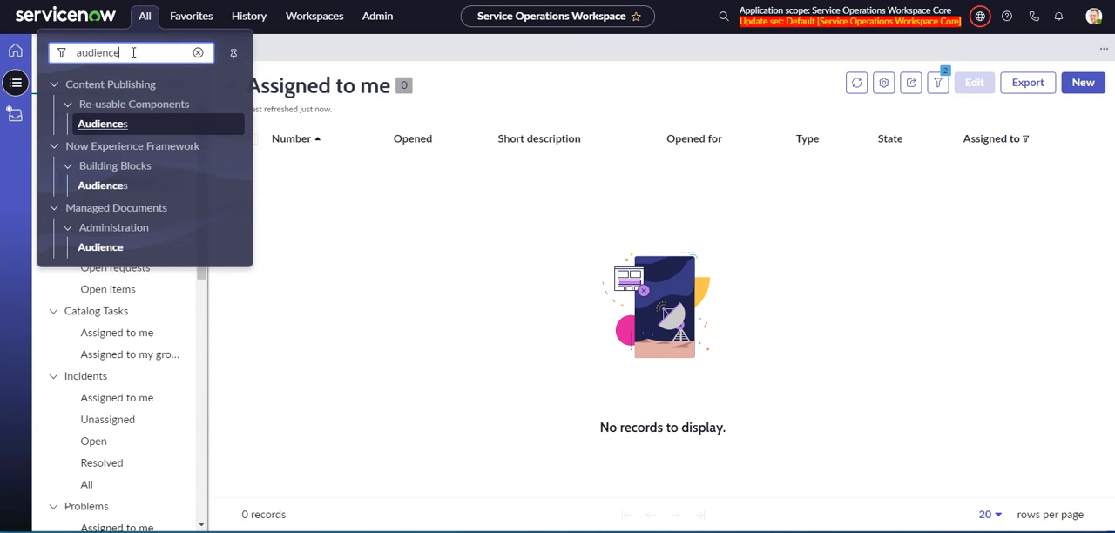
mouse_move(130, 145)
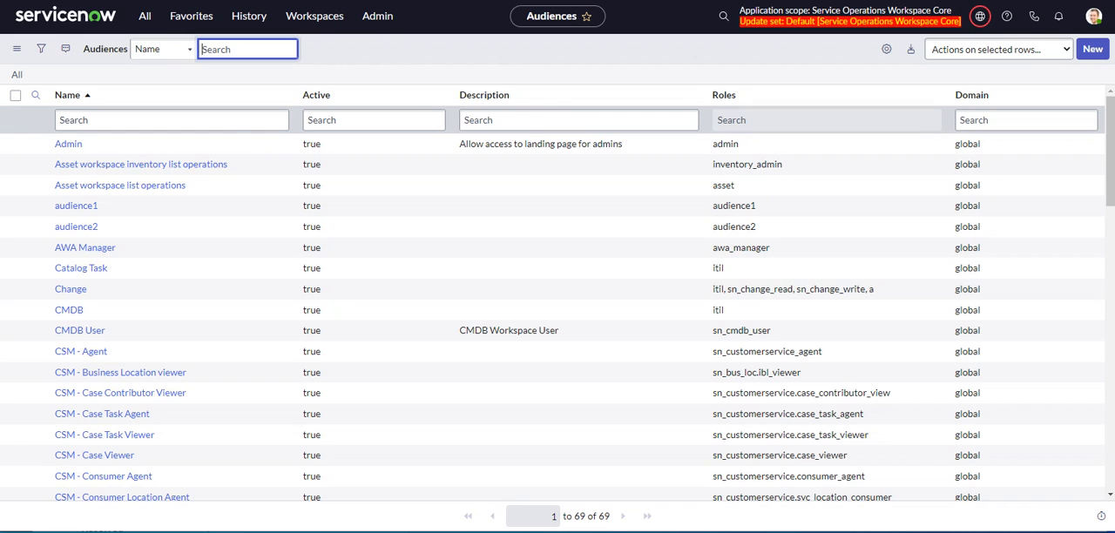
mouse_move(460, 83)
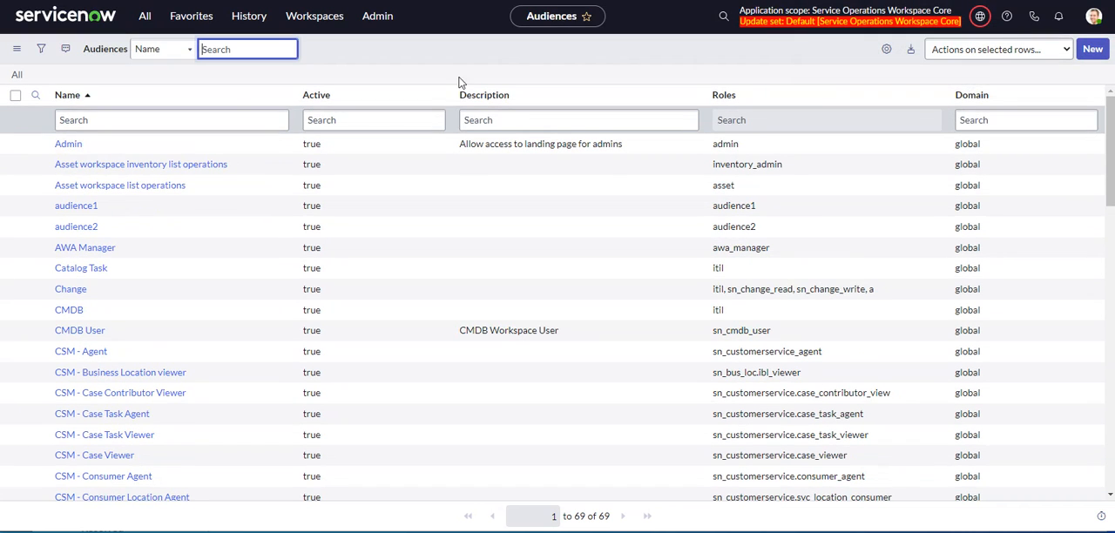
Step: Scroll down the Audiences list and open SOW ITIL Audience
scroll(down, 3)
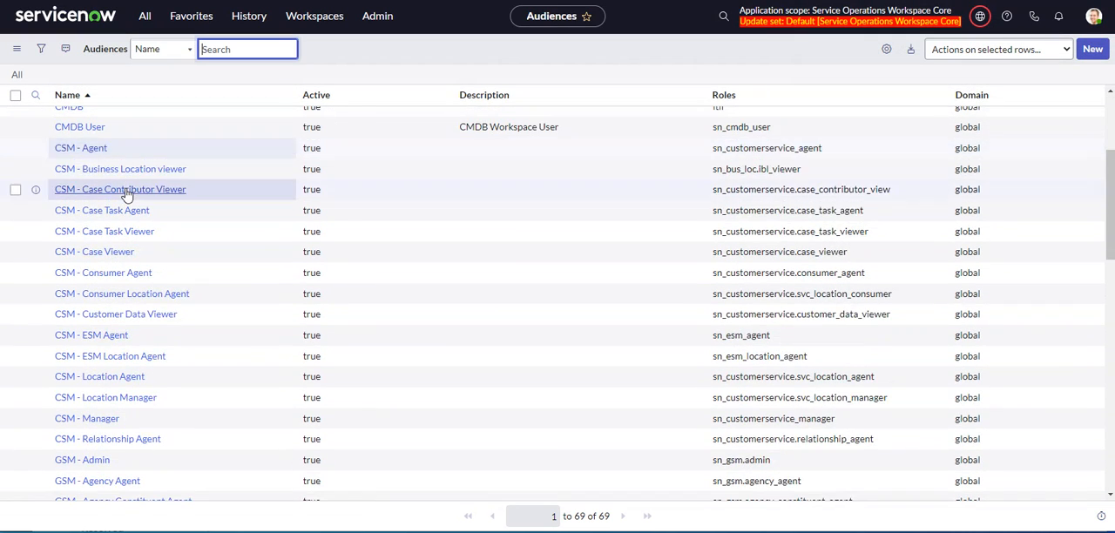
scroll(down, 3)
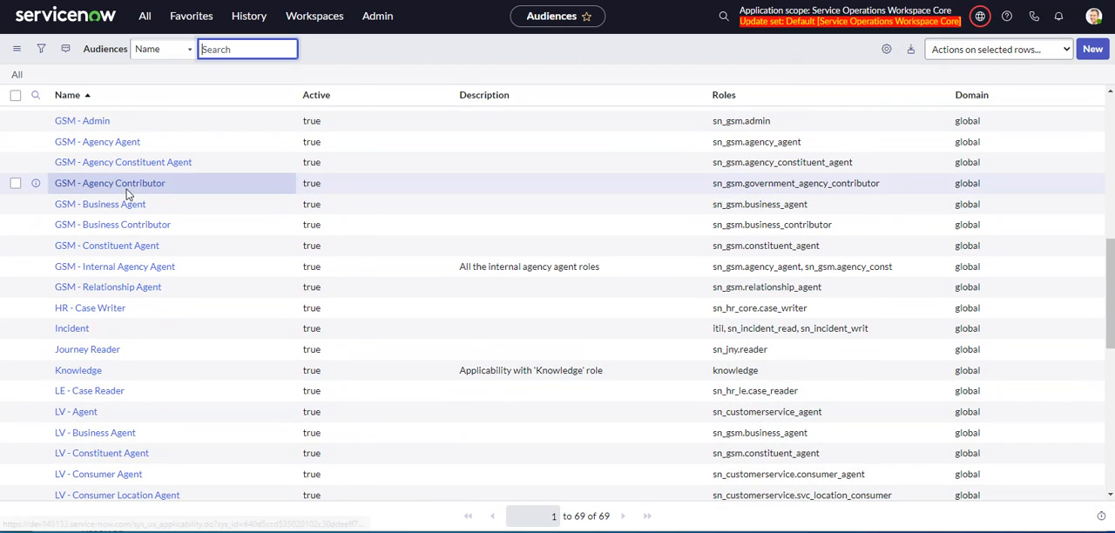
scroll(down, 3)
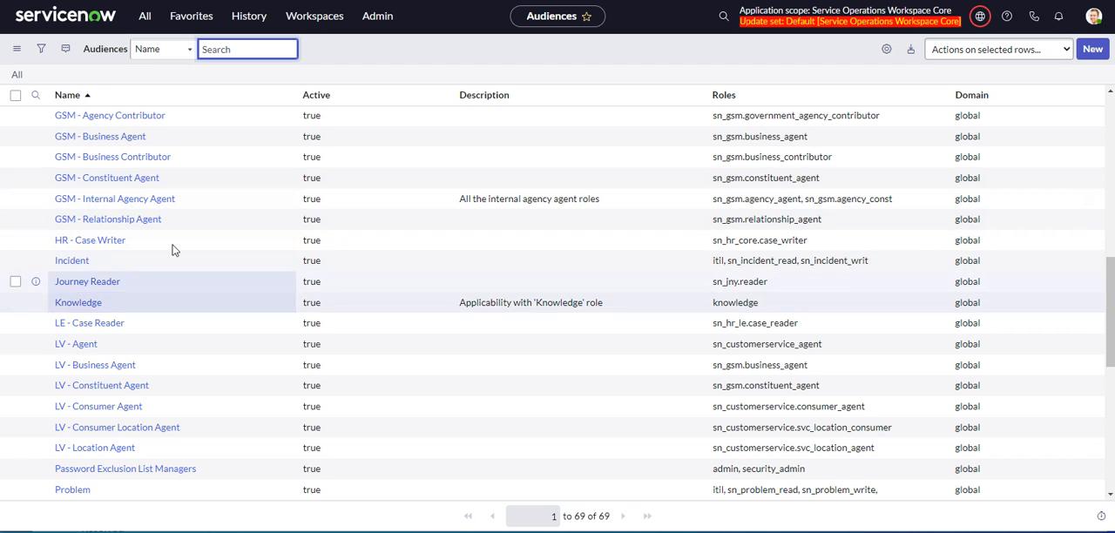
scroll(down, 3)
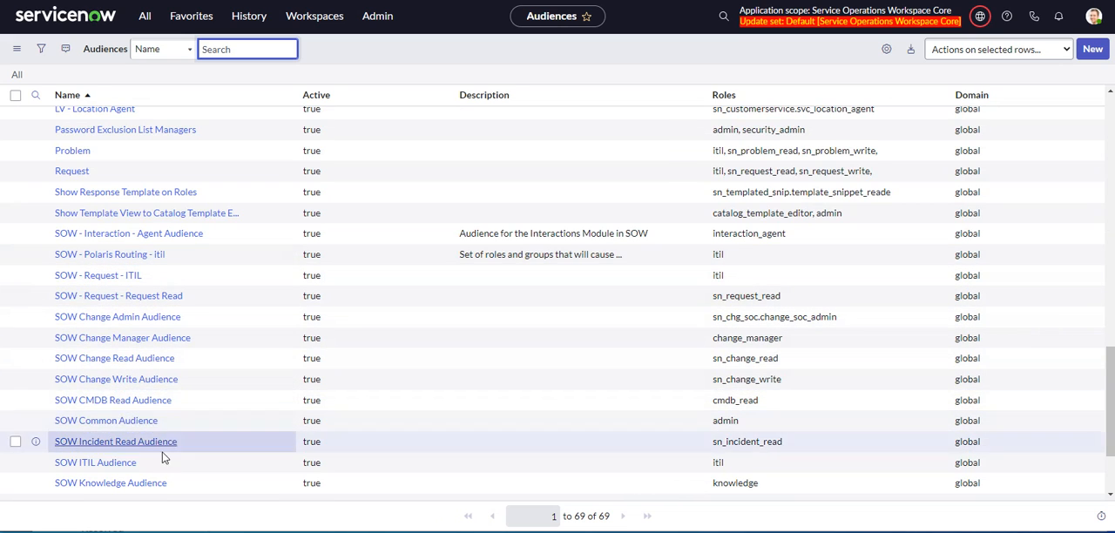
click(95, 462)
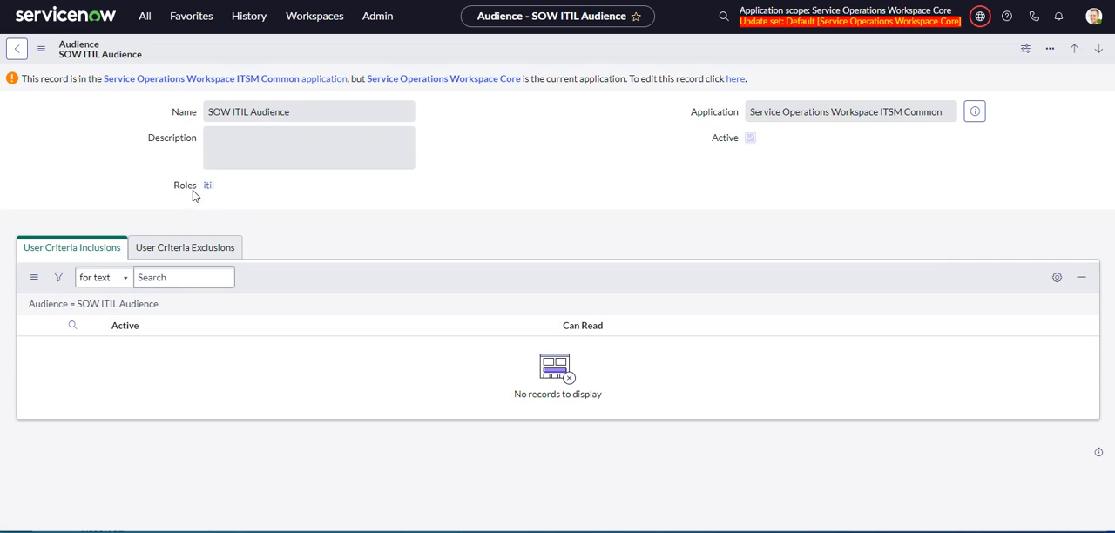
mouse_move(208, 186)
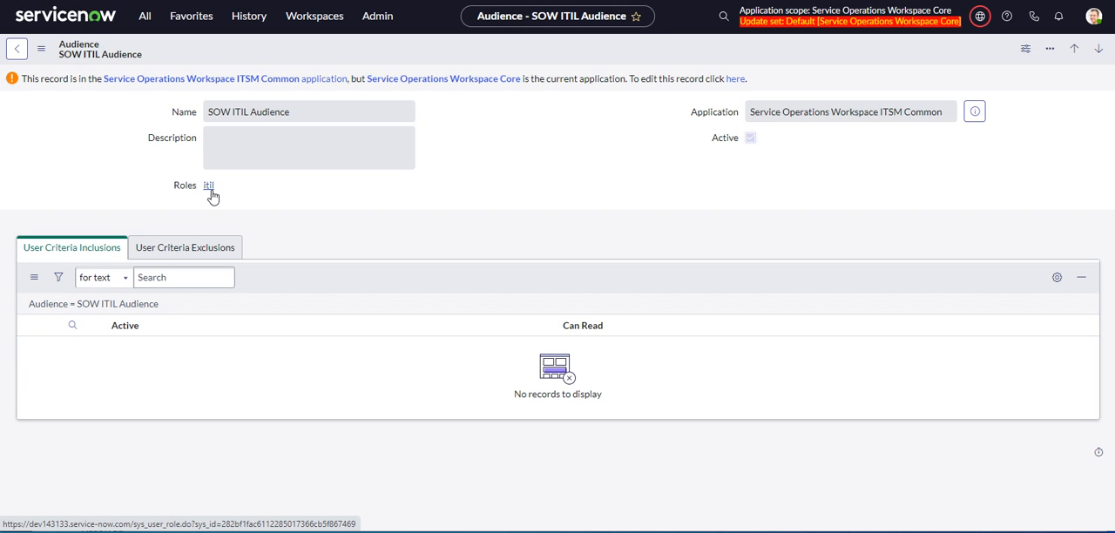
mouse_move(261, 178)
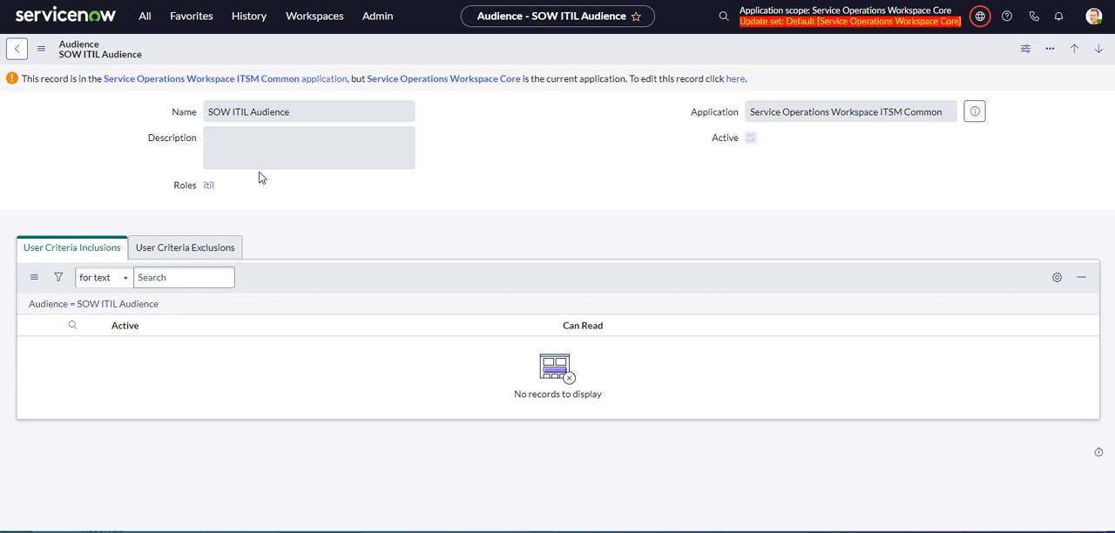
mouse_move(209, 185)
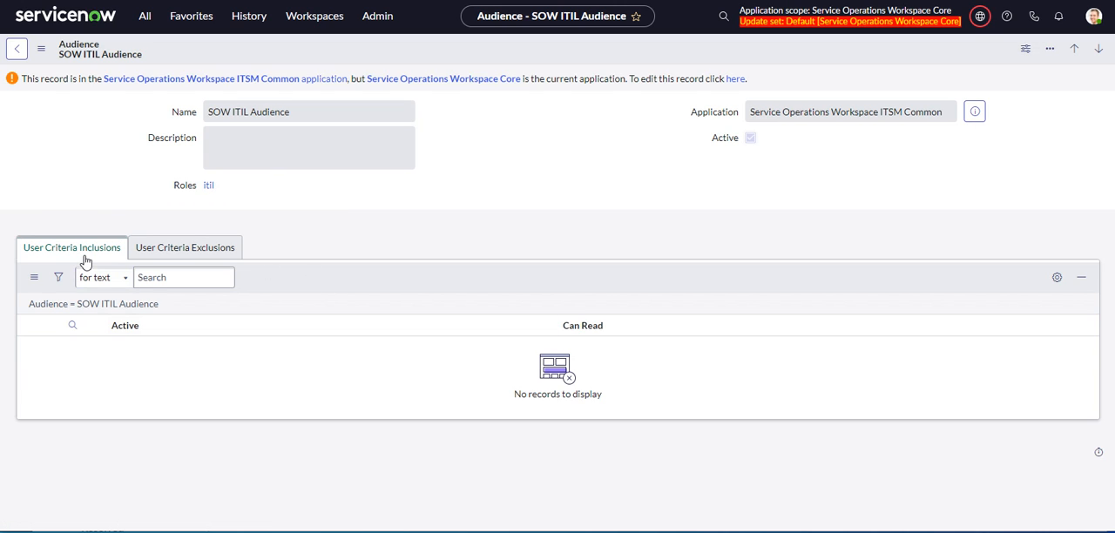
click(185, 247)
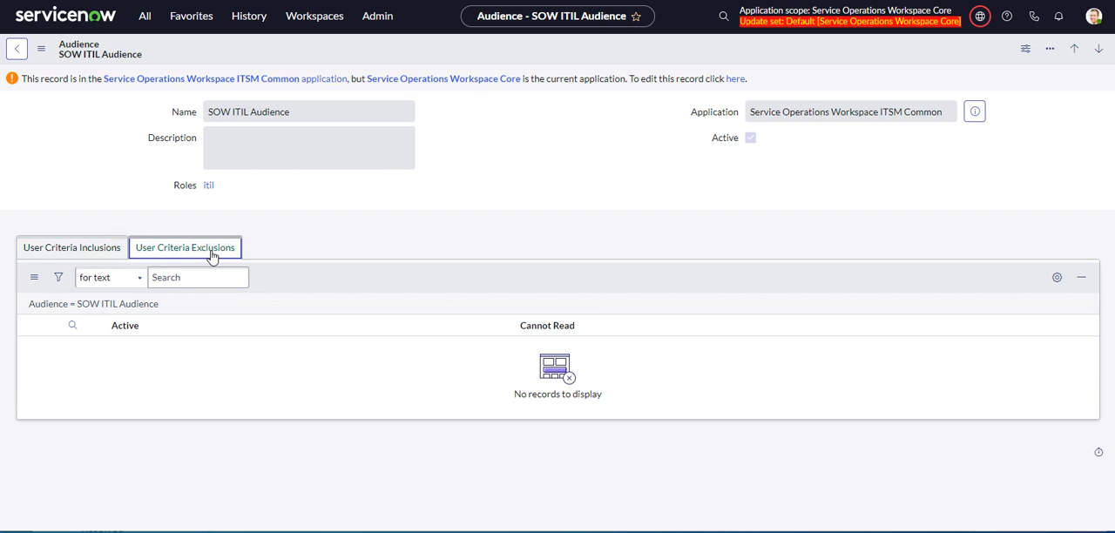
click(71, 248)
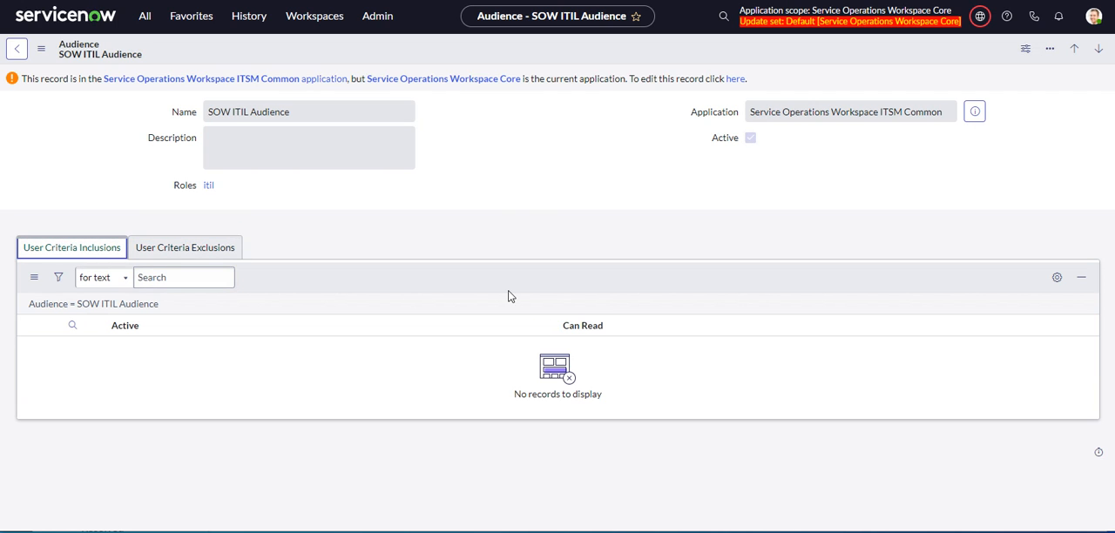
mouse_move(191, 318)
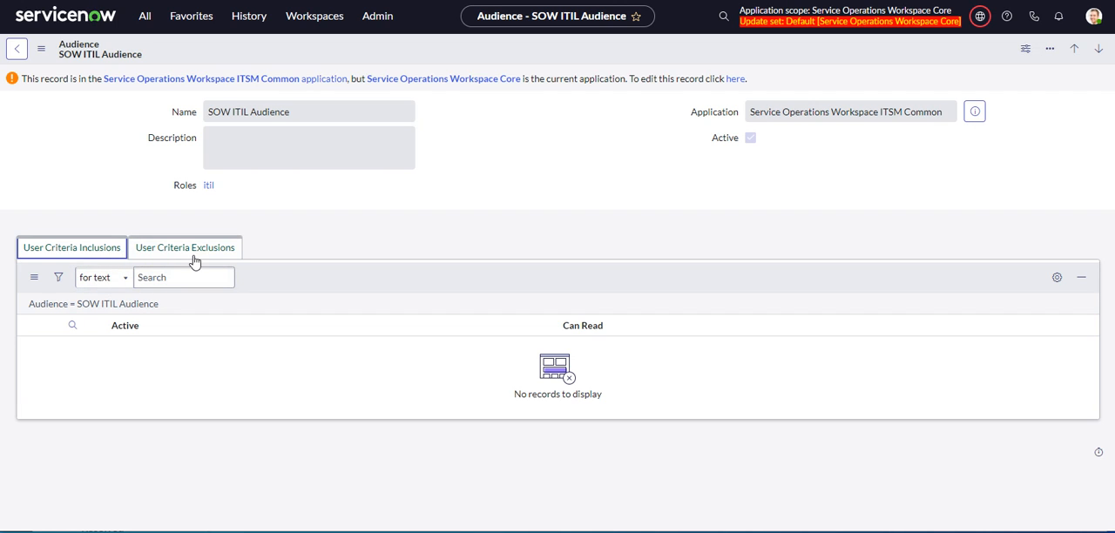
click(184, 247)
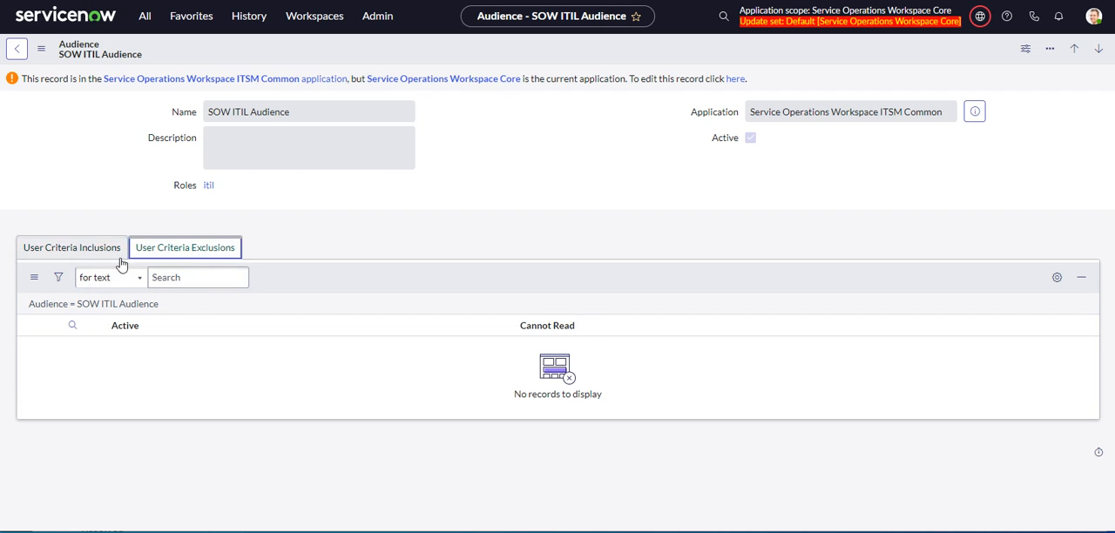
click(71, 248)
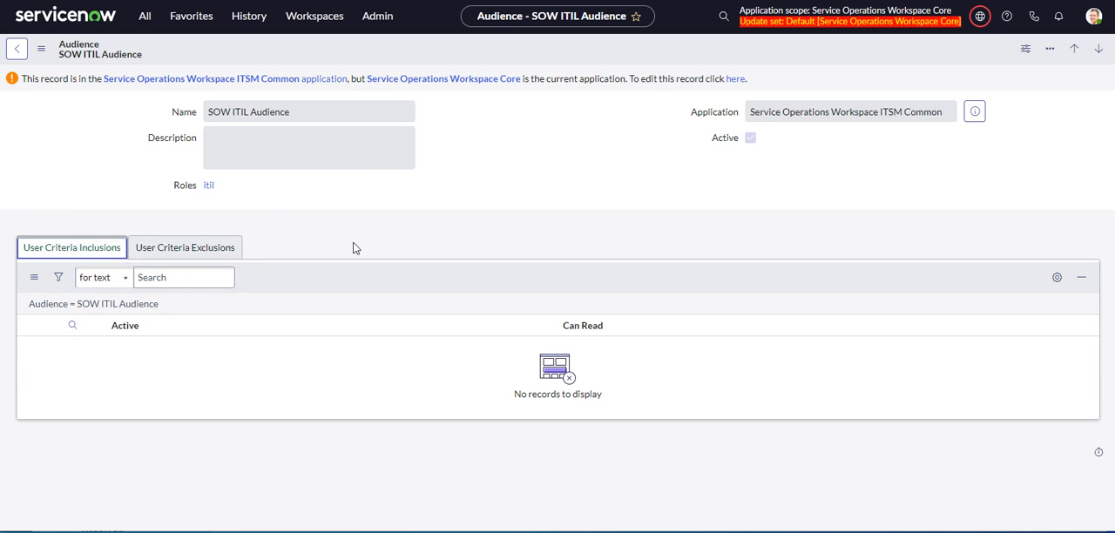
mouse_move(251, 225)
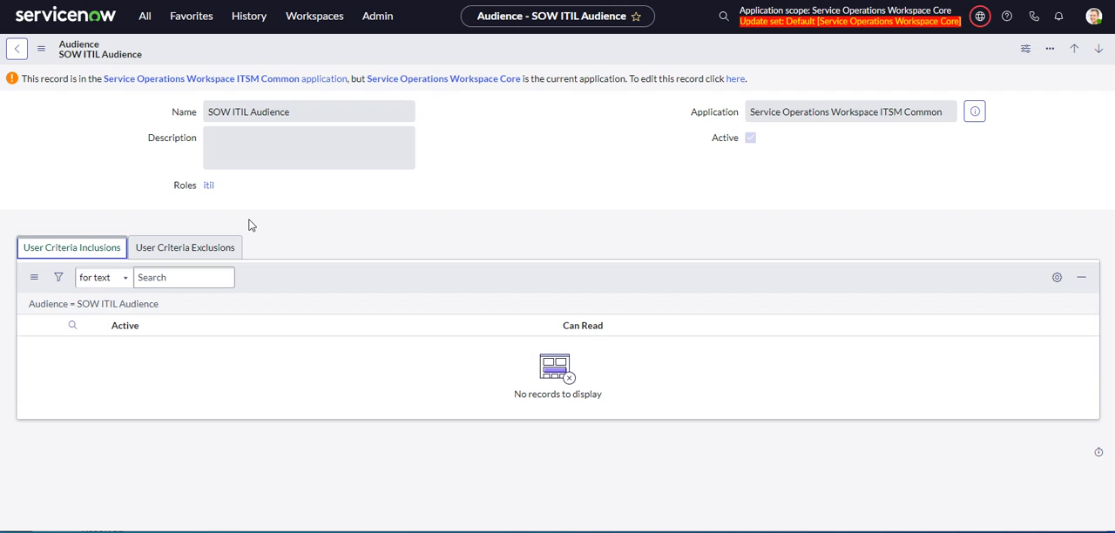
mouse_move(211, 198)
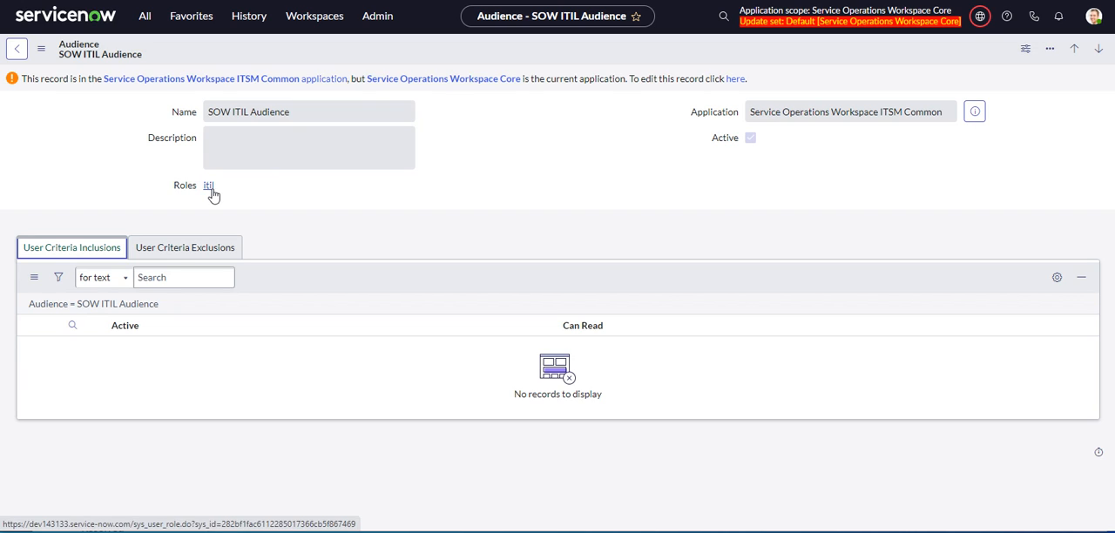
mouse_move(574, 123)
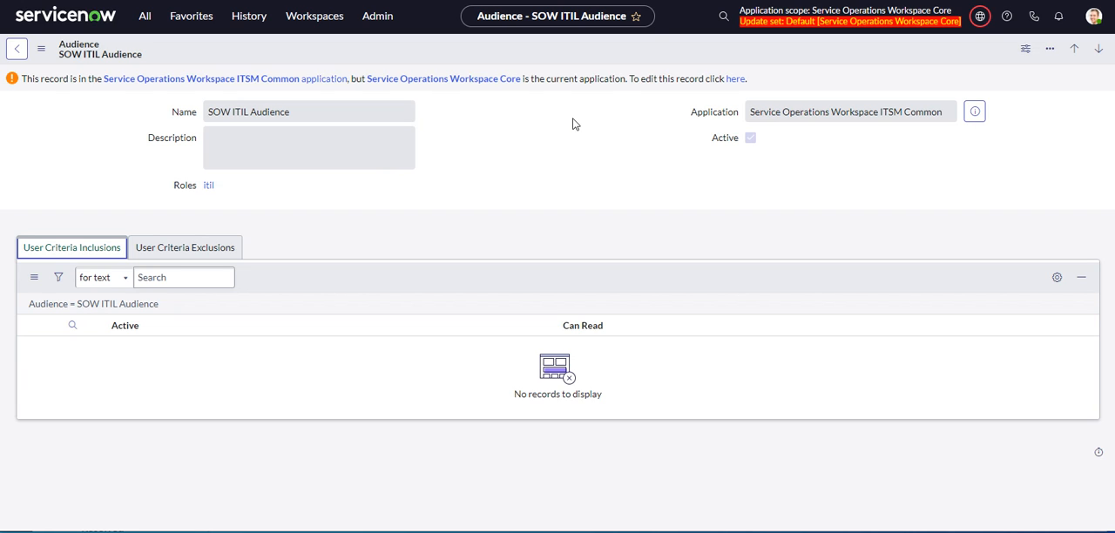
mouse_move(609, 114)
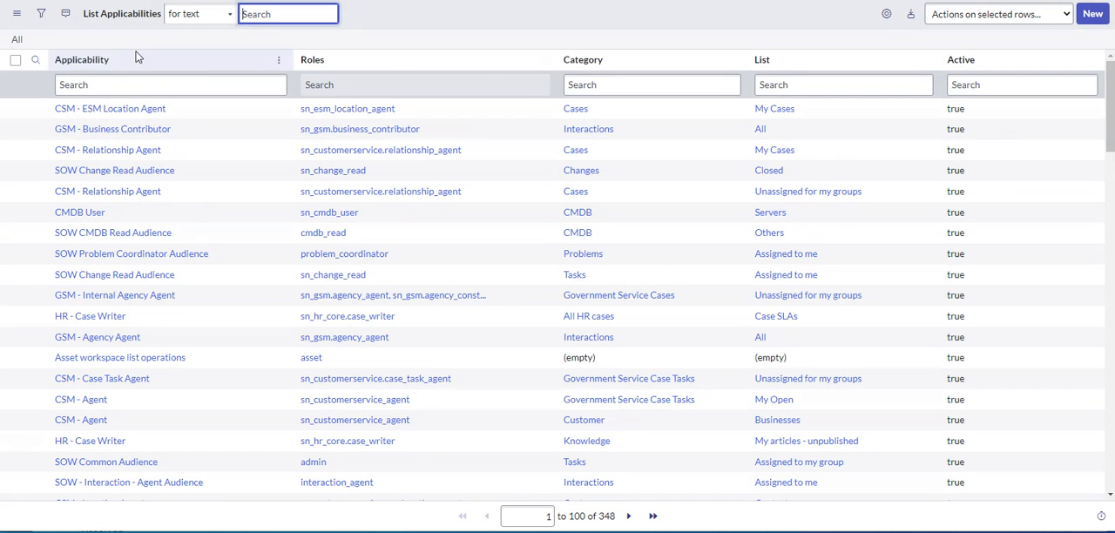
Step: Check the list options and Category filter, then create a new List Applicability record
click(40, 13)
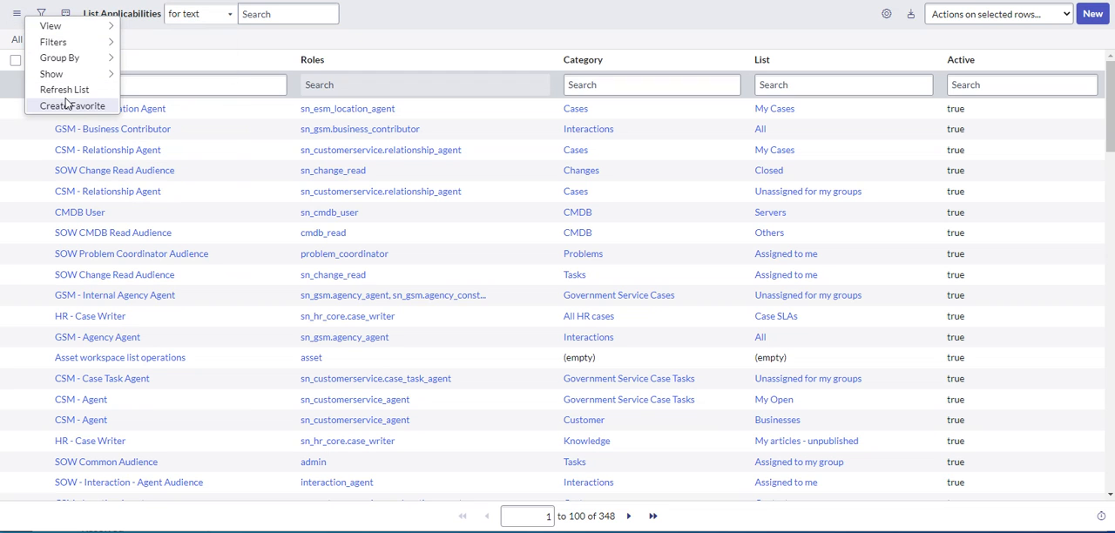
click(72, 105)
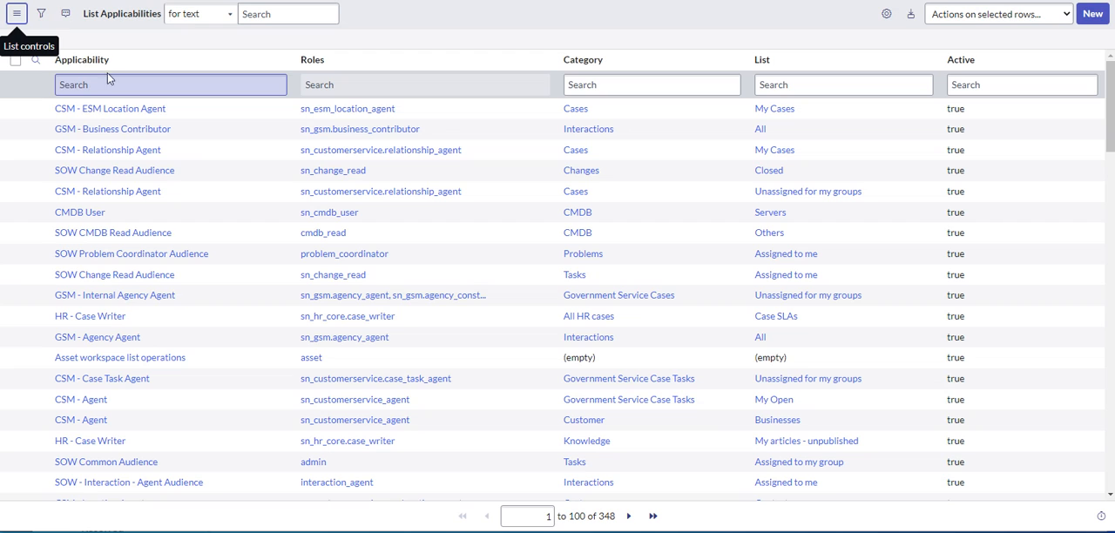
click(651, 85)
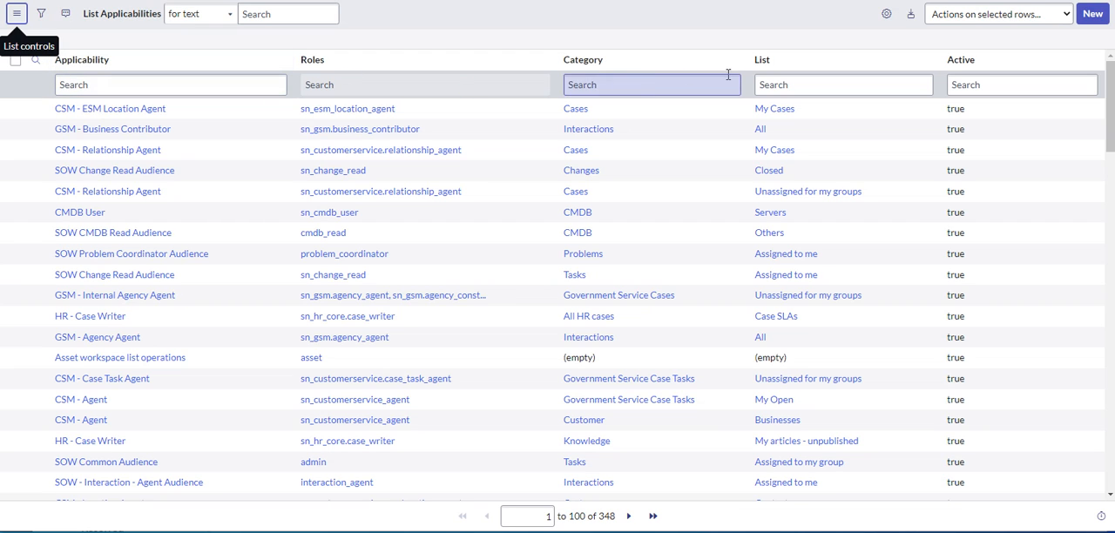
mouse_move(783, 169)
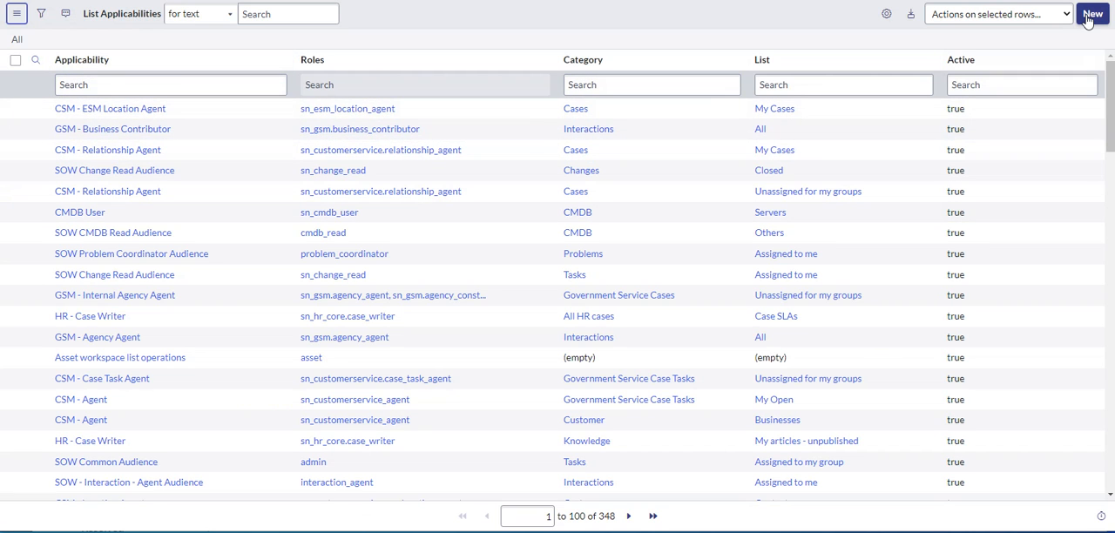
click(1093, 13)
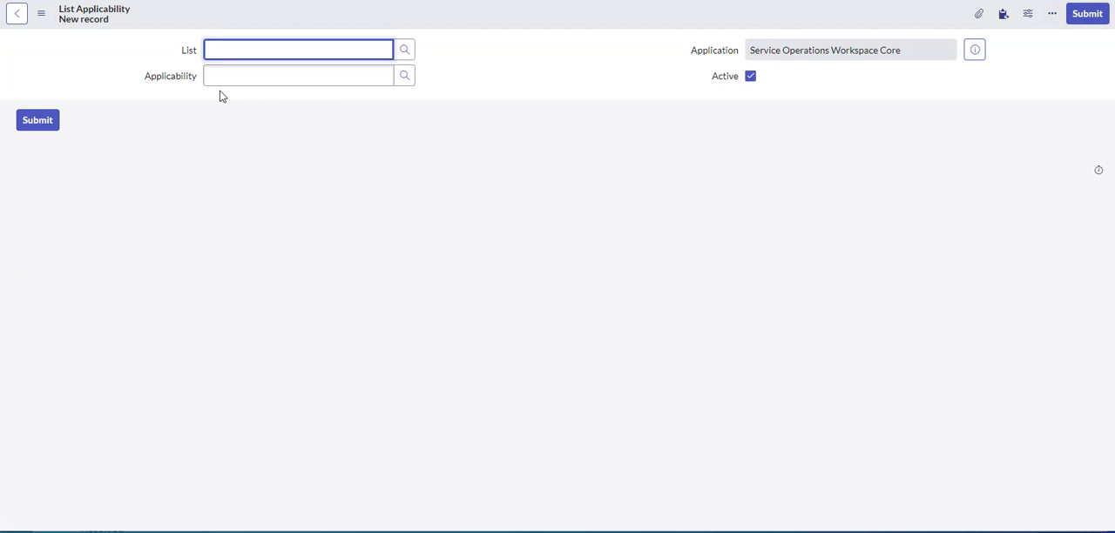
mouse_move(439, 66)
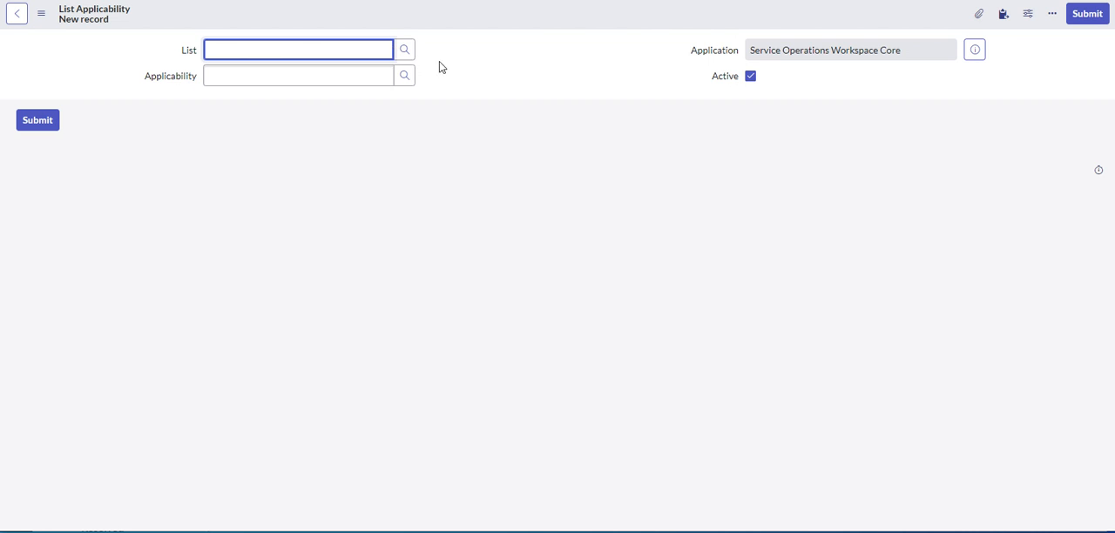
Step: Open the UX Lists lookup for the List field and its Title column options
click(403, 50)
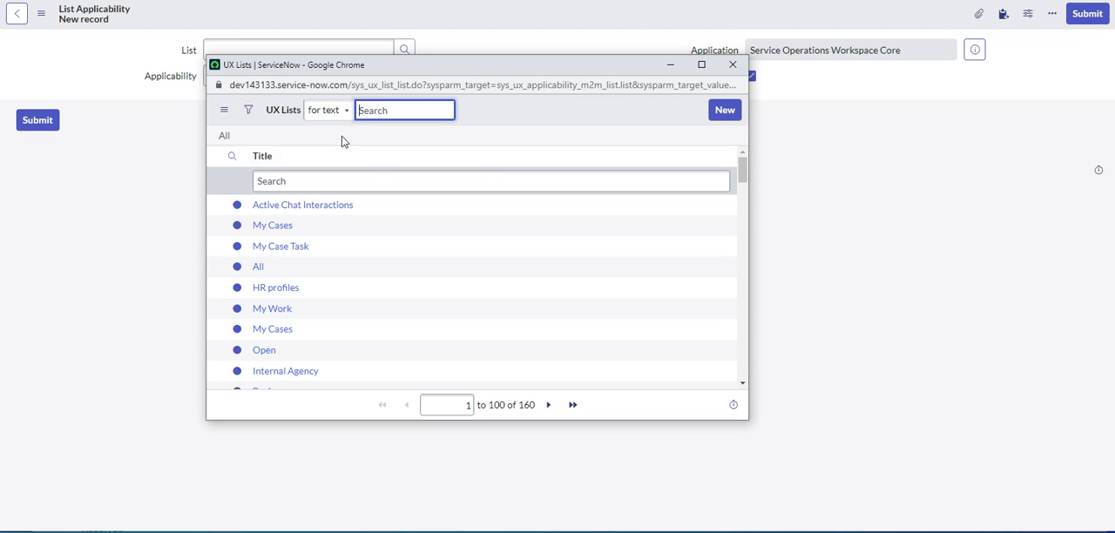
mouse_move(266, 161)
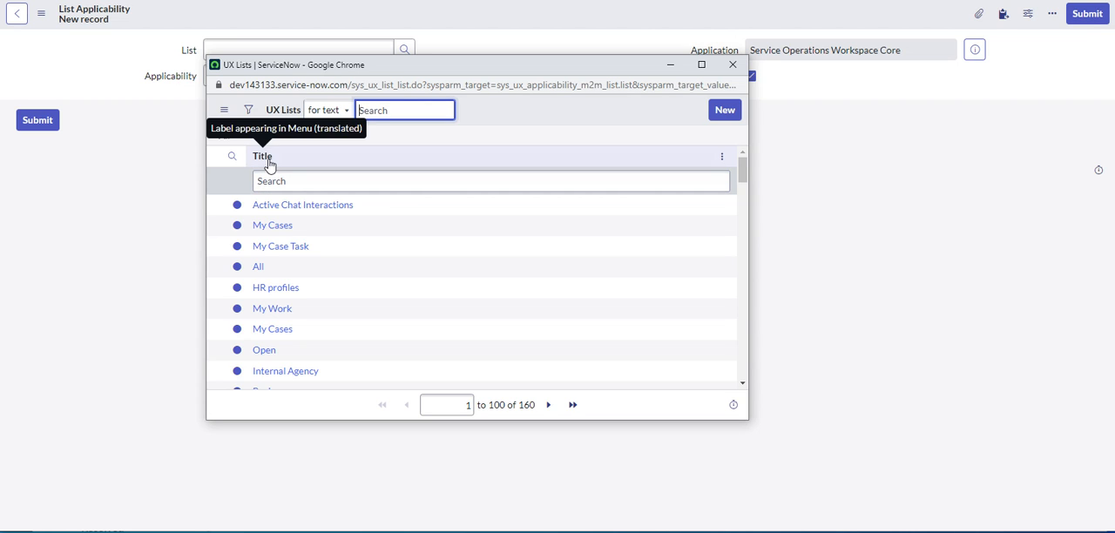
mouse_move(296, 155)
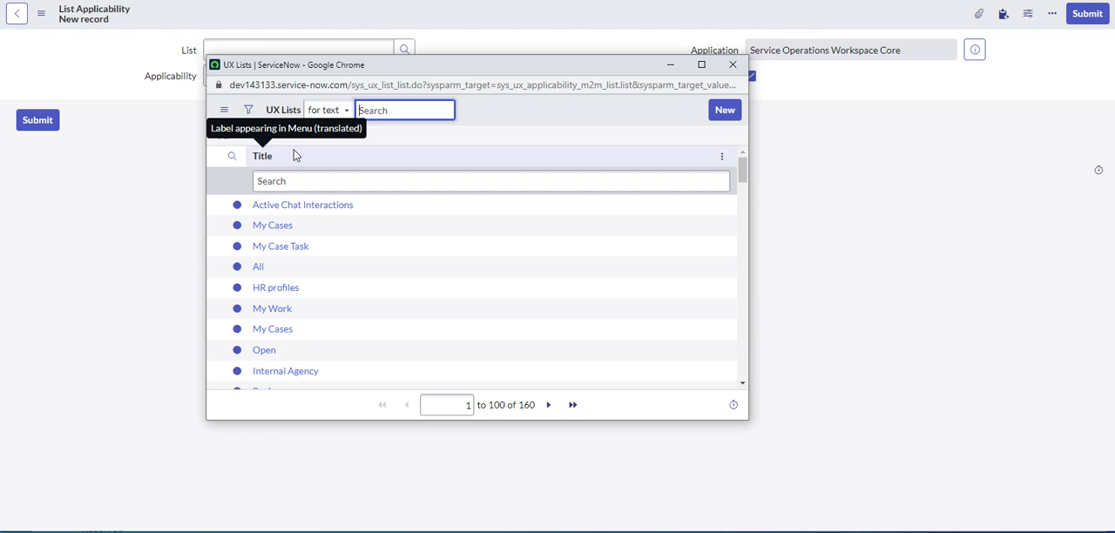
click(248, 110)
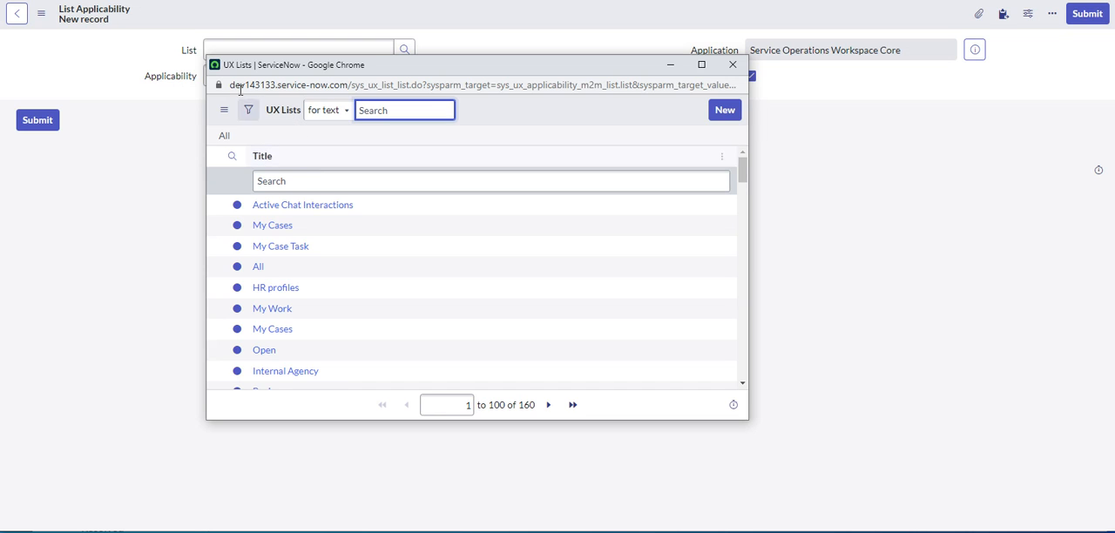
click(722, 156)
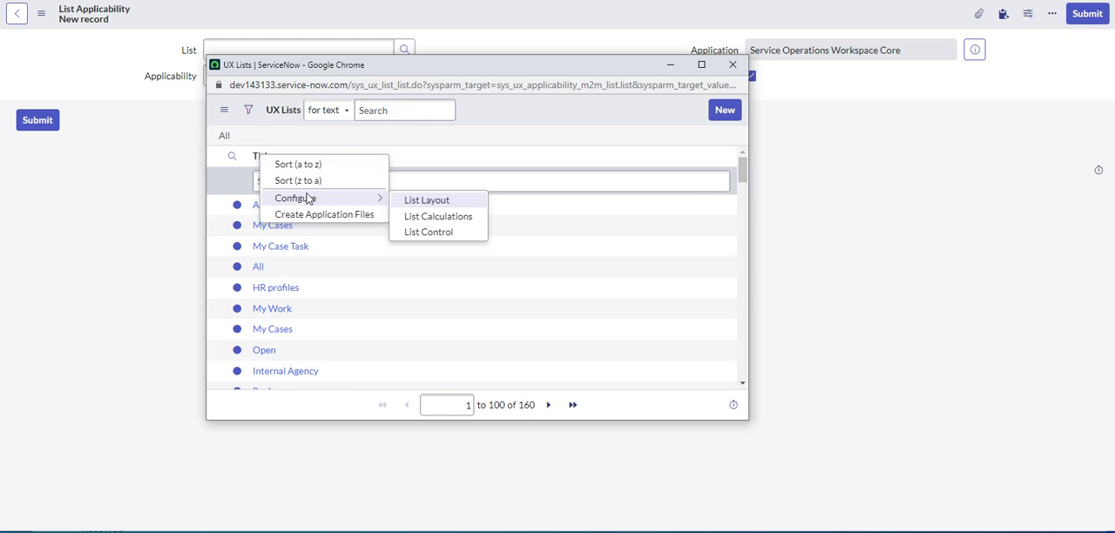
mouse_move(323, 203)
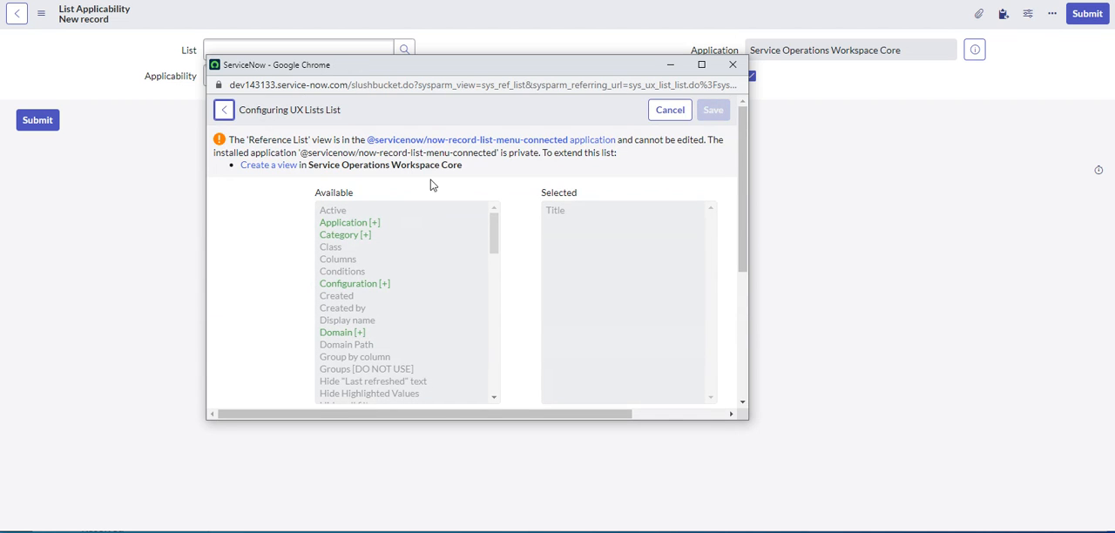
mouse_move(391, 150)
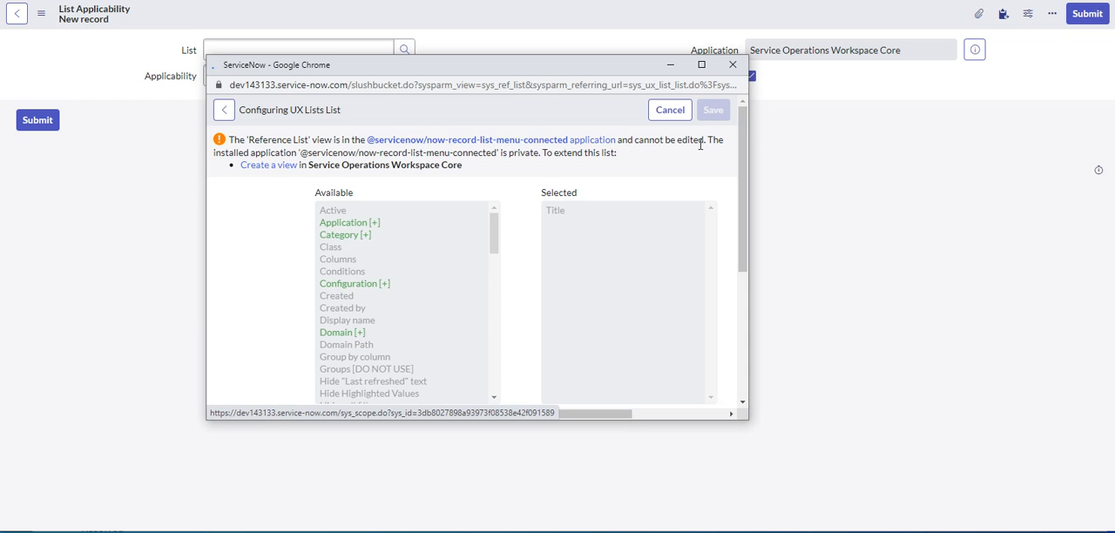
click(490, 139)
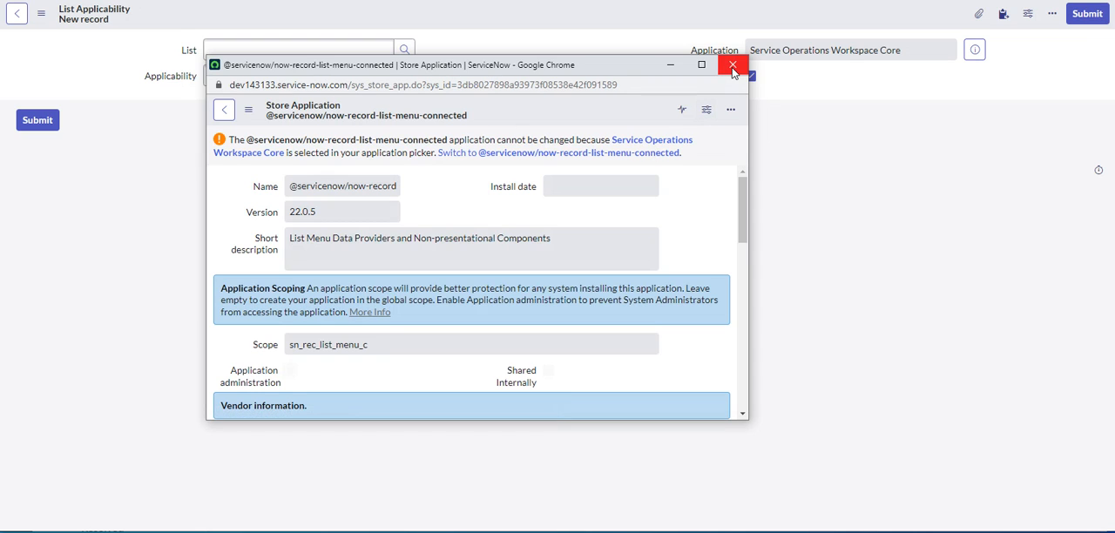
click(731, 66)
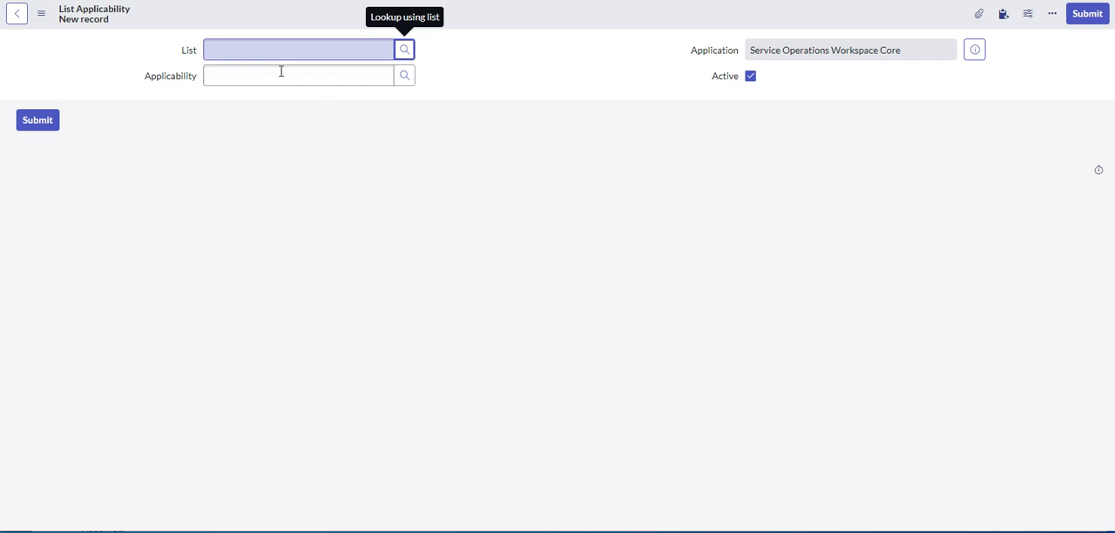
click(403, 49)
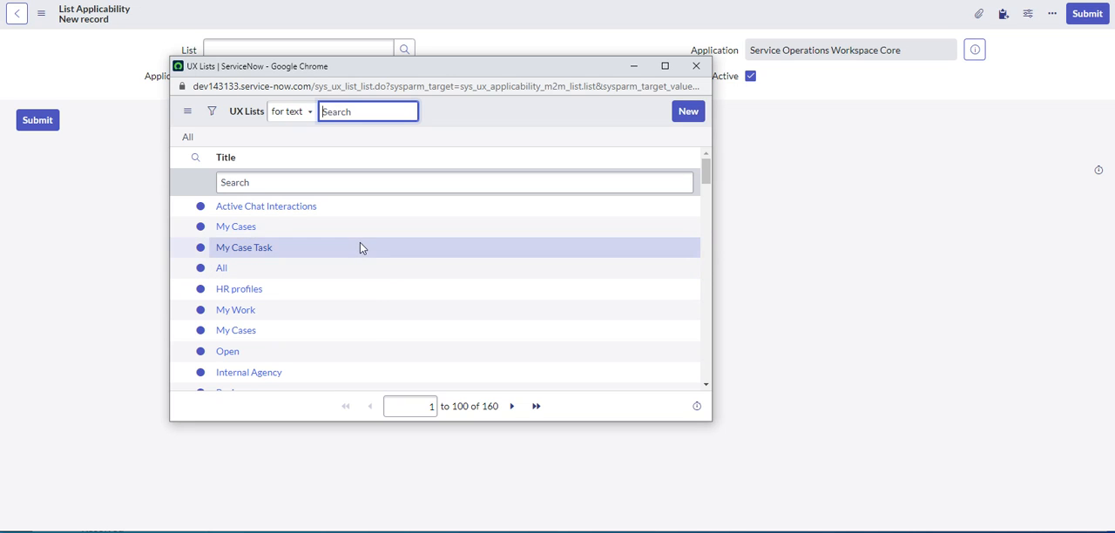
mouse_move(301, 158)
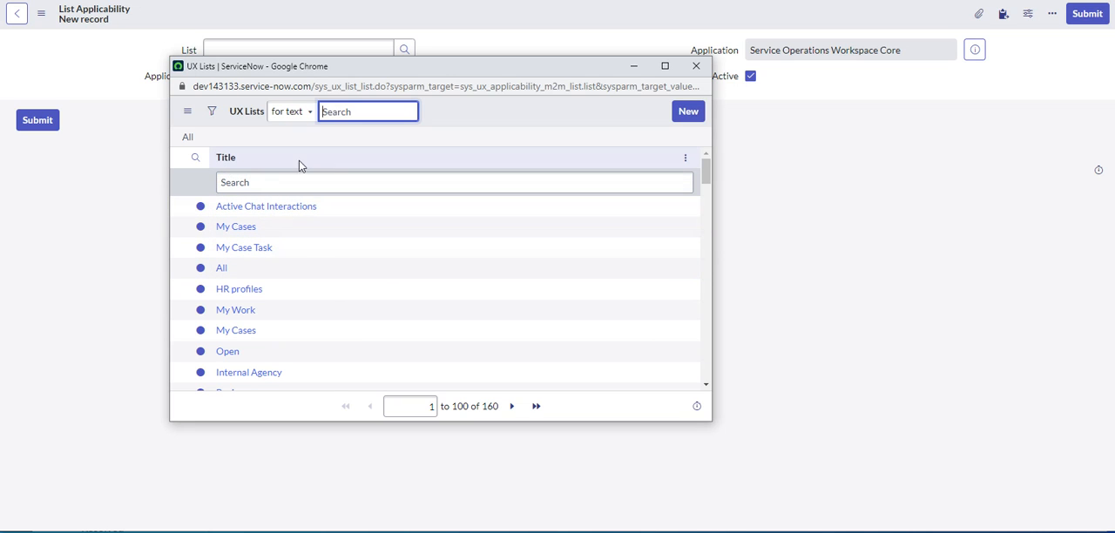
mouse_move(549, 163)
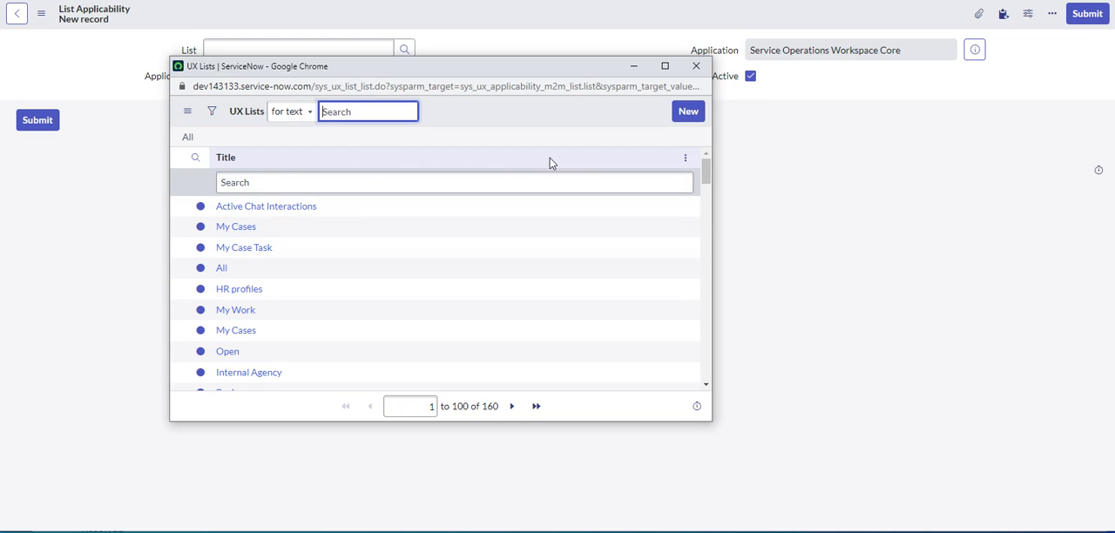
mouse_move(400, 150)
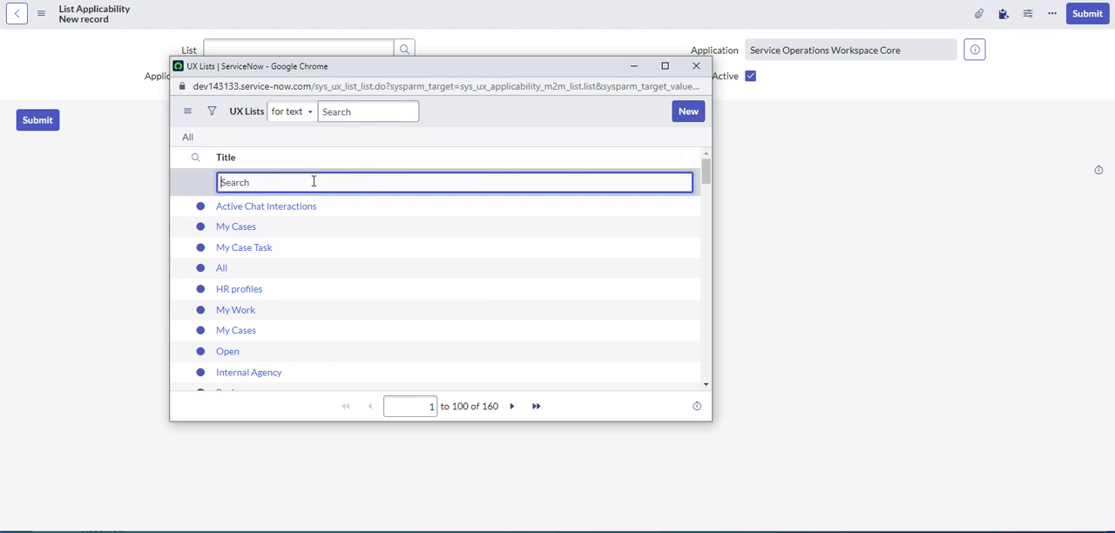
Step: Enter All- as the Title filter and open the lookup's filter conditions
text(All)
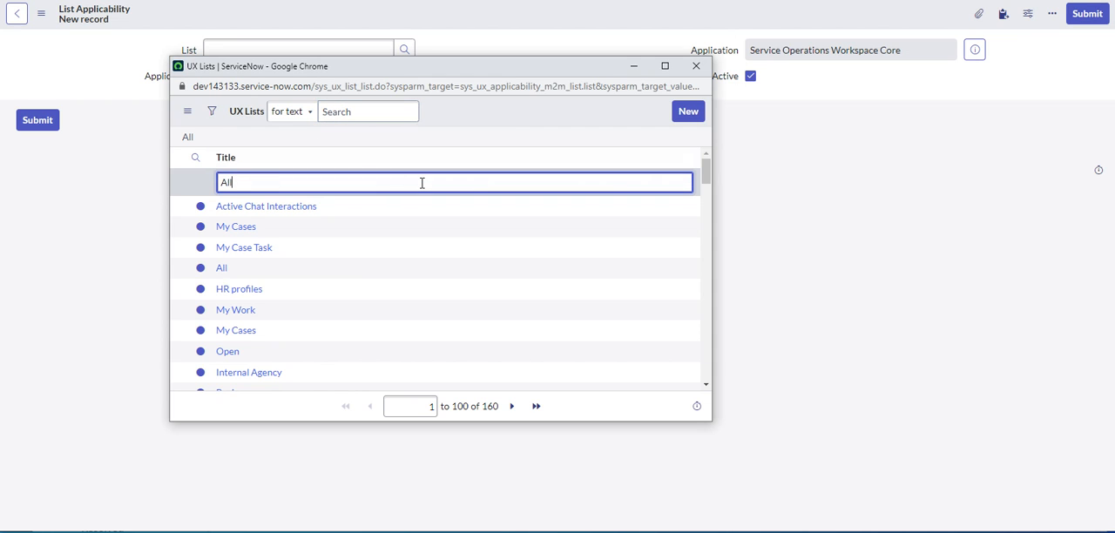
text(-)
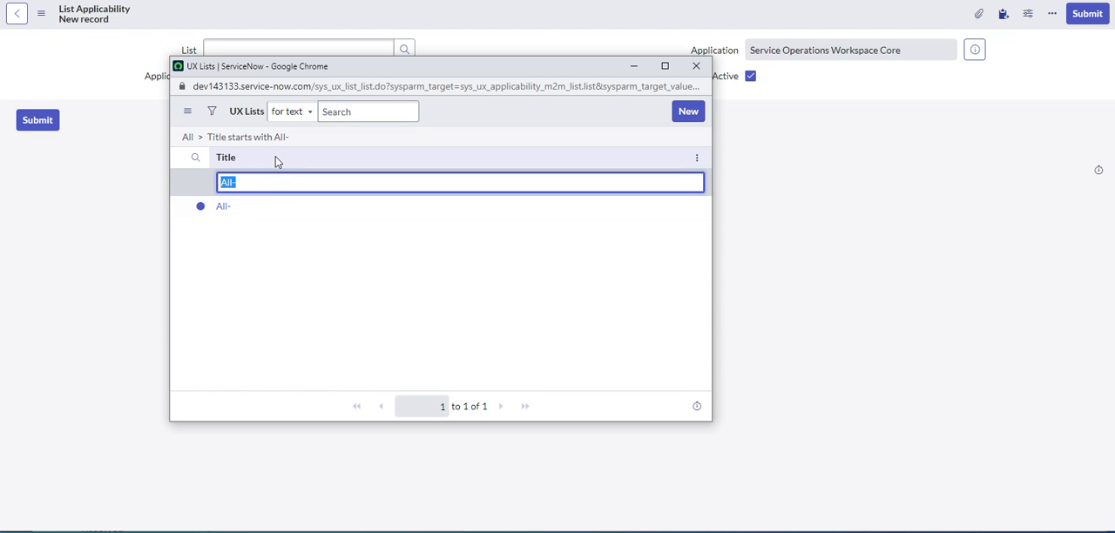
click(212, 111)
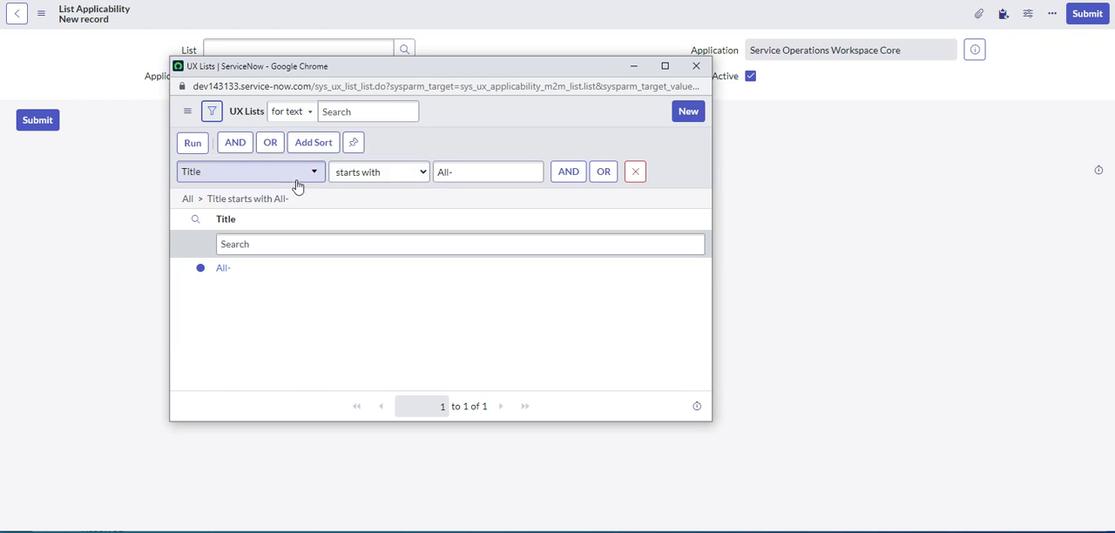
Step: Filter the UX Lists lookup to Category contains 'Incidents - P1' and run it
click(250, 172)
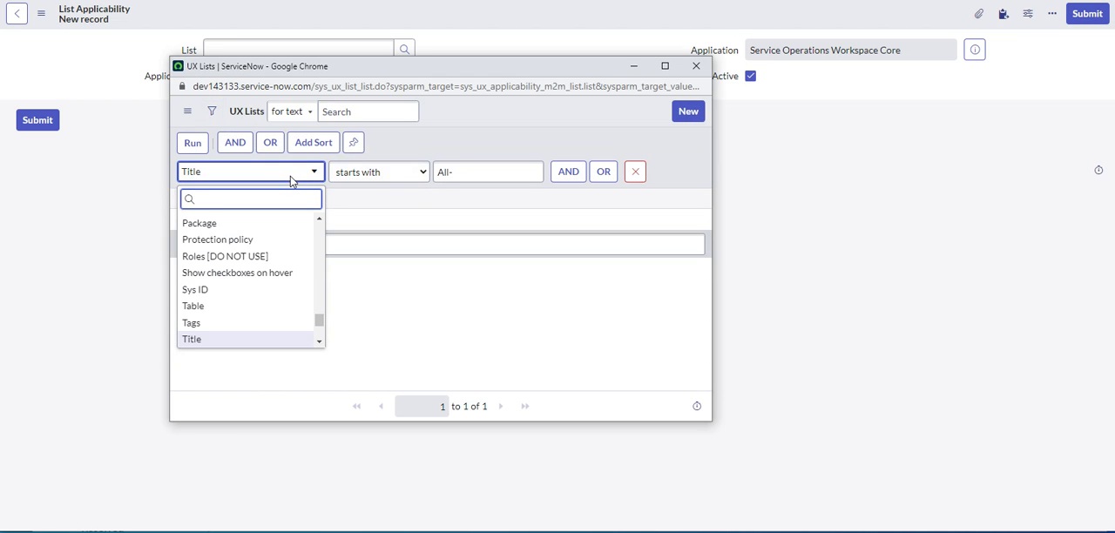
text(cate)
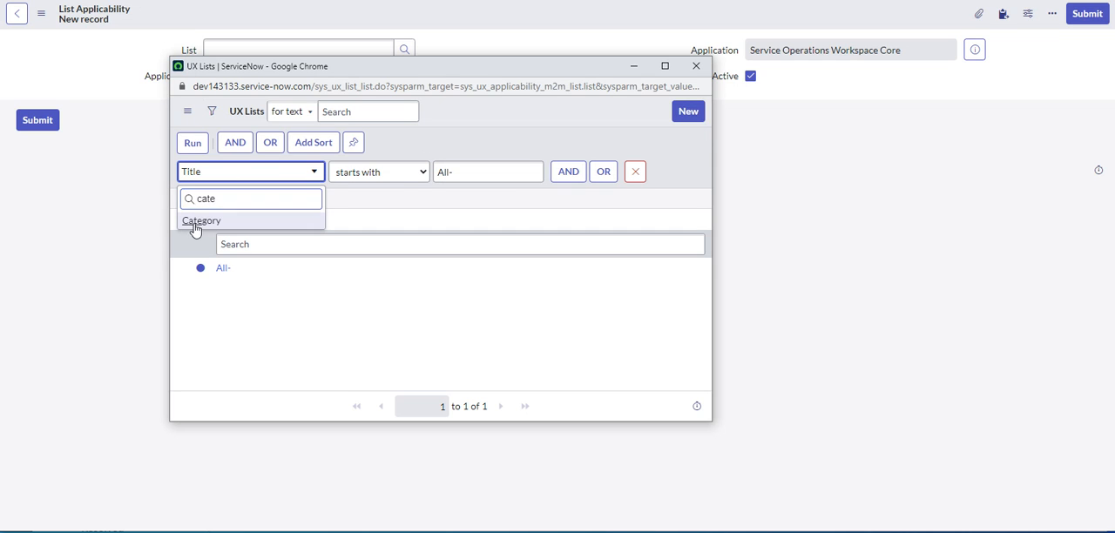
click(201, 220)
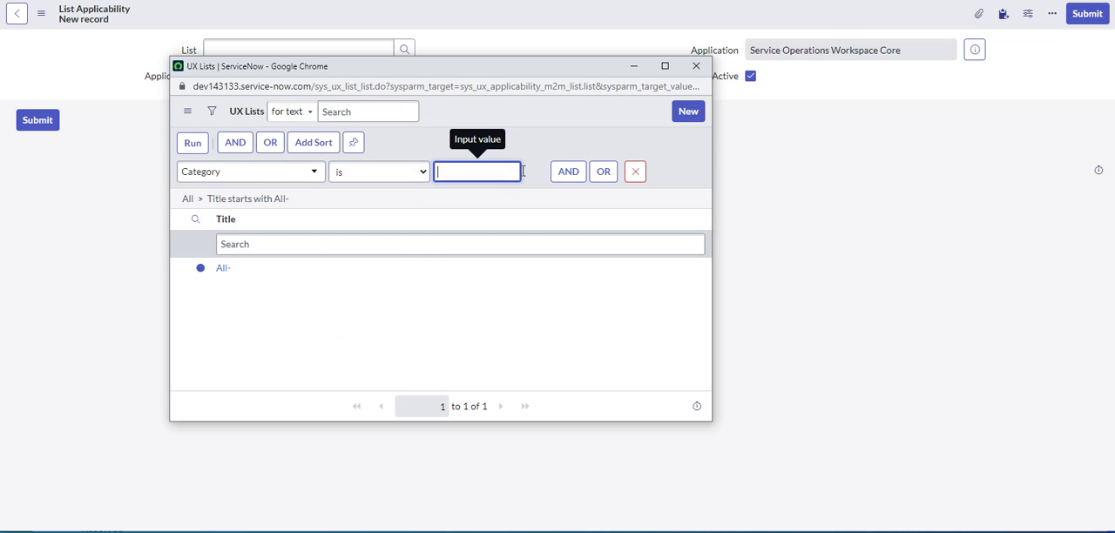
text(incident)
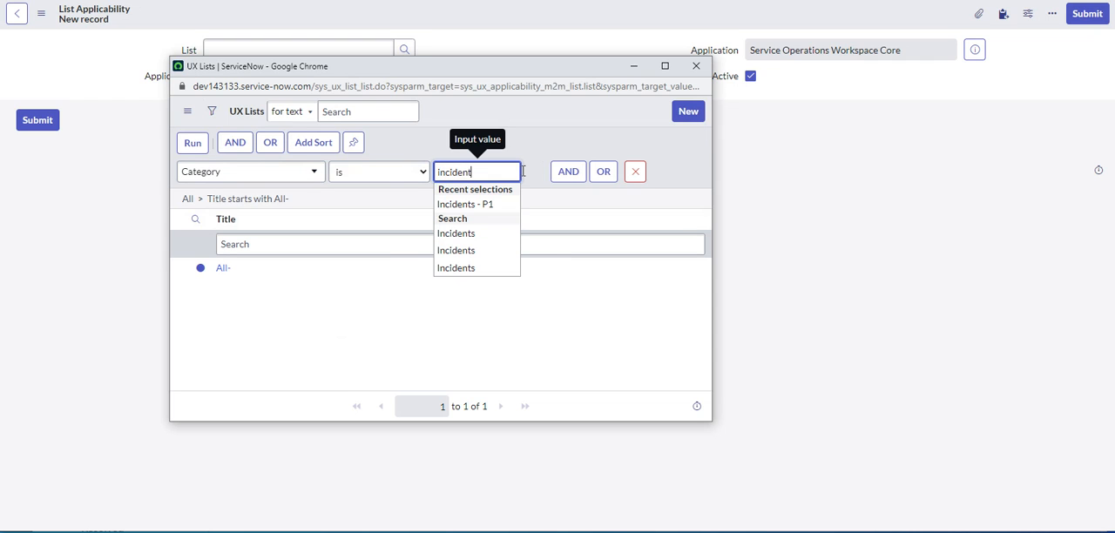
click(378, 171)
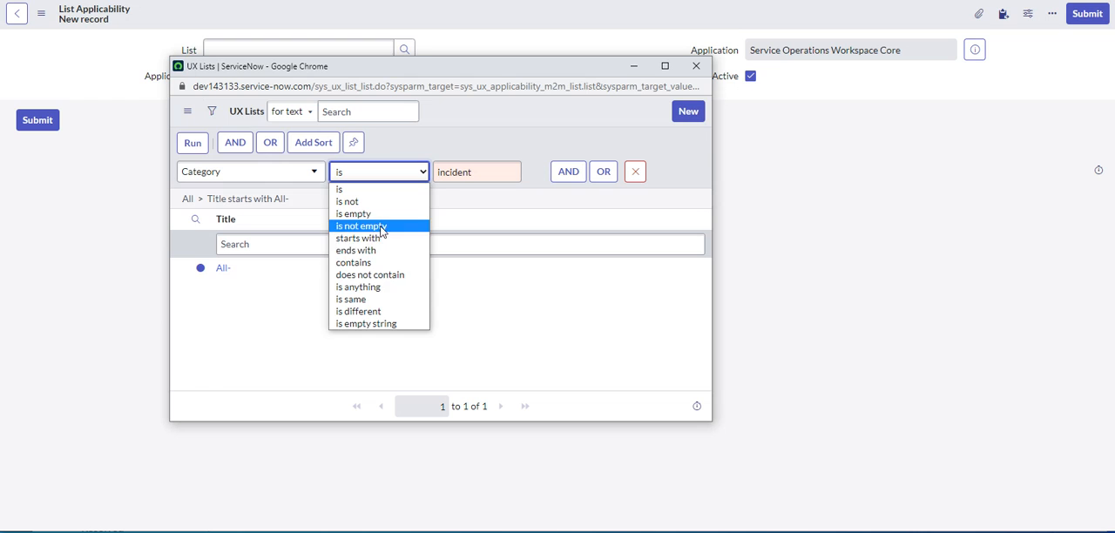
click(353, 263)
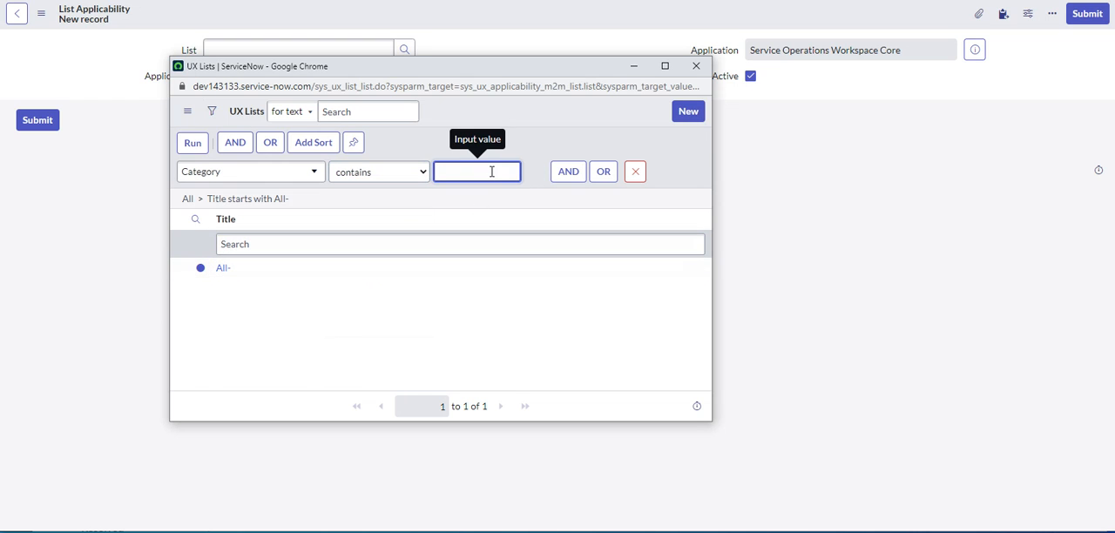
text(incident)
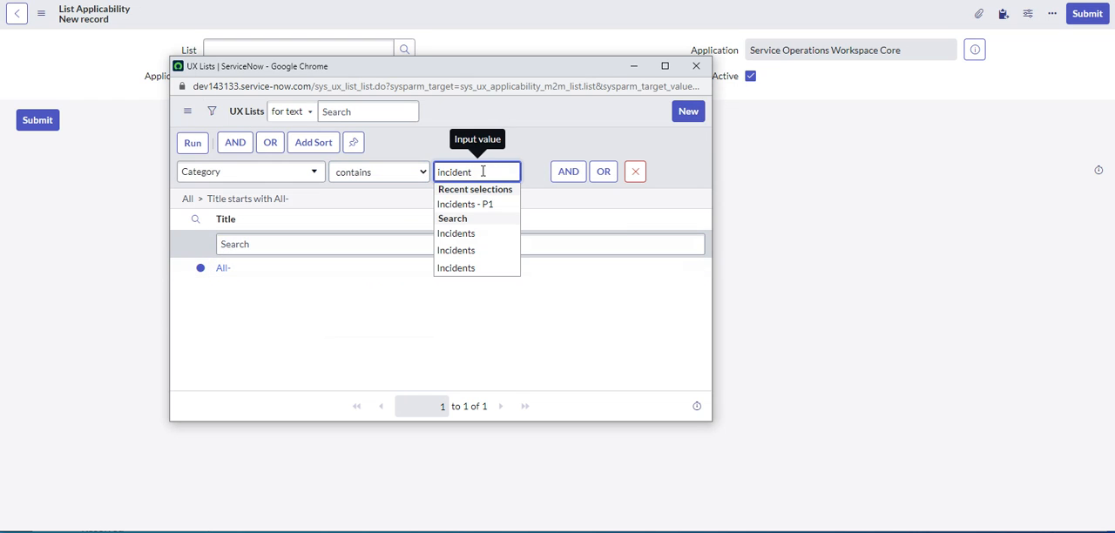
mouse_move(465, 204)
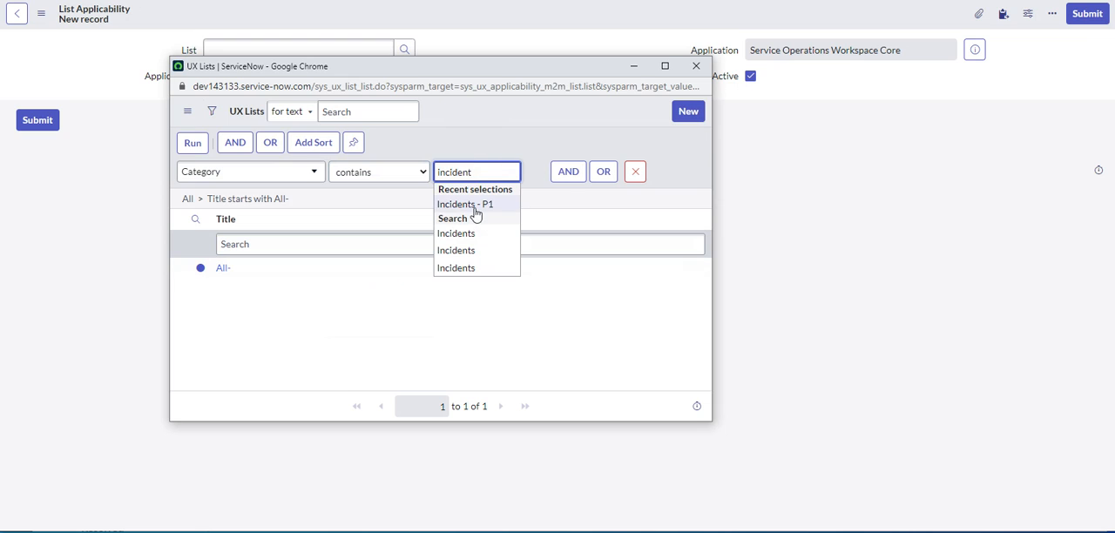
click(464, 204)
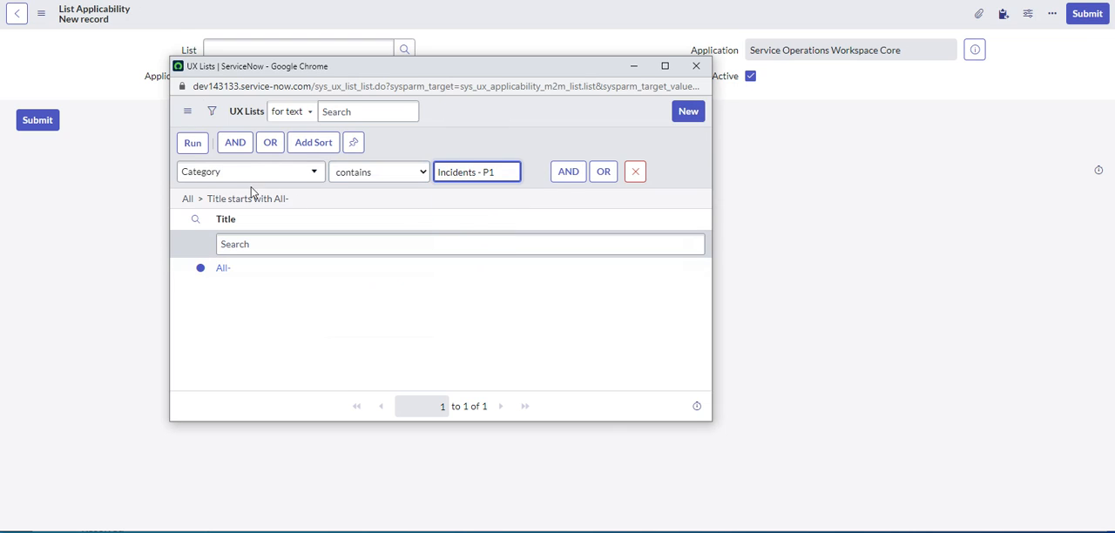
click(192, 142)
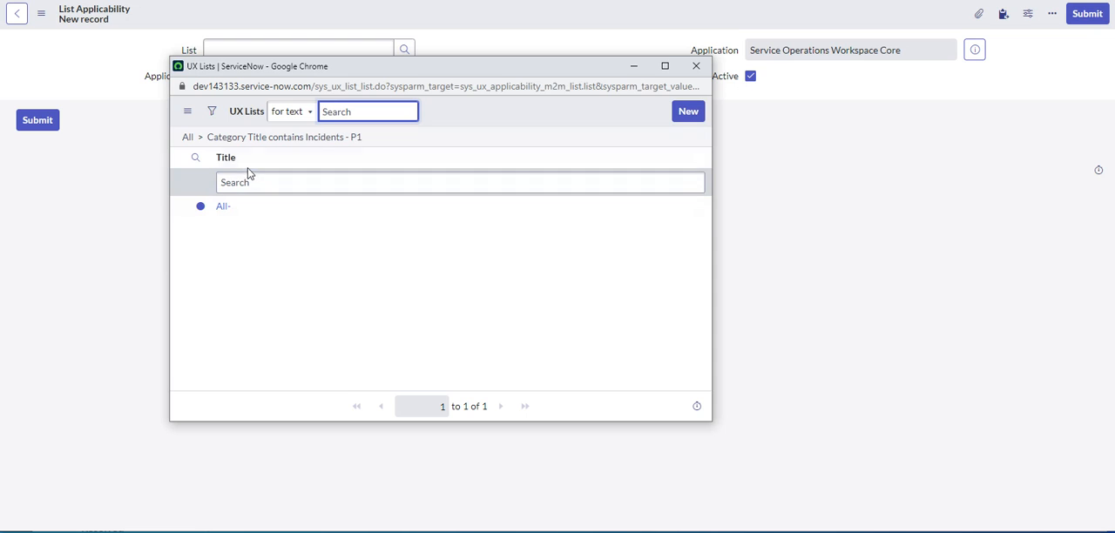
mouse_move(225, 157)
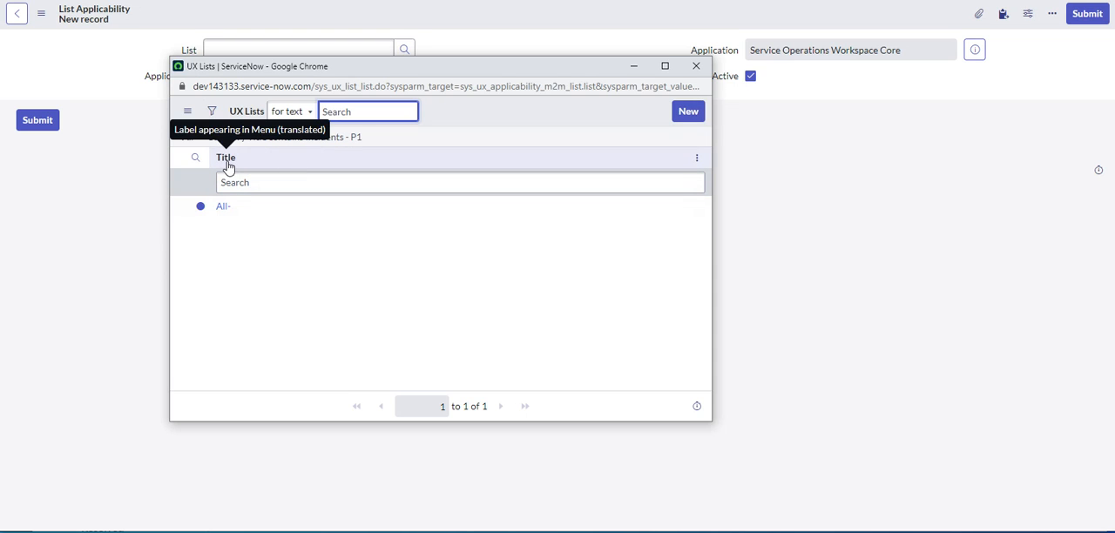
mouse_move(257, 162)
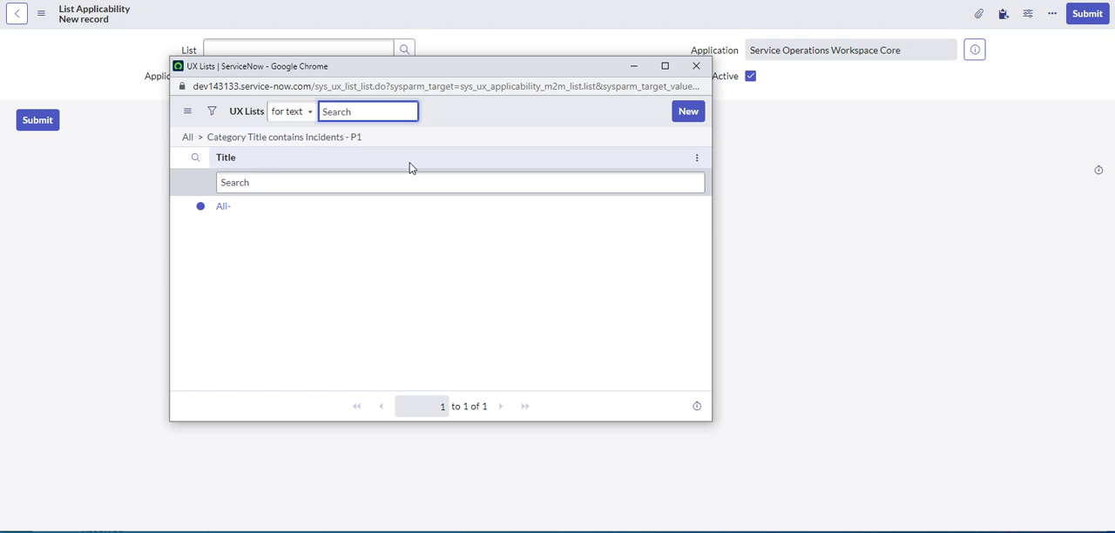
mouse_move(302, 168)
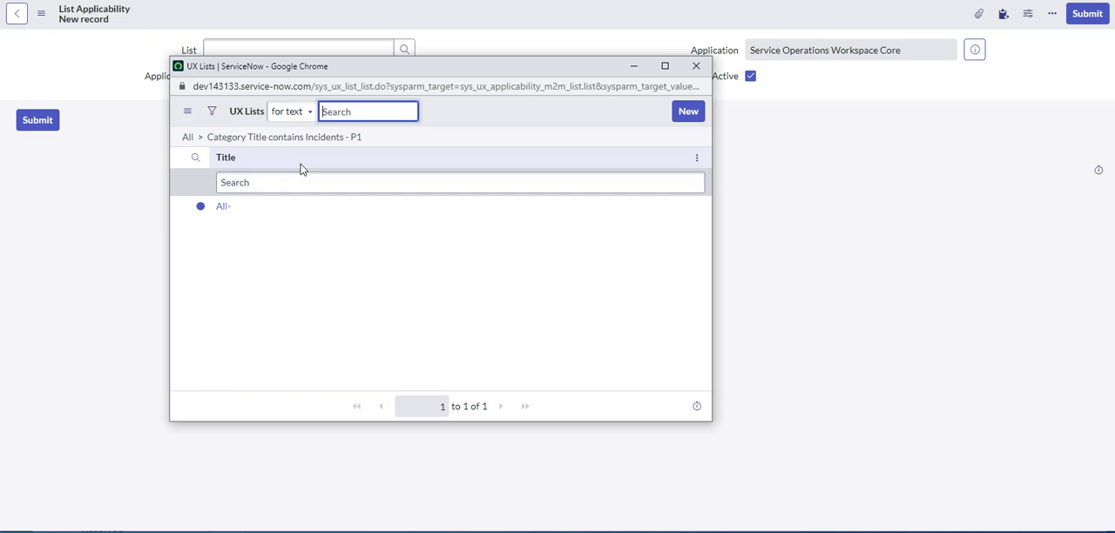
mouse_move(299, 154)
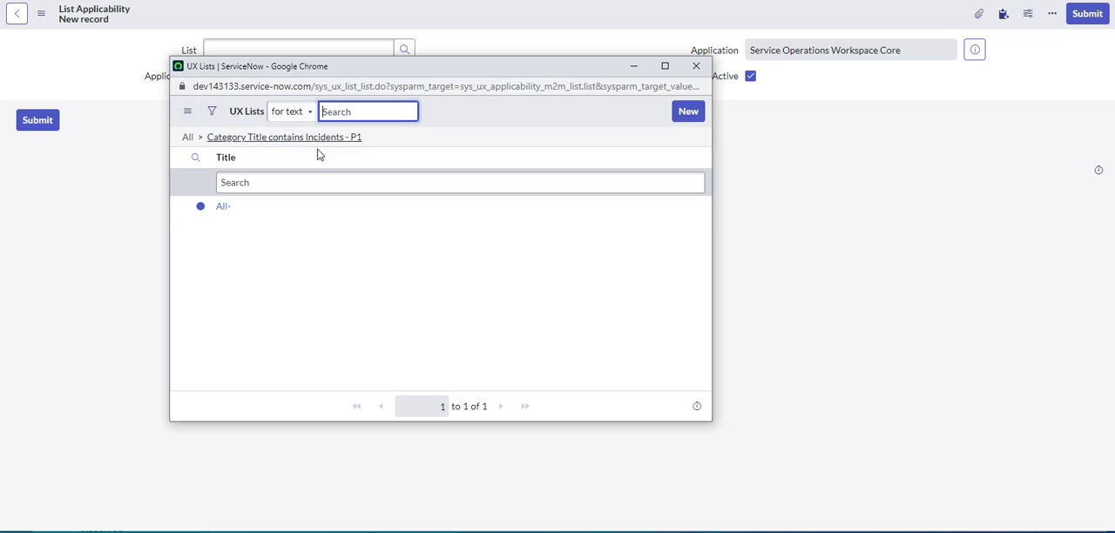
Step: Pick the All- list and SOW ITIL Audience applicability, then submit the record
click(223, 206)
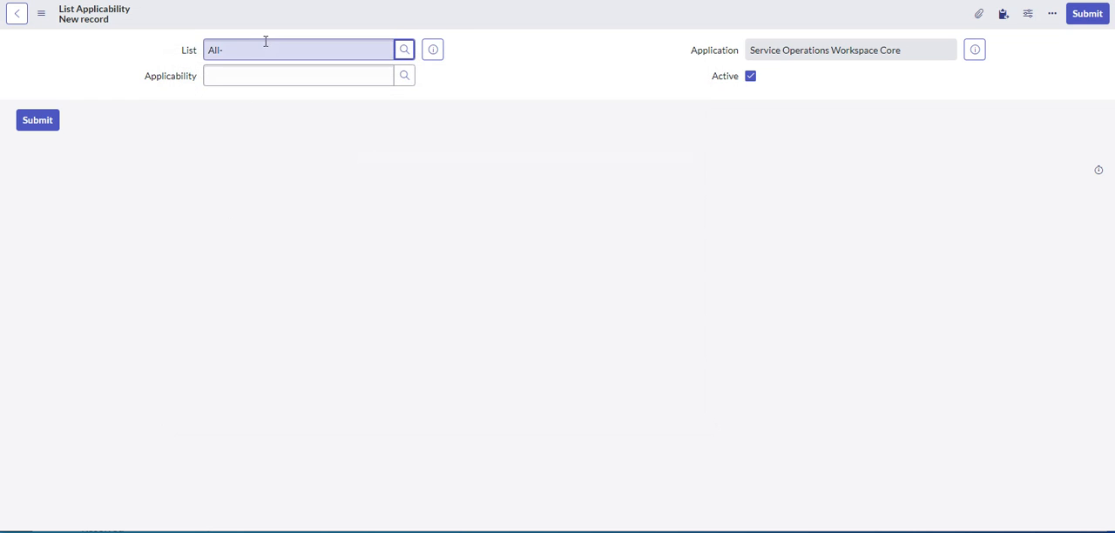
click(298, 75)
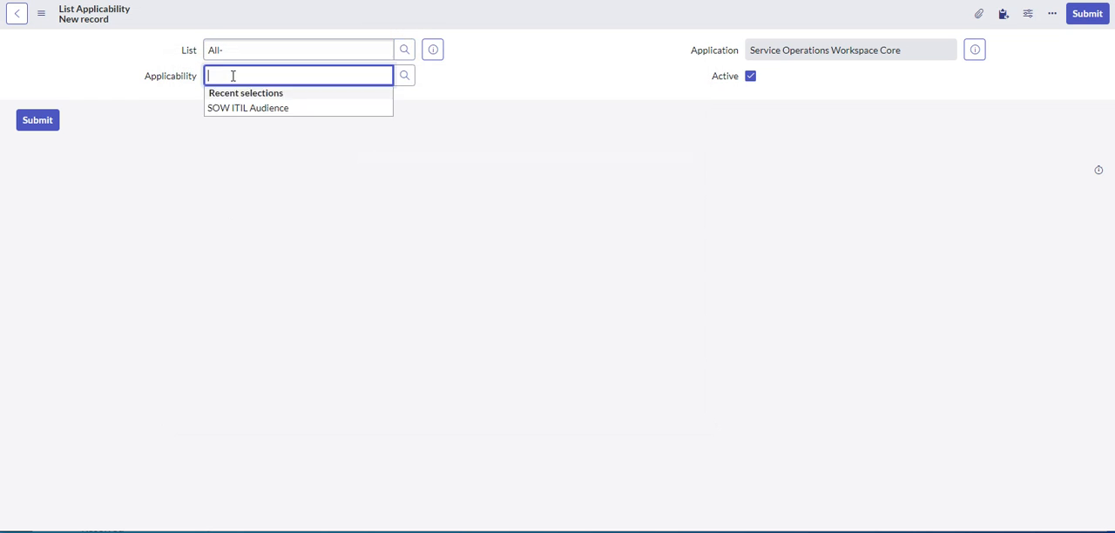
mouse_move(401, 75)
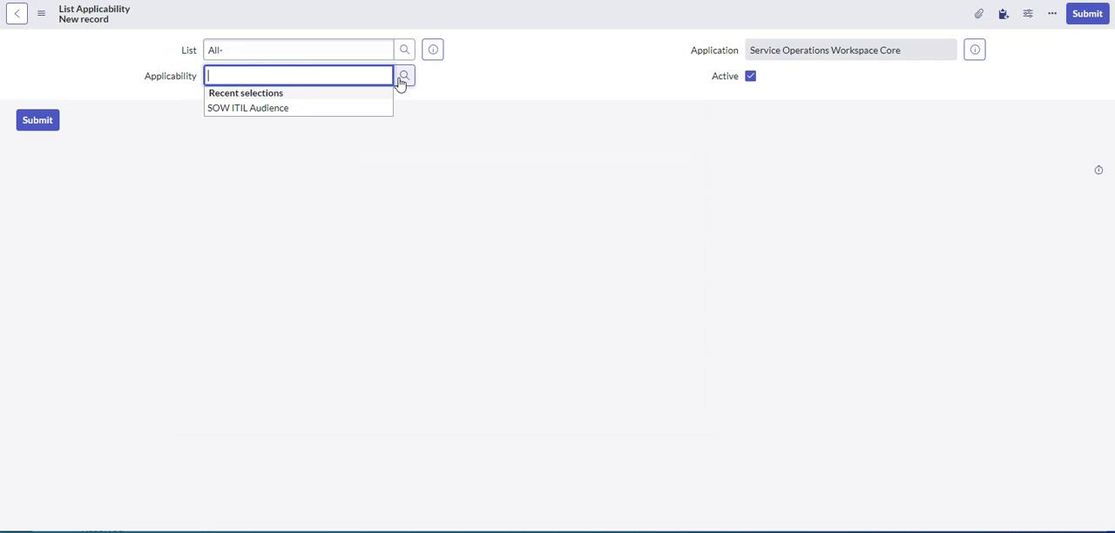
click(402, 76)
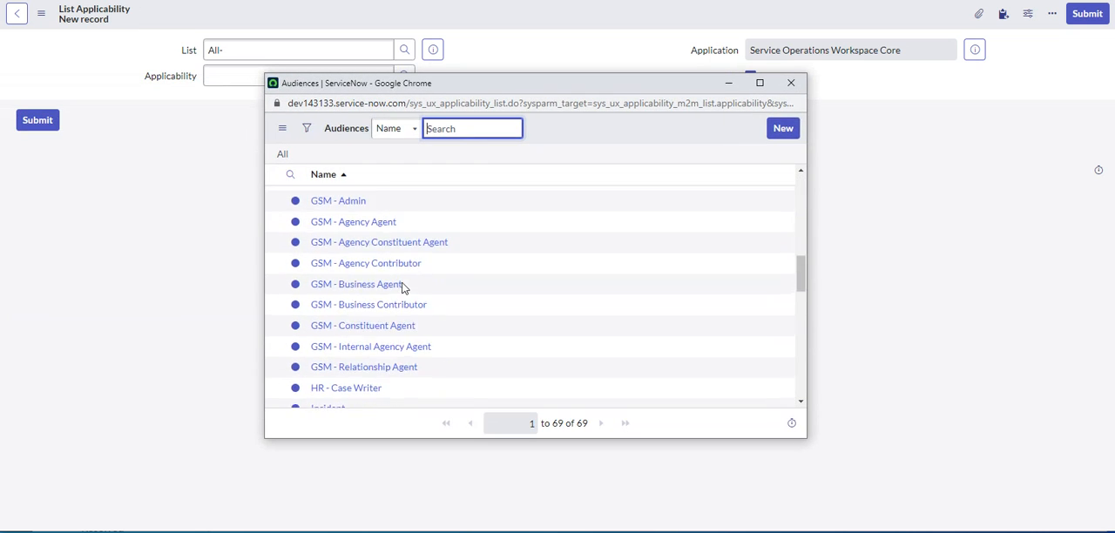
scroll(down, 3)
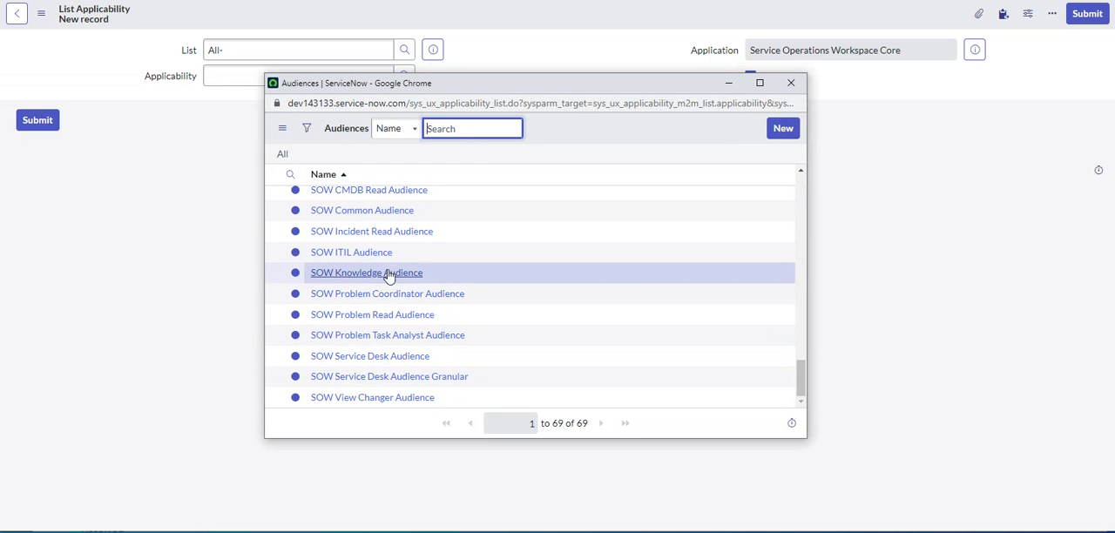
click(351, 251)
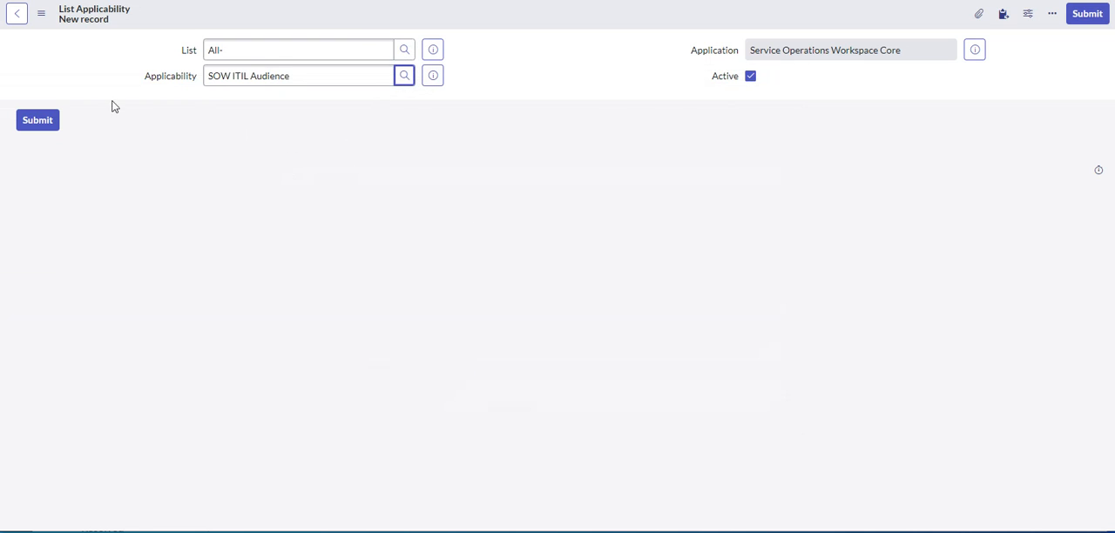
click(37, 120)
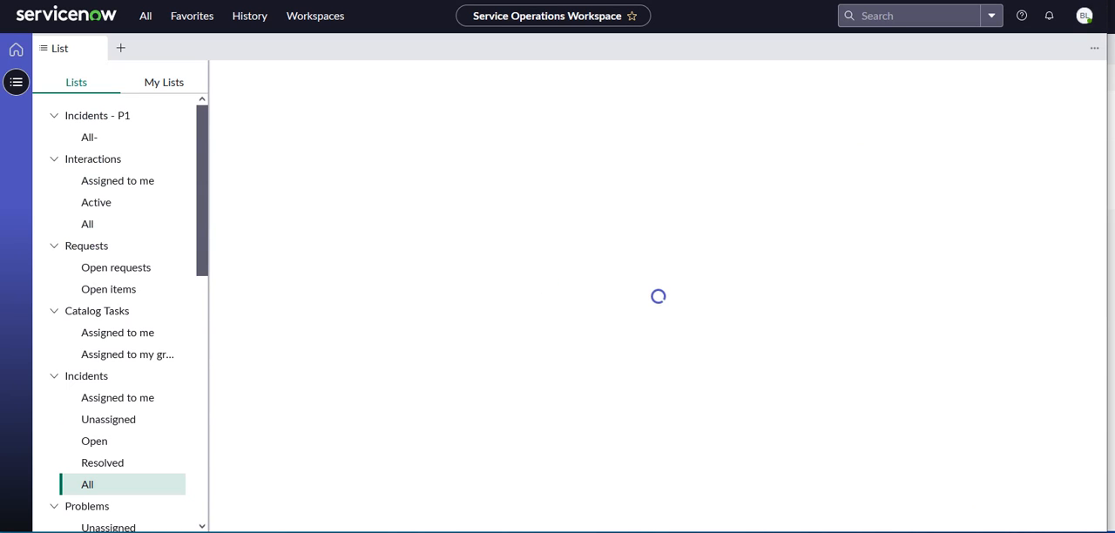
Step: Expand Incidents - P1 in the workspace Lists and open All- (27 incidents)
click(89, 137)
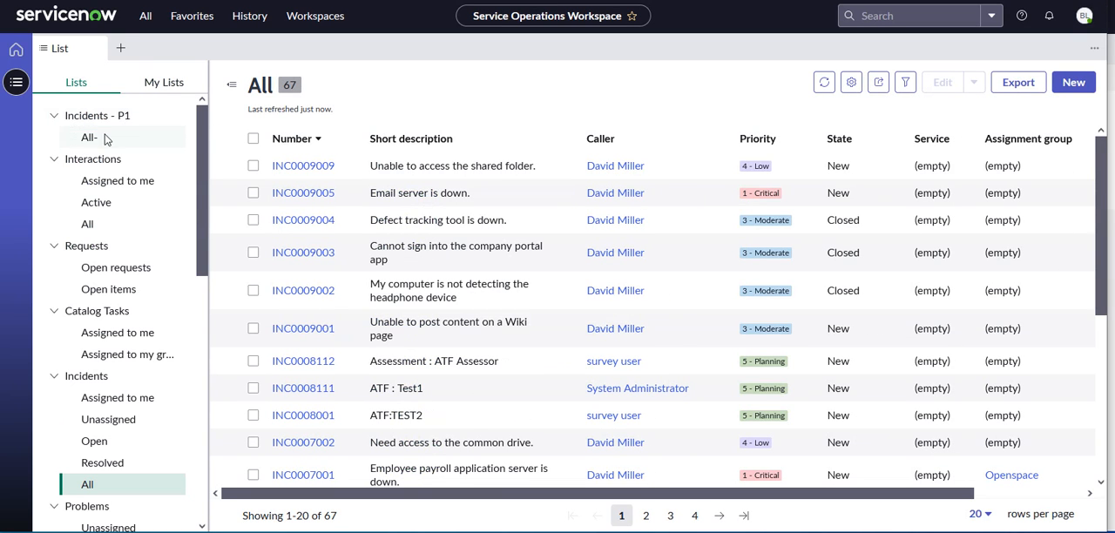
click(88, 136)
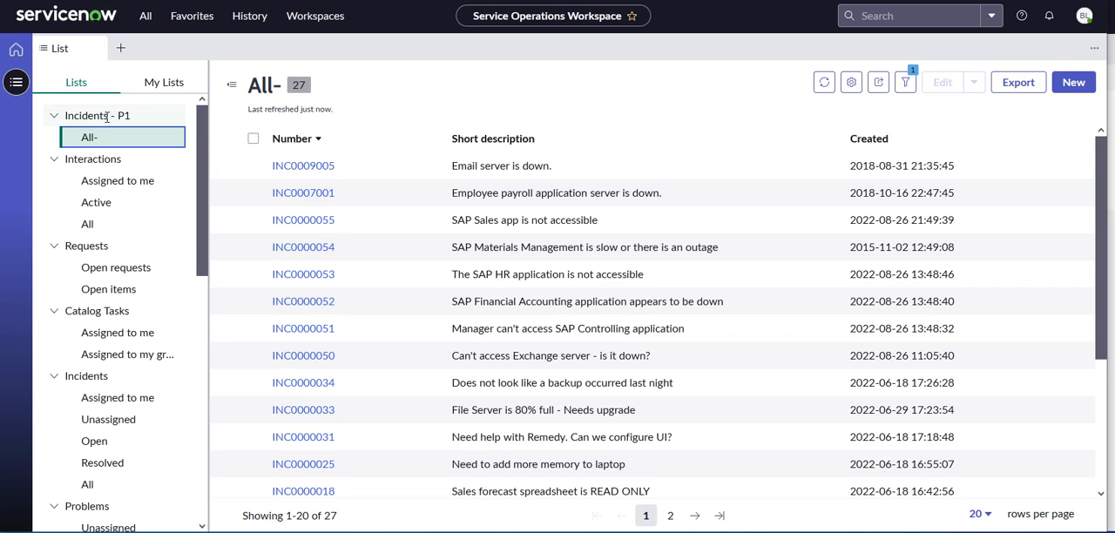
mouse_move(121, 119)
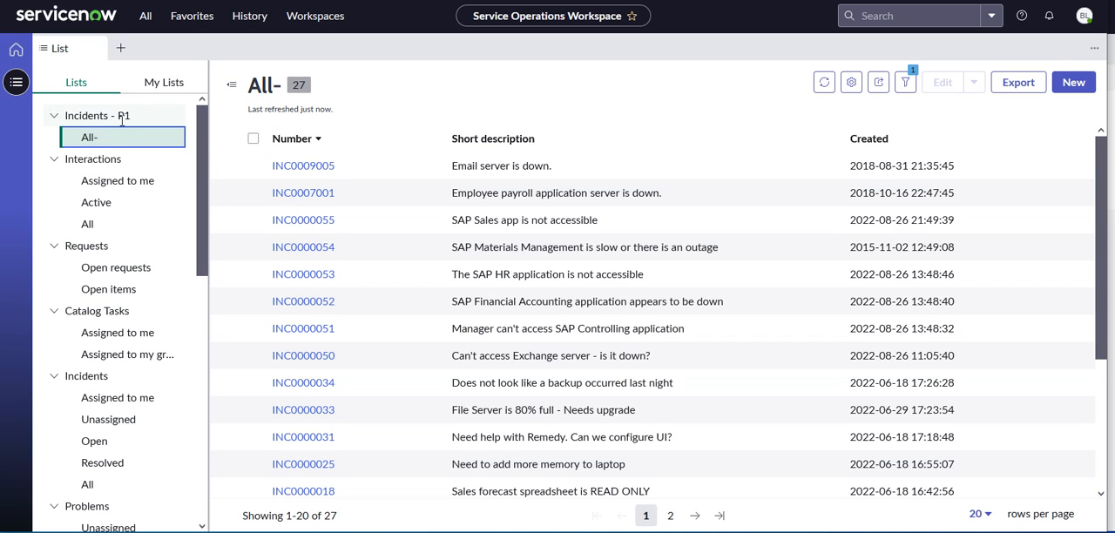